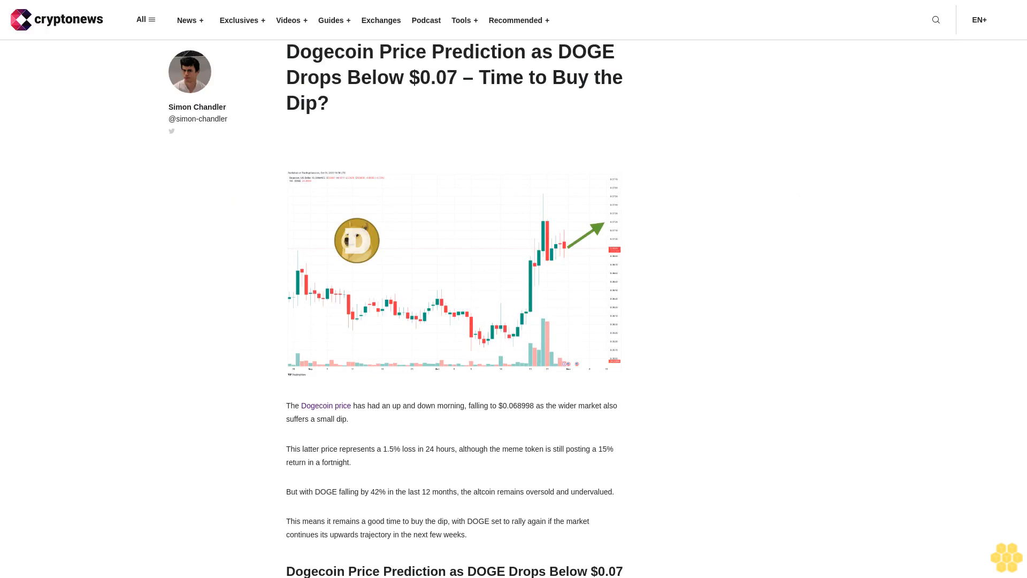
scroll(down, 3)
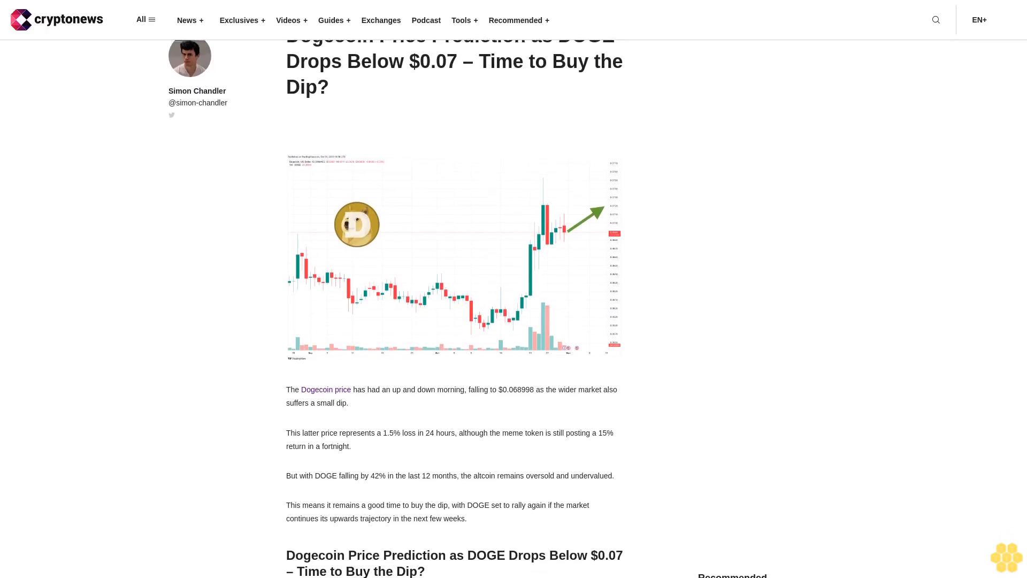
scroll(down, 3)
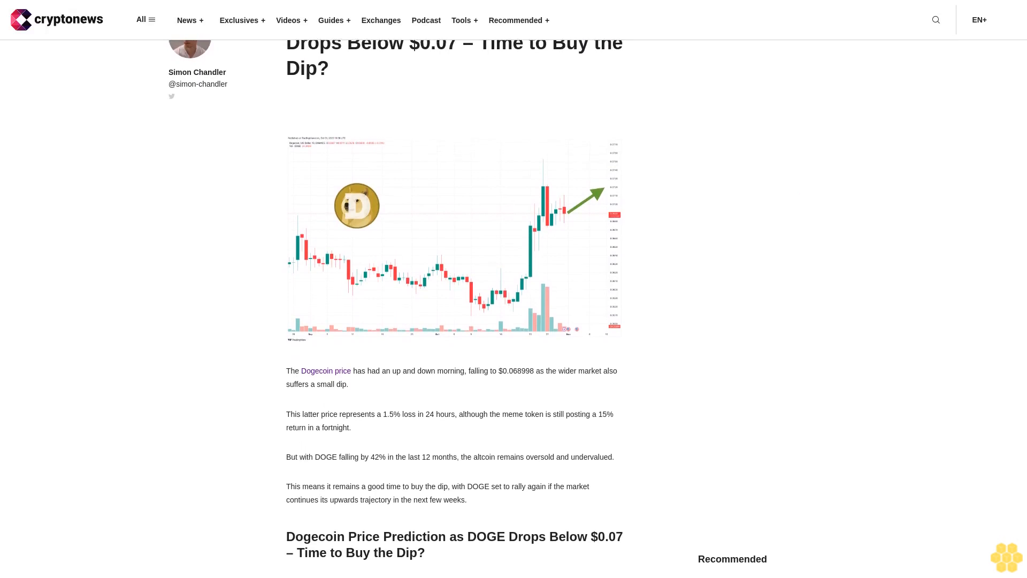
scroll(down, 3)
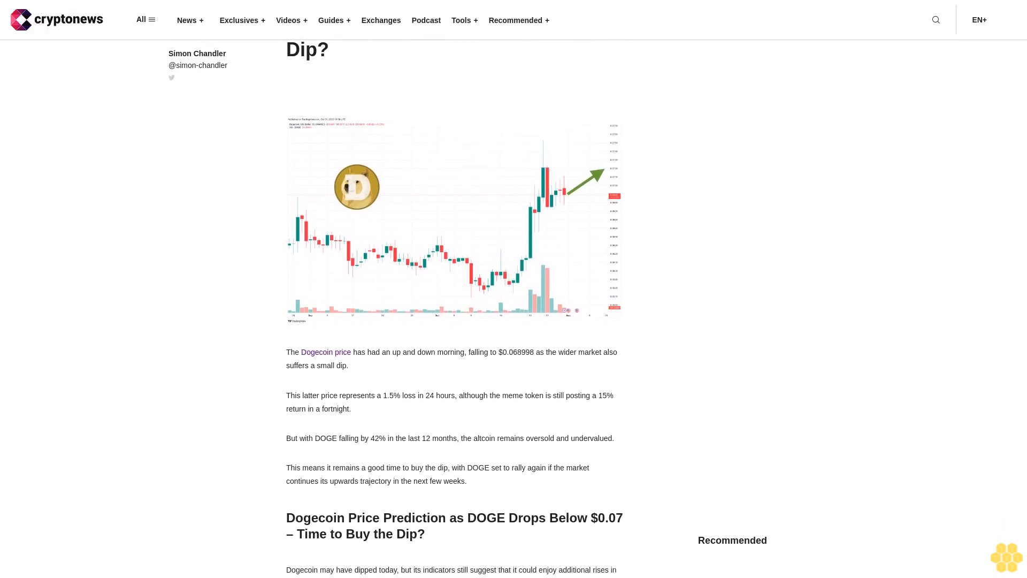
scroll(down, 3)
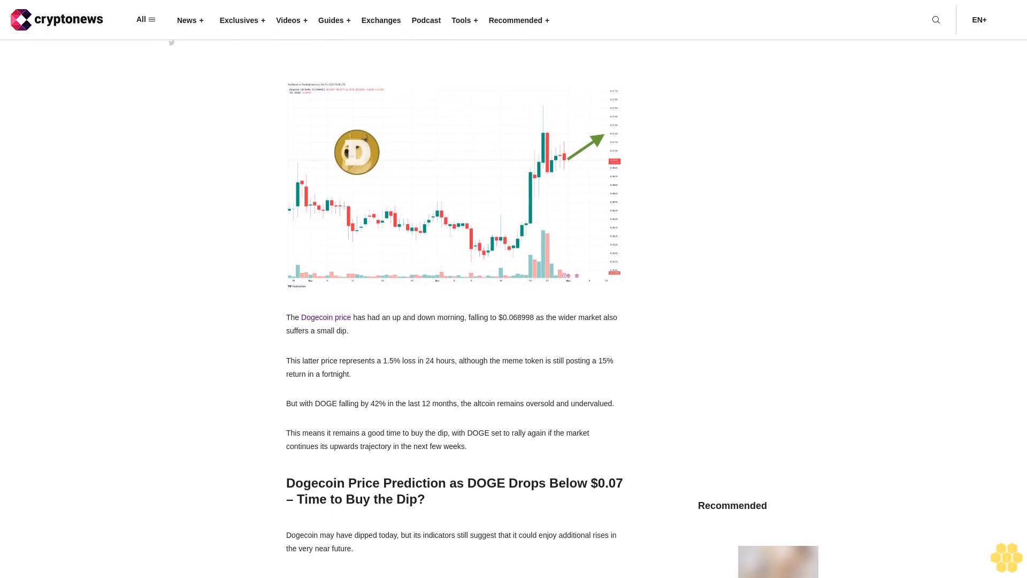
scroll(down, 3)
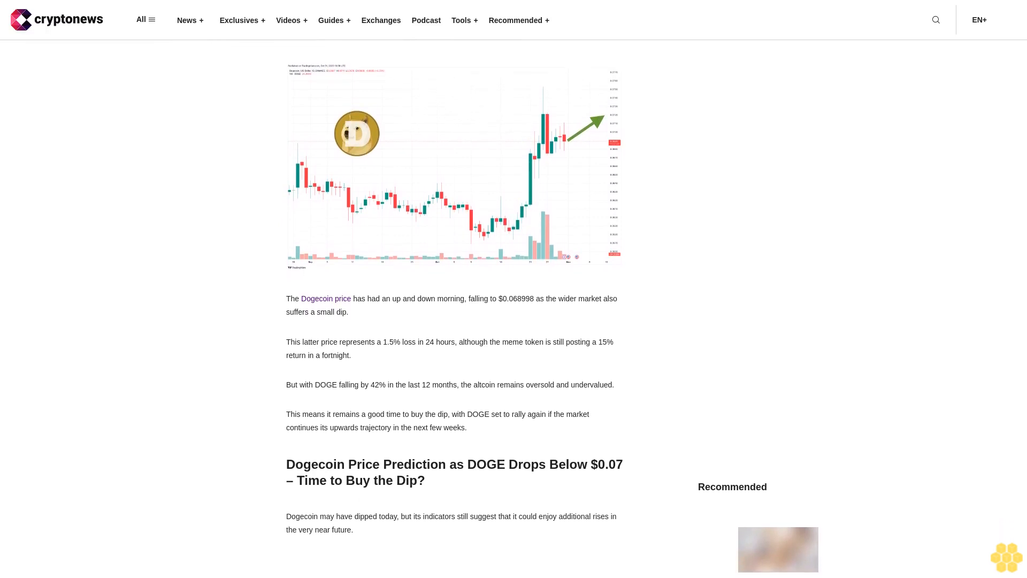
scroll(down, 3)
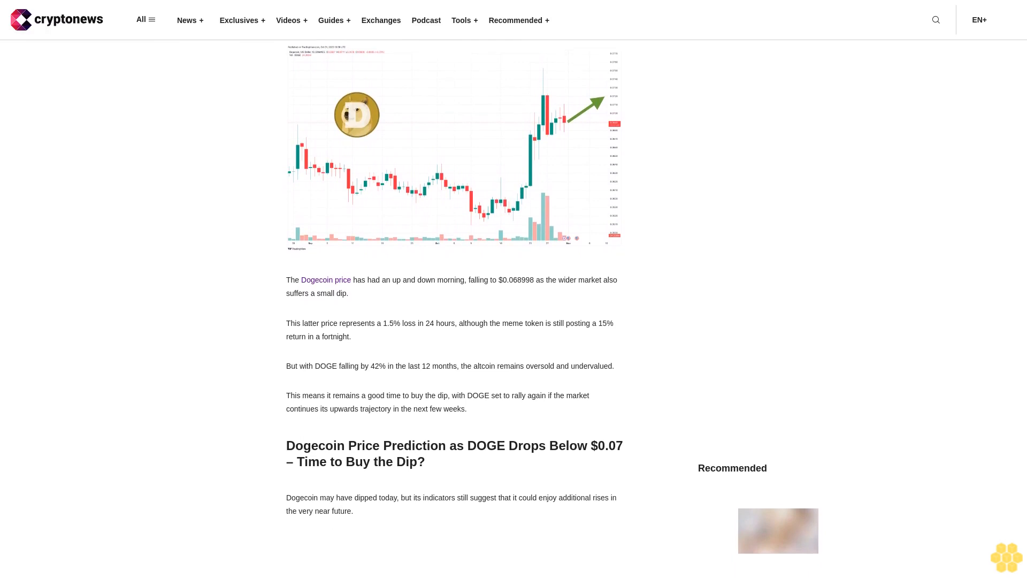
scroll(down, 3)
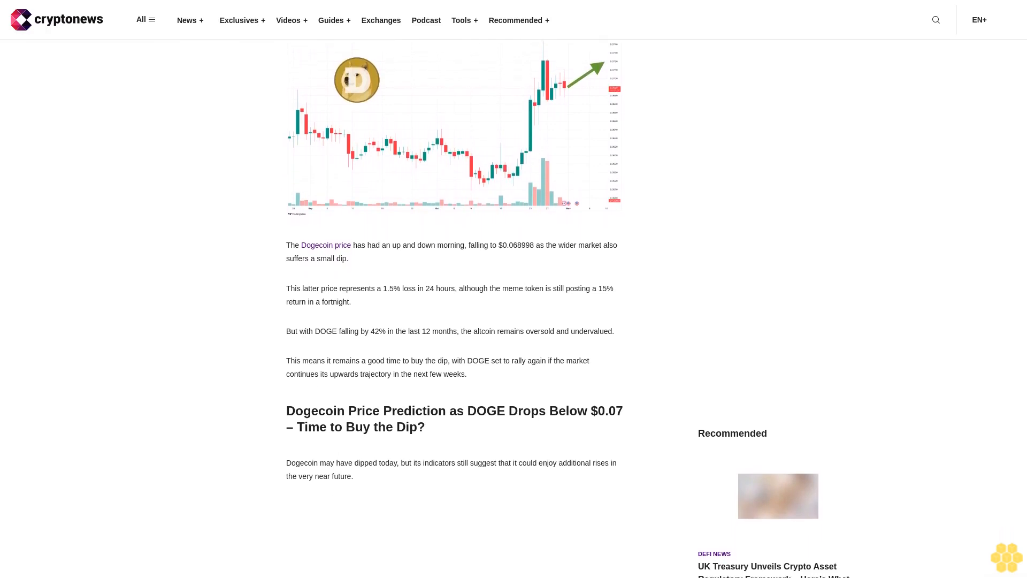
scroll(down, 3)
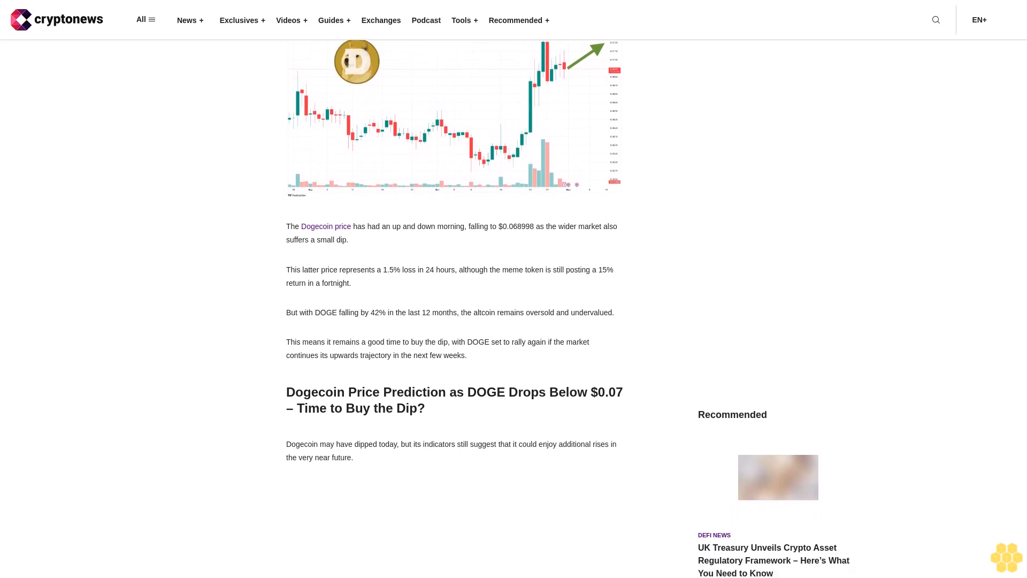
scroll(down, 3)
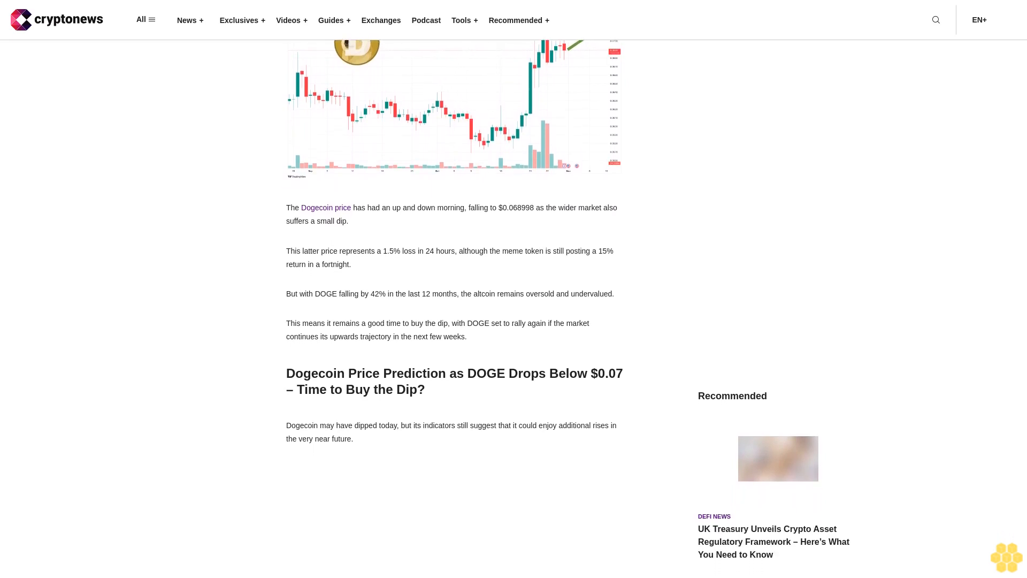
scroll(down, 3)
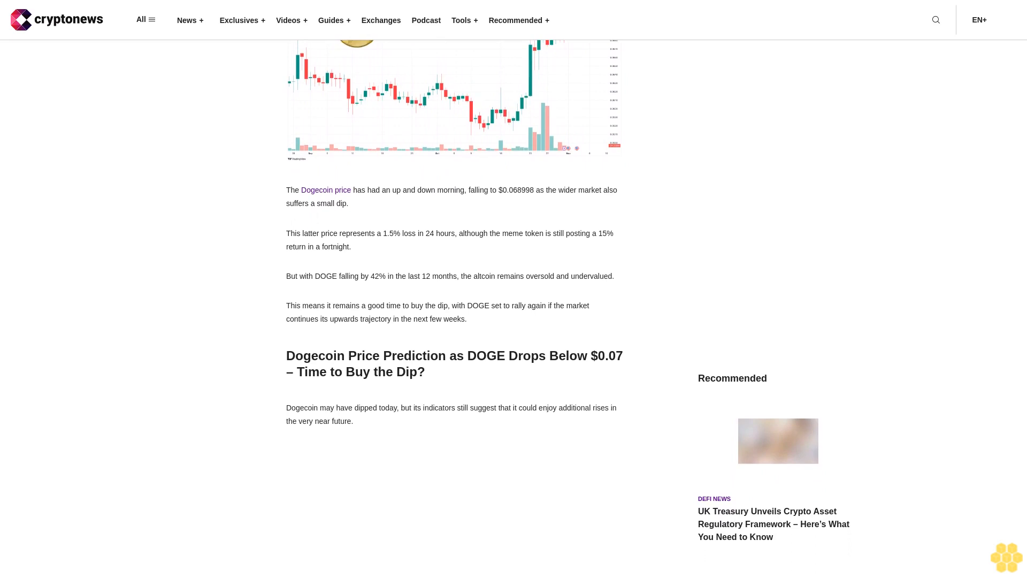
scroll(down, 3)
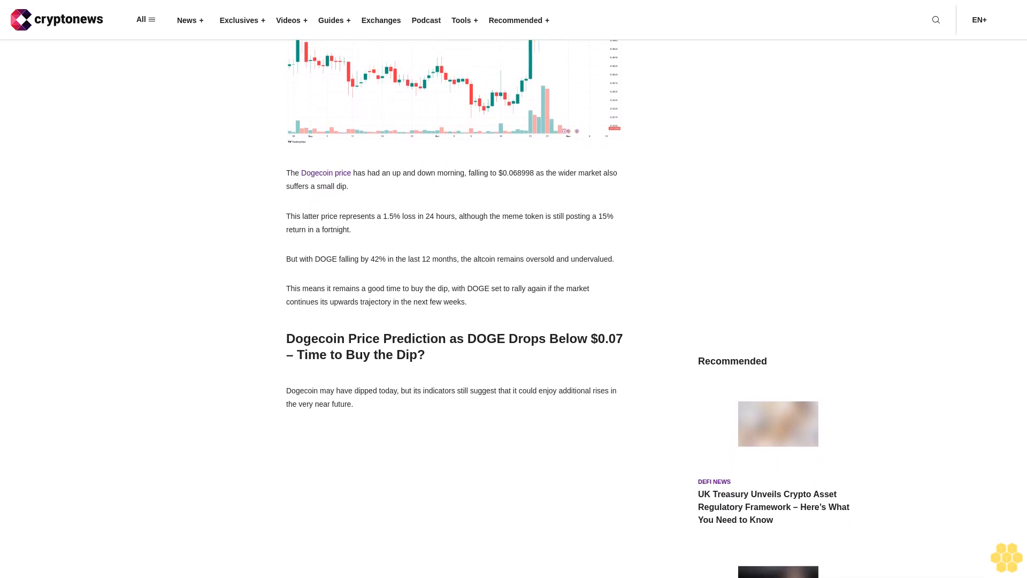
scroll(down, 3)
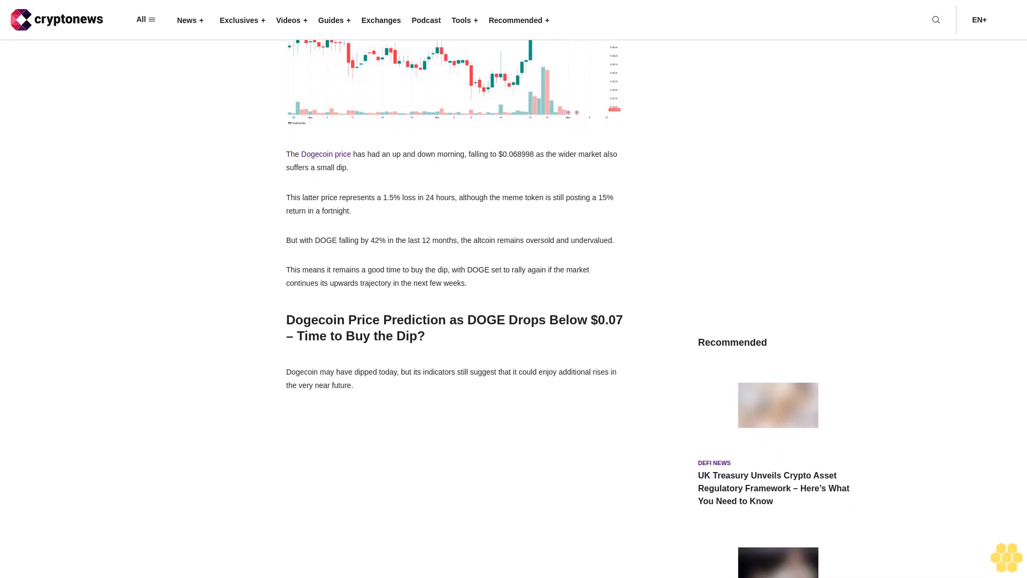
scroll(down, 3)
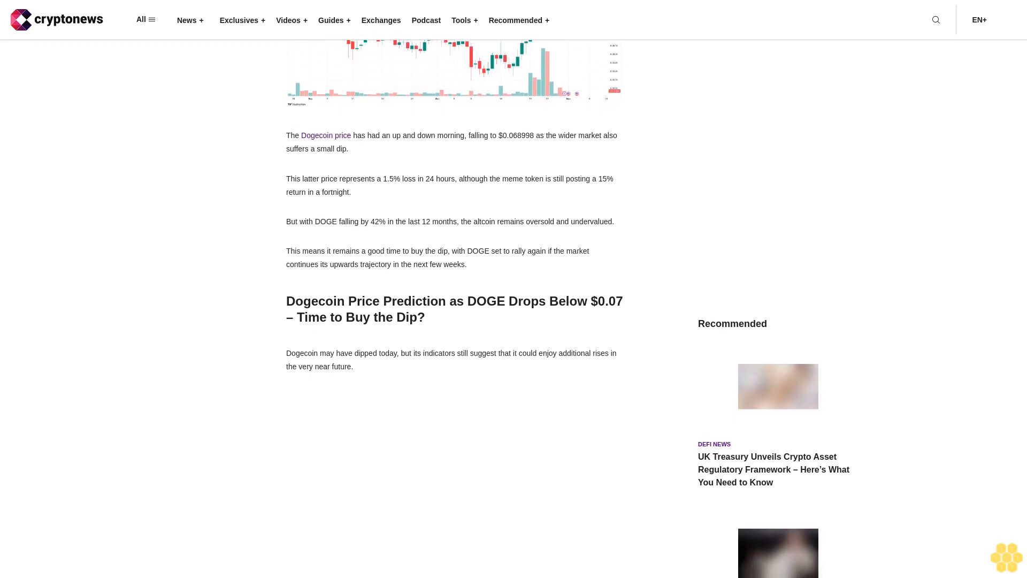
scroll(down, 3)
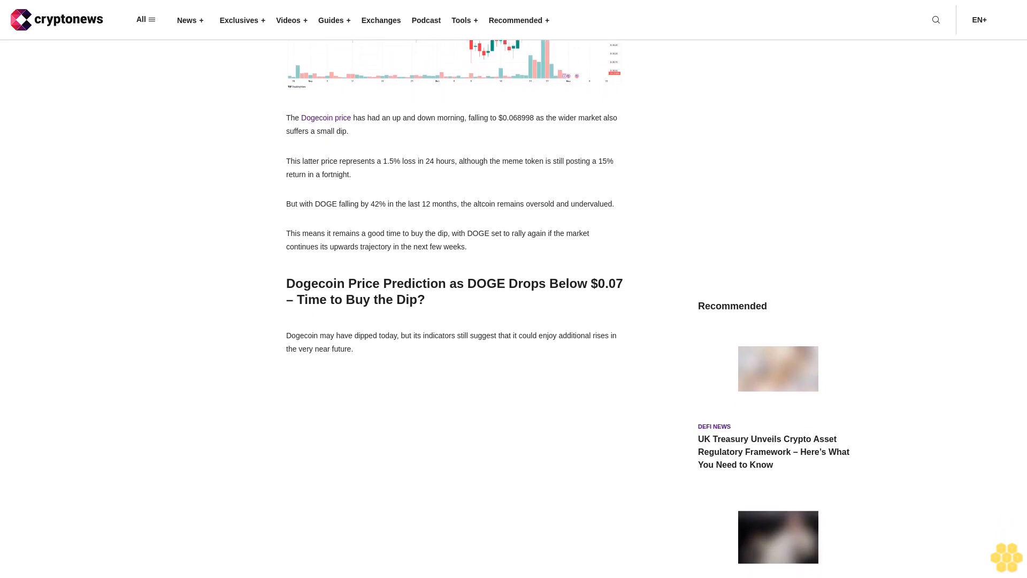
scroll(down, 3)
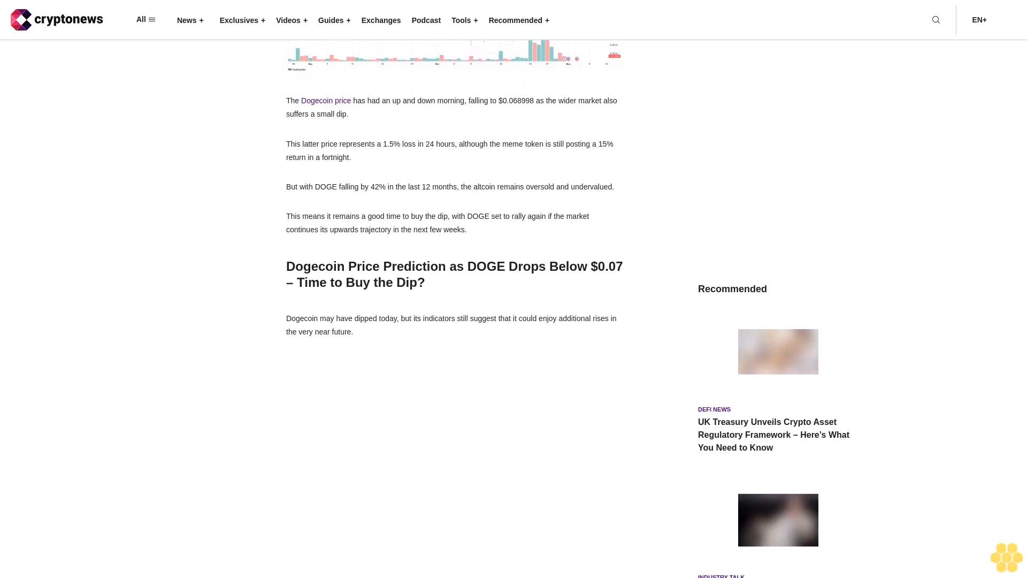
scroll(down, 3)
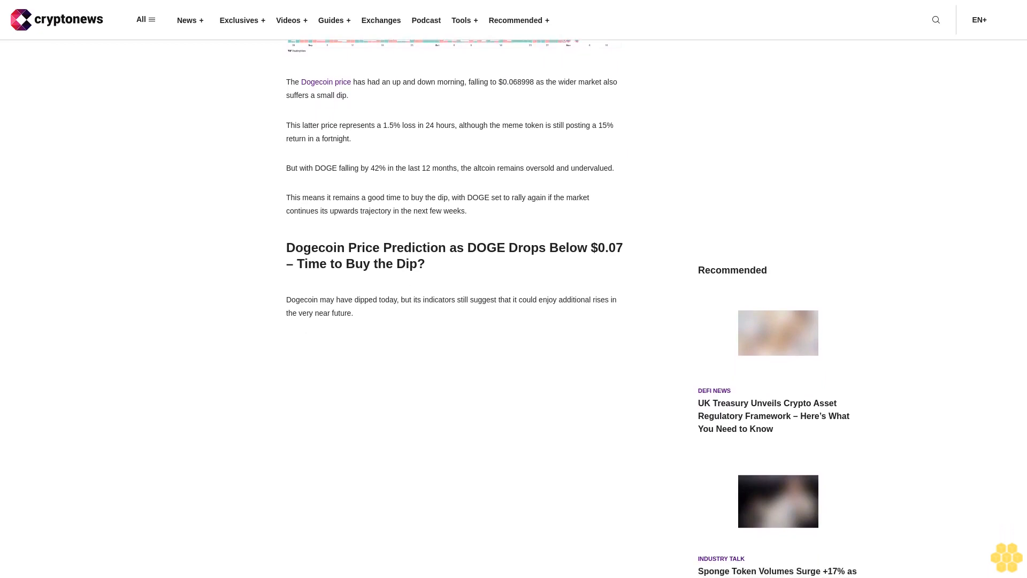
scroll(down, 3)
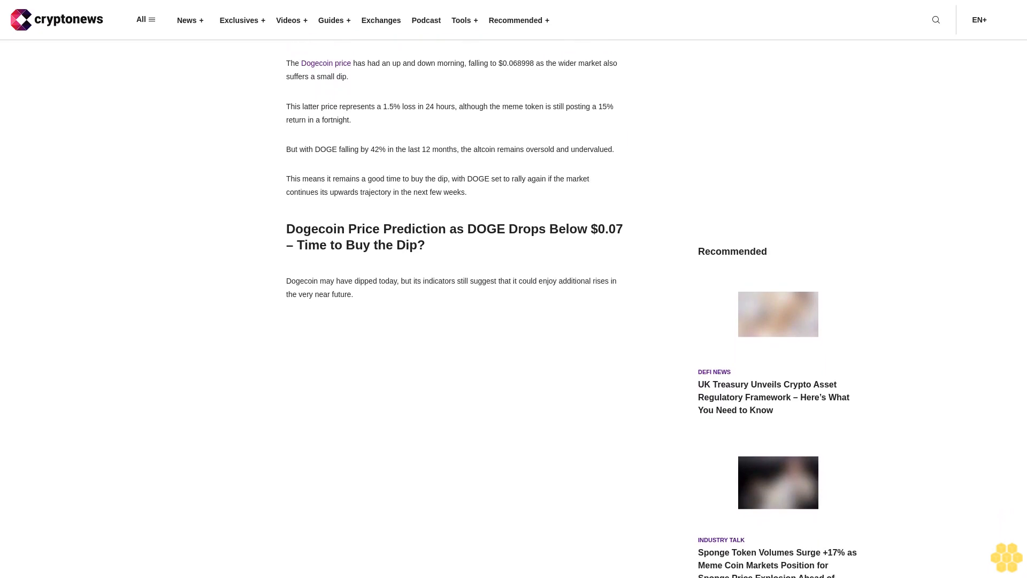
scroll(down, 3)
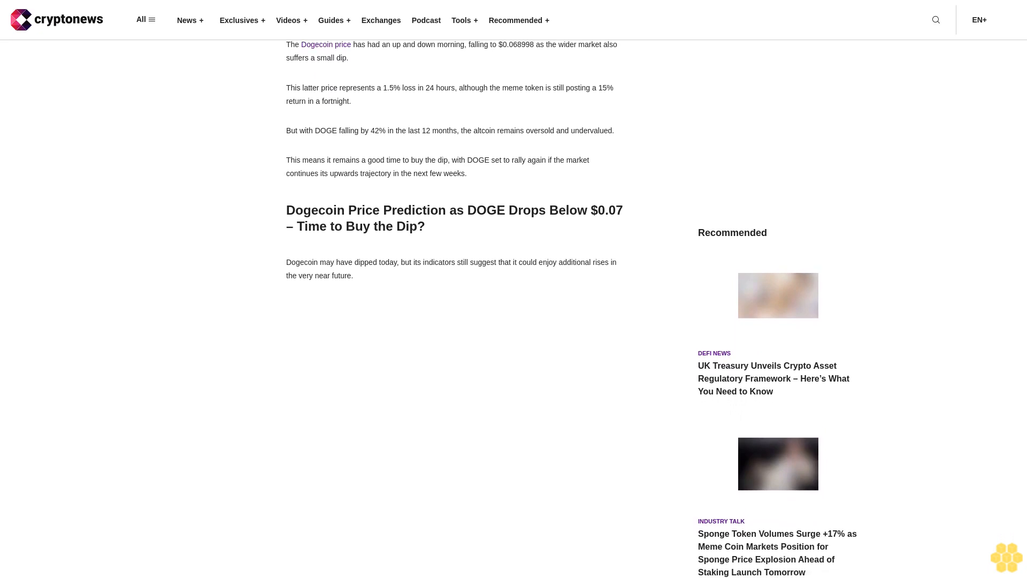
scroll(down, 3)
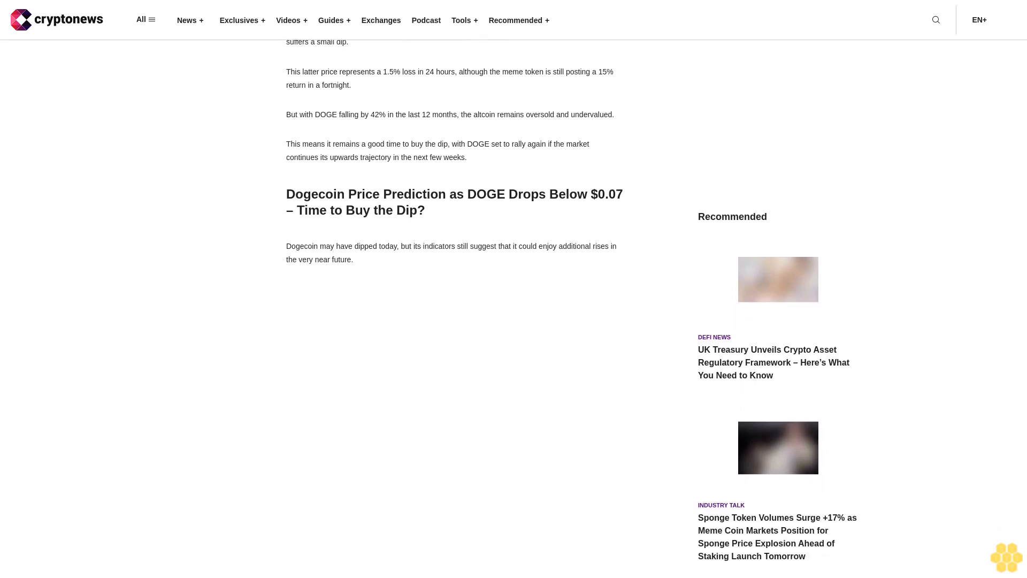
scroll(down, 3)
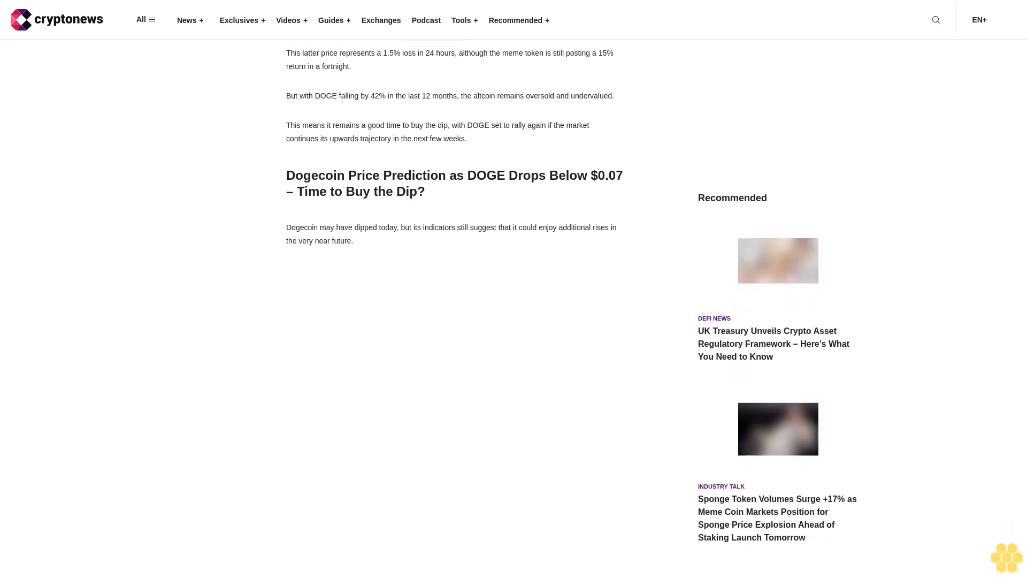
scroll(down, 3)
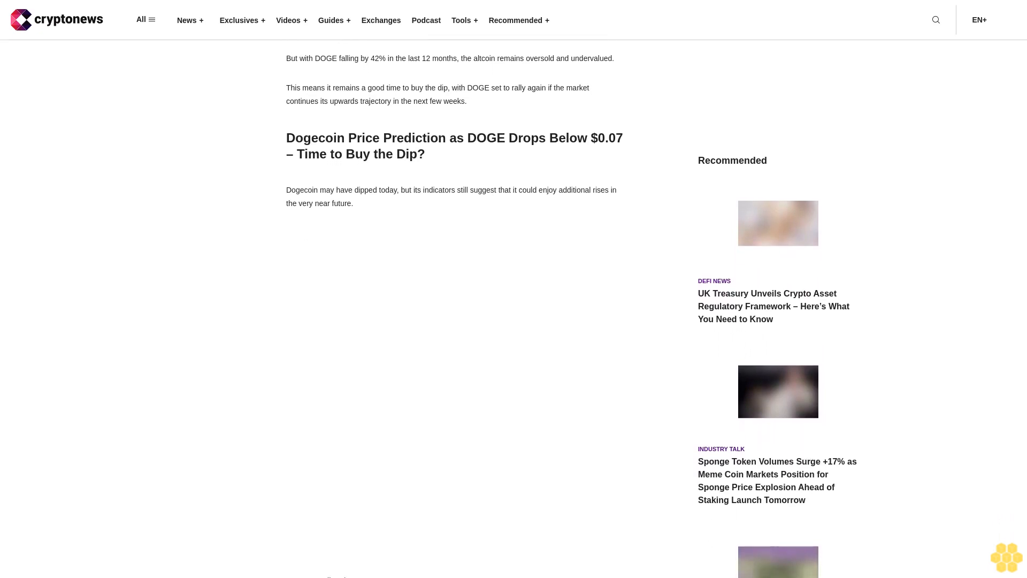
scroll(down, 3)
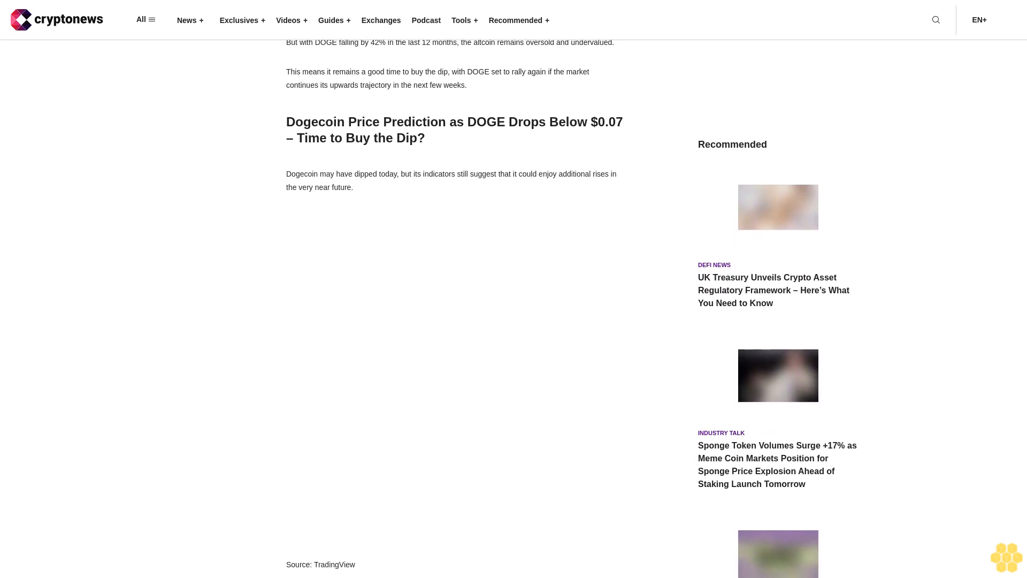
scroll(down, 3)
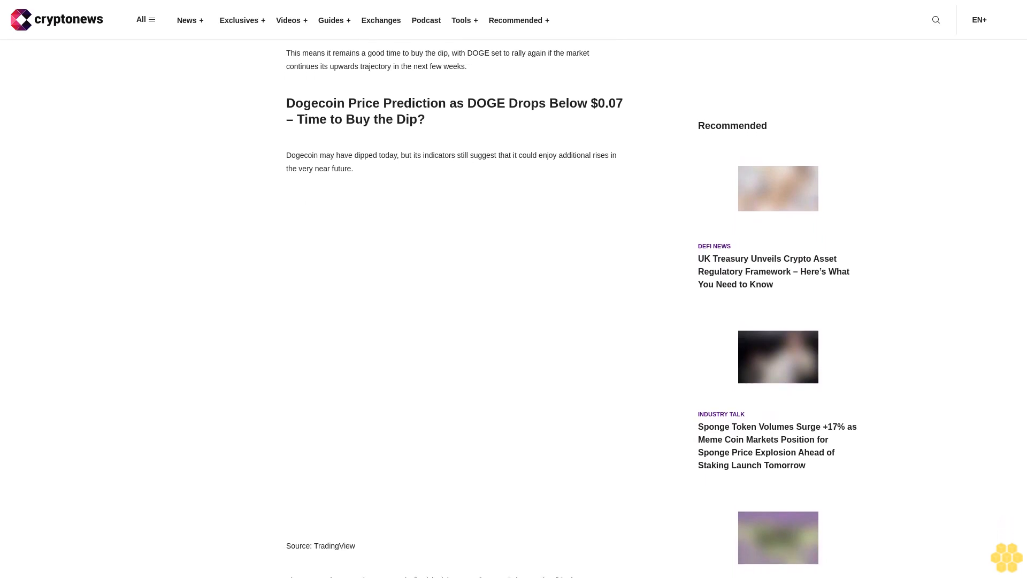
scroll(down, 3)
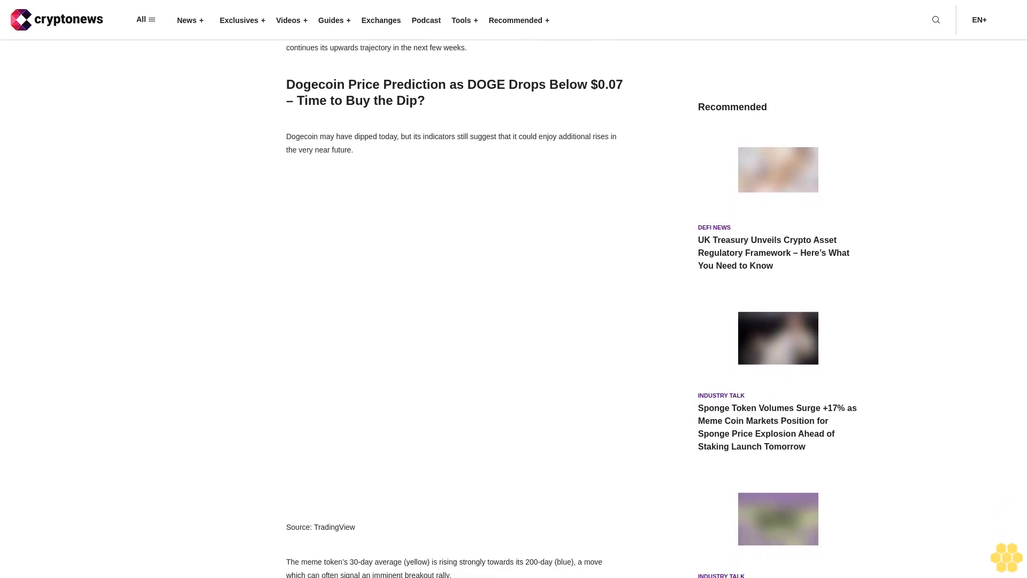
scroll(down, 3)
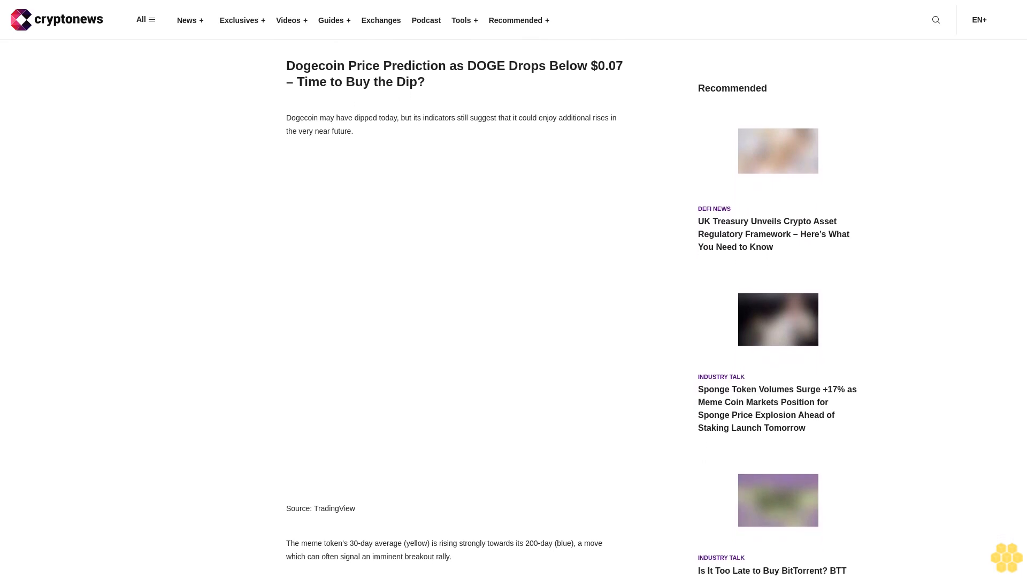
scroll(down, 3)
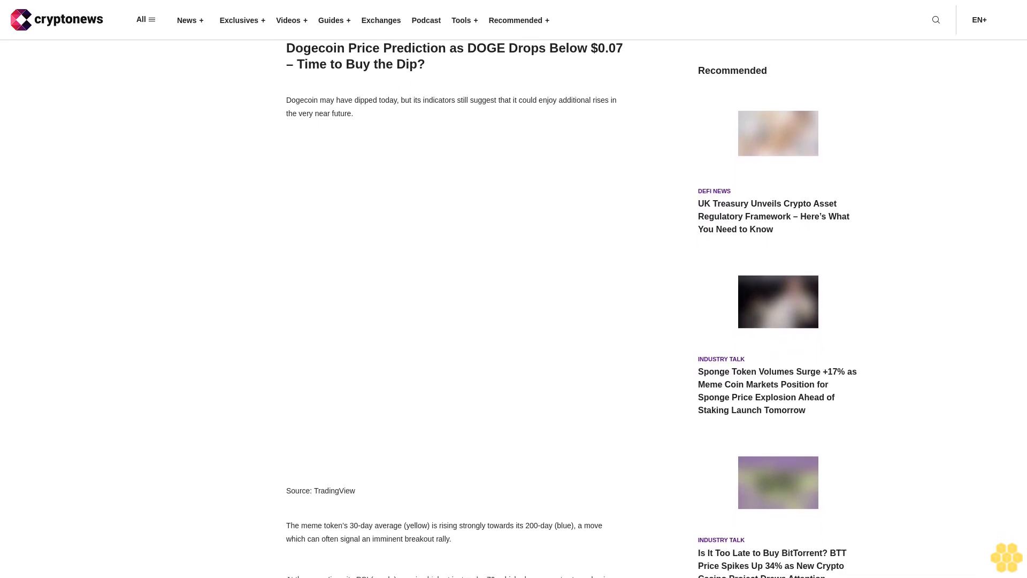
scroll(down, 3)
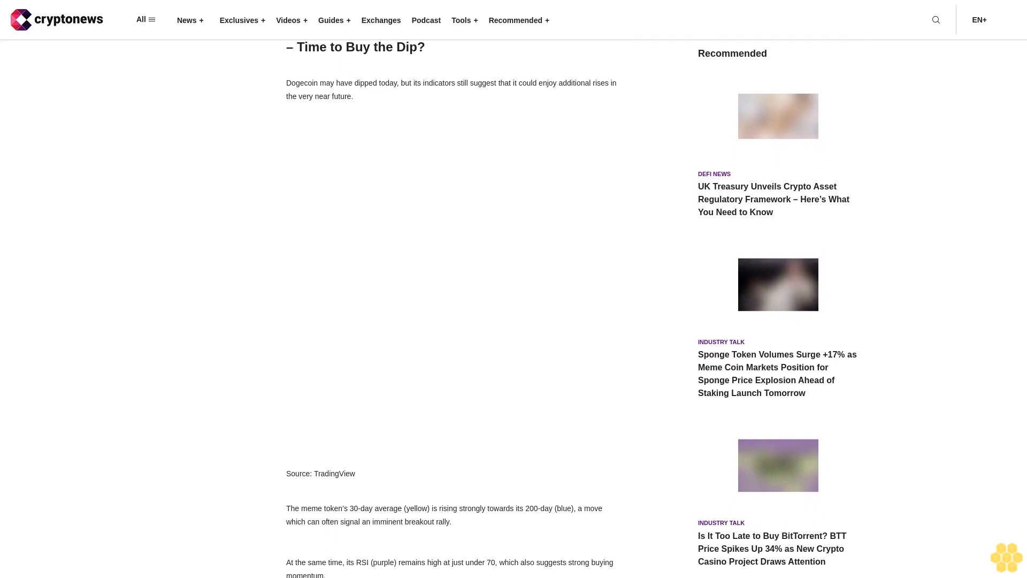
scroll(down, 3)
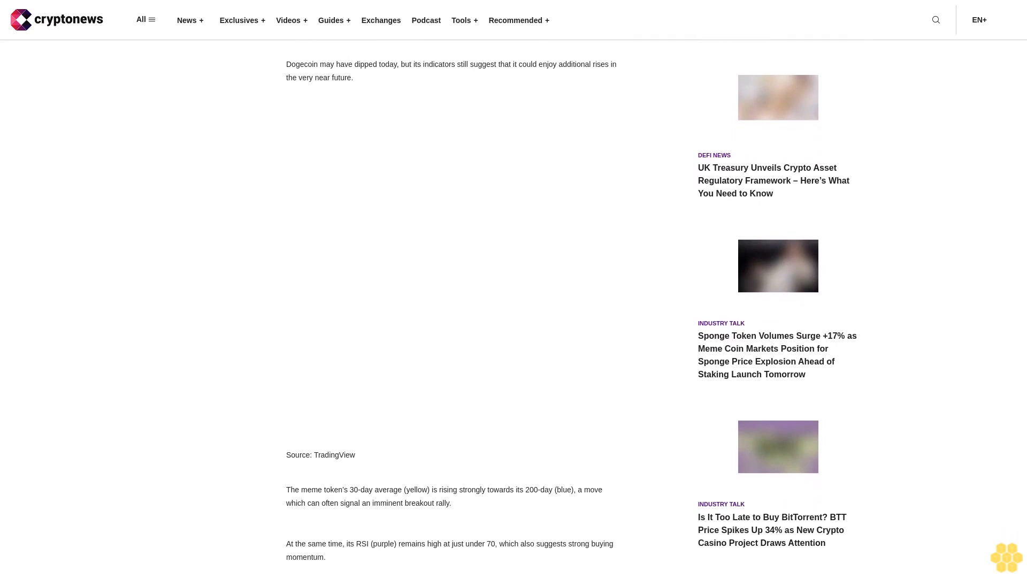
scroll(down, 3)
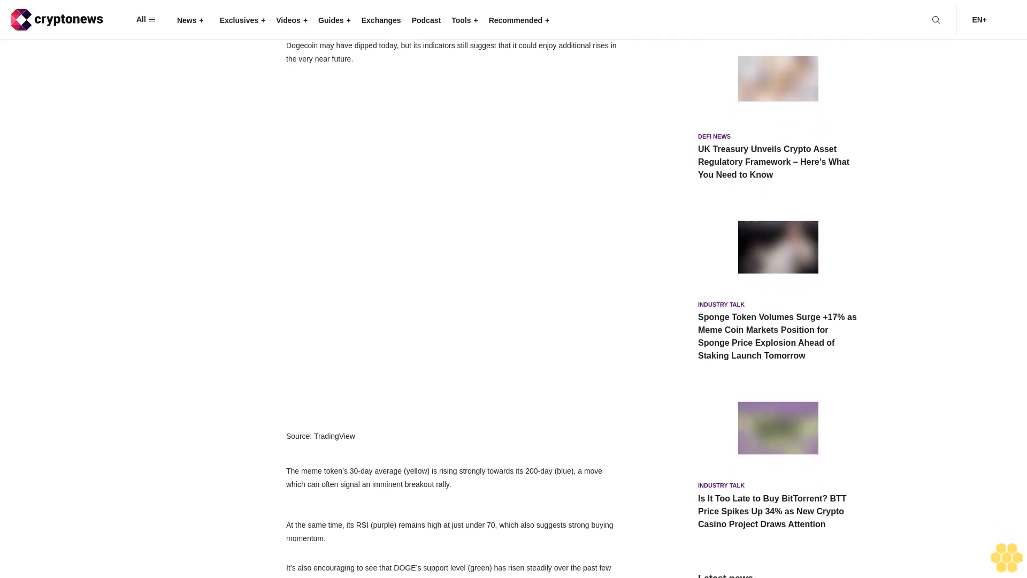
scroll(down, 3)
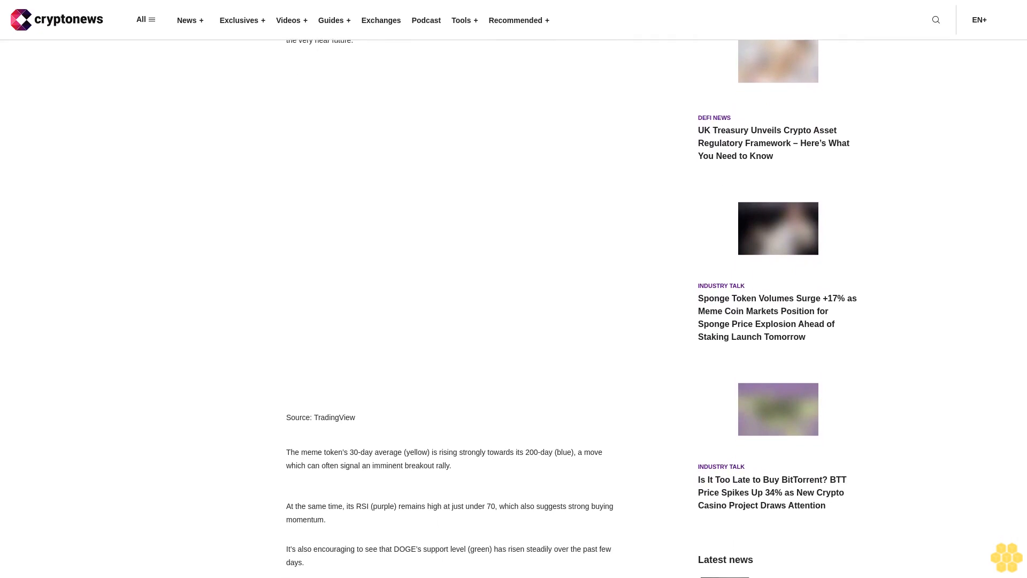
scroll(down, 3)
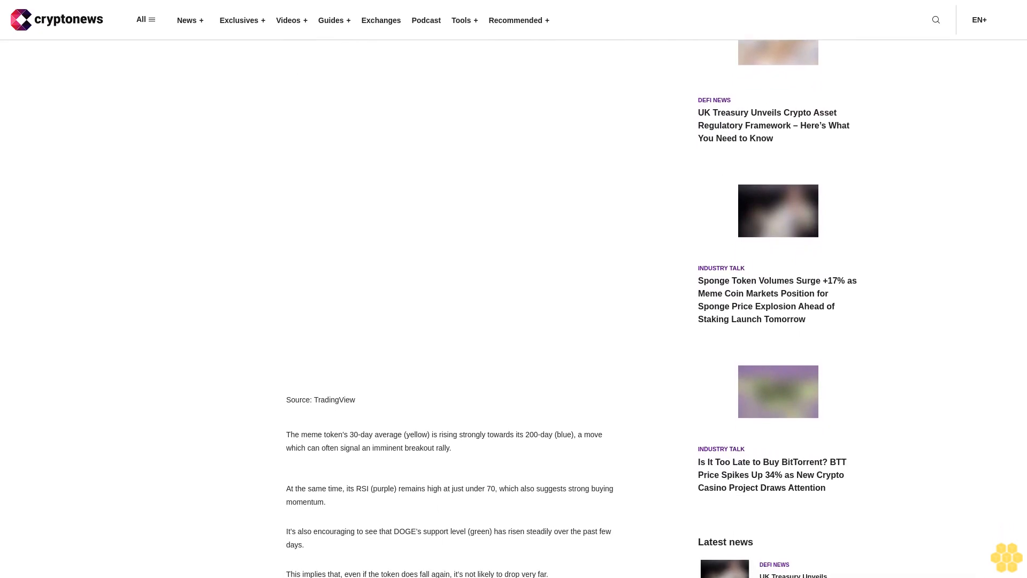
scroll(down, 3)
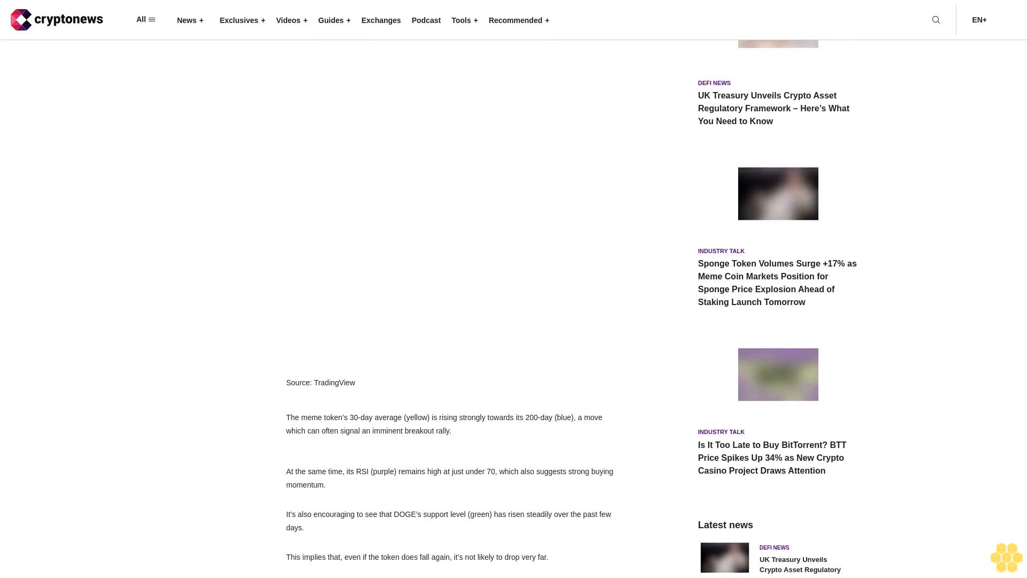
scroll(down, 3)
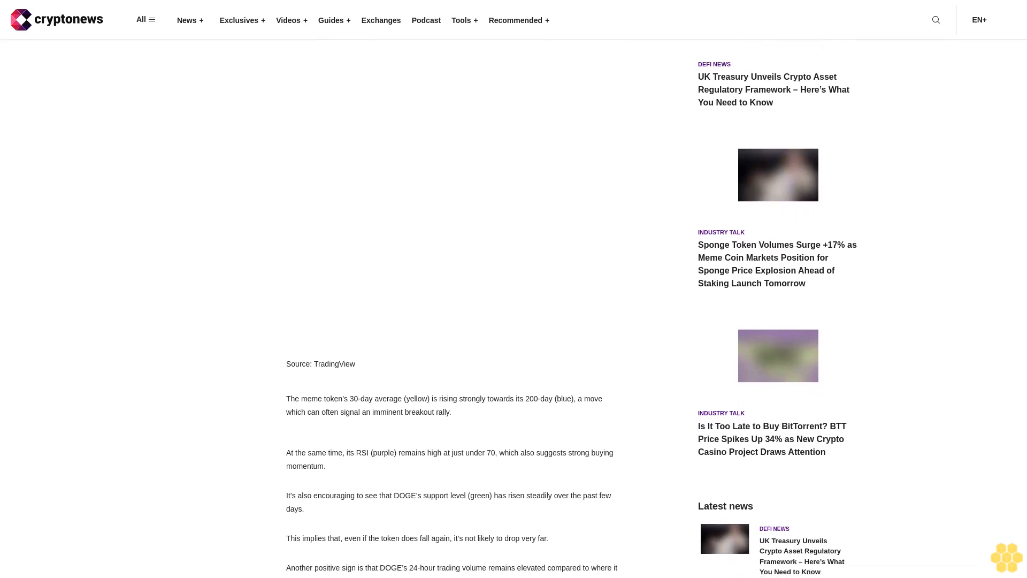
scroll(down, 3)
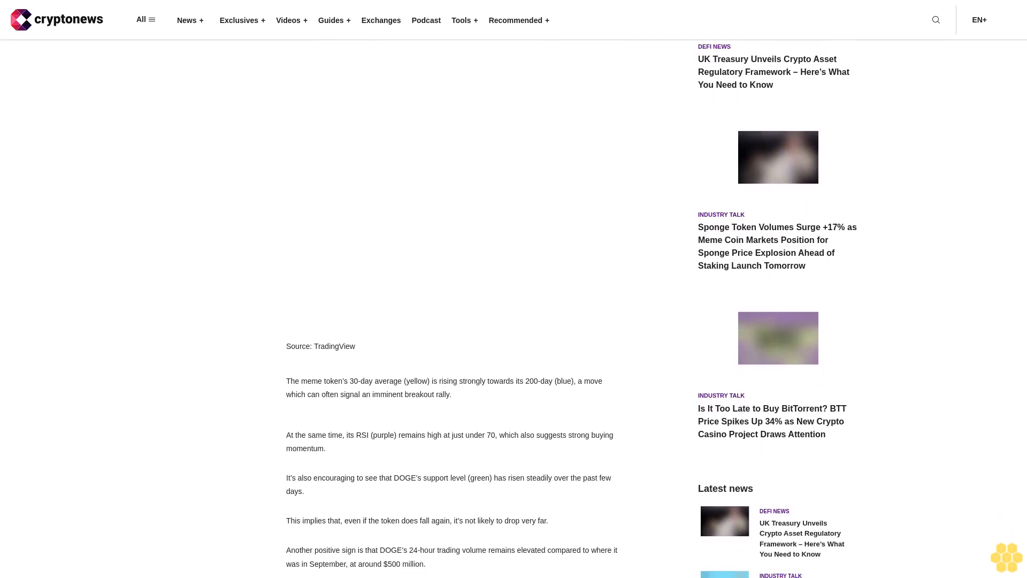
scroll(down, 3)
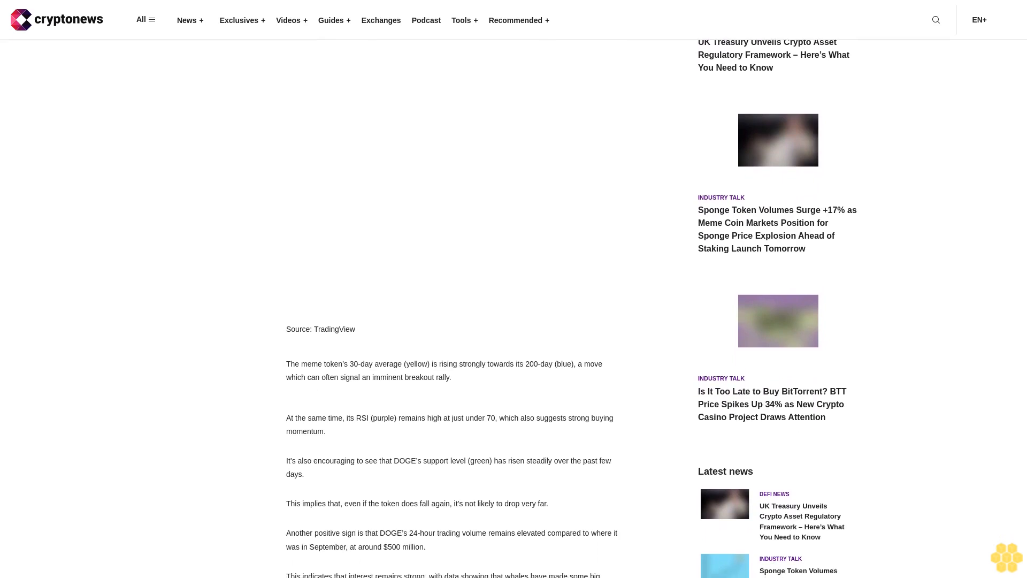
scroll(down, 3)
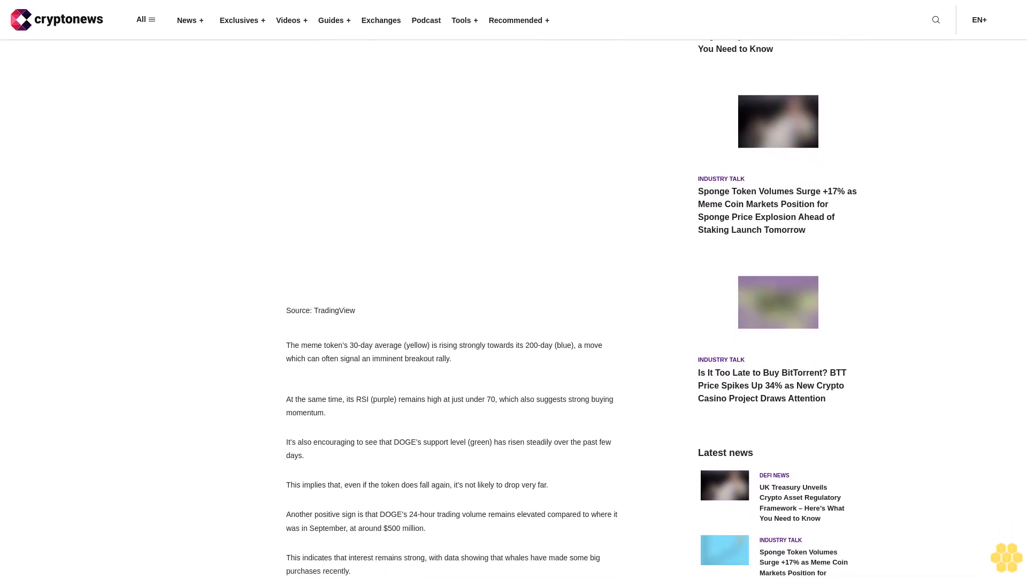
scroll(down, 3)
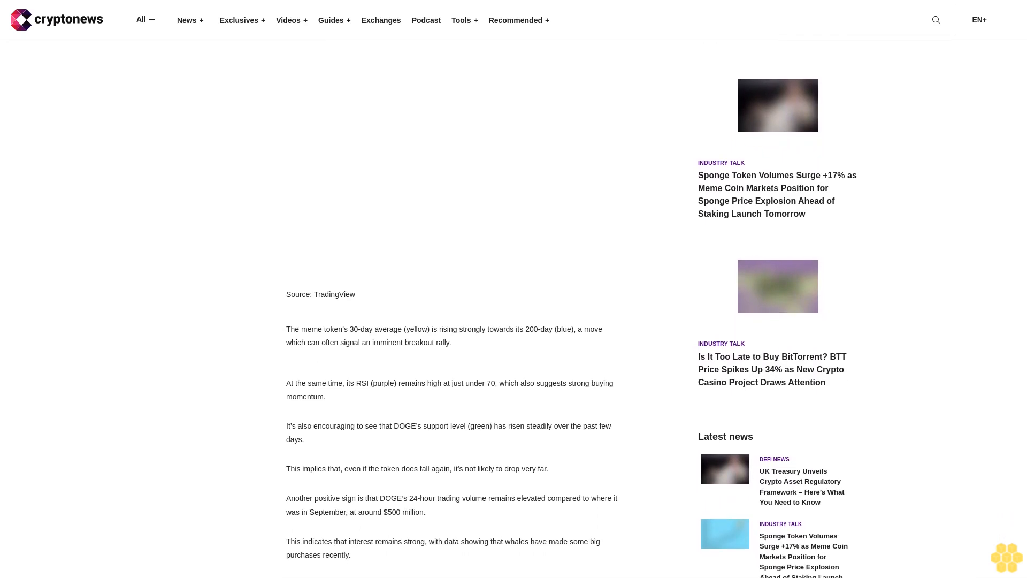
scroll(down, 3)
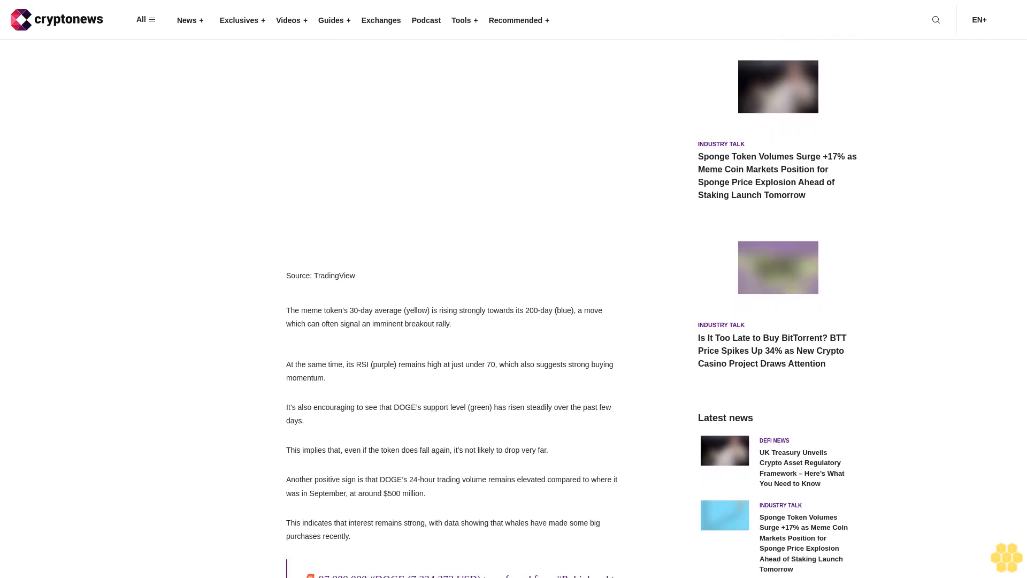
scroll(down, 3)
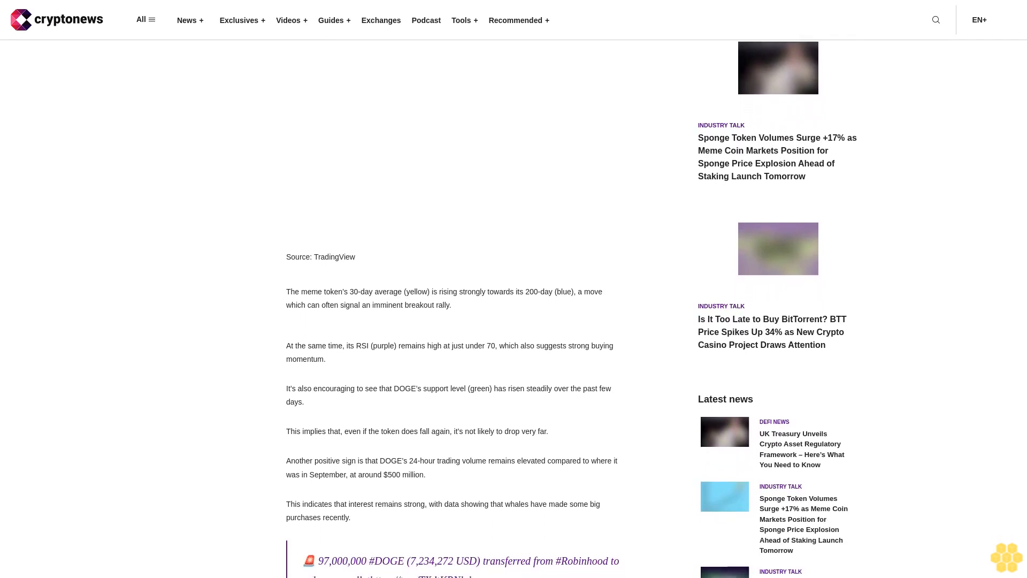
scroll(down, 3)
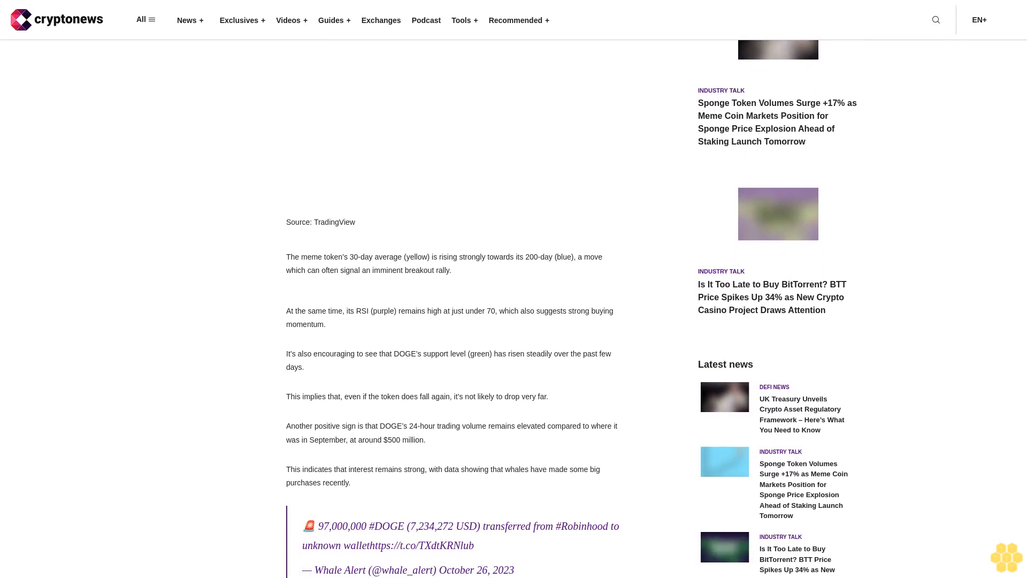
scroll(down, 3)
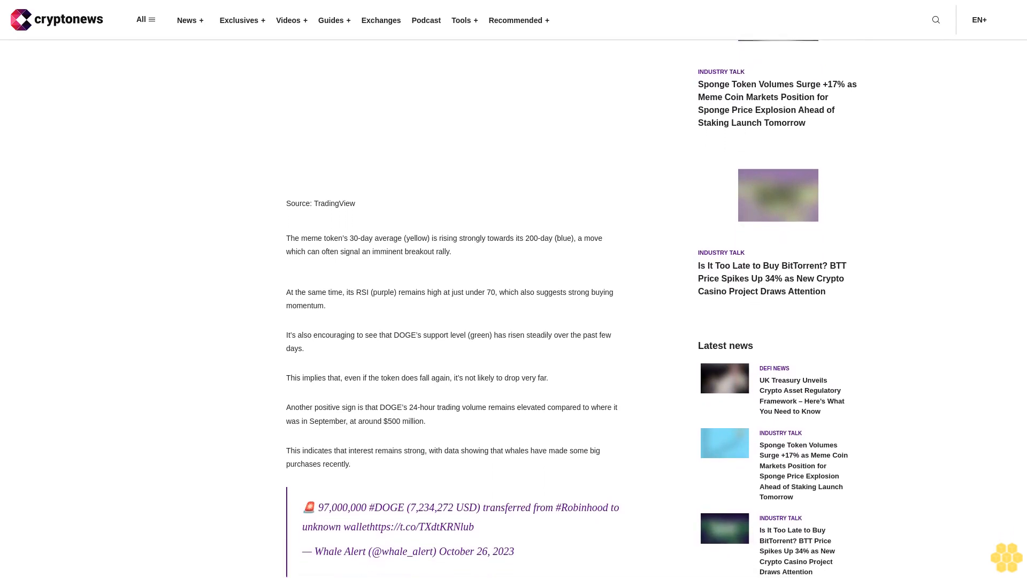
scroll(down, 3)
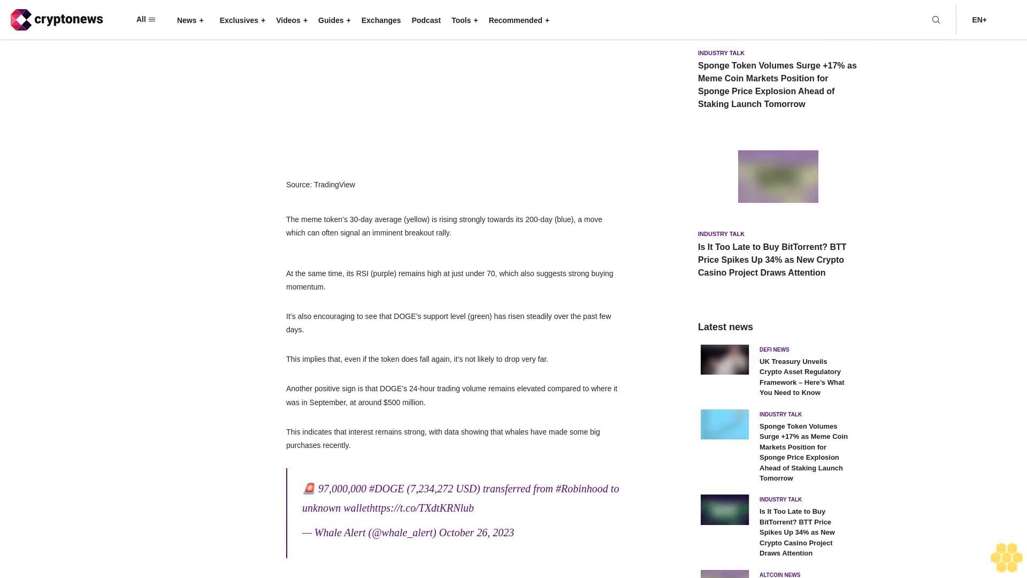
scroll(down, 3)
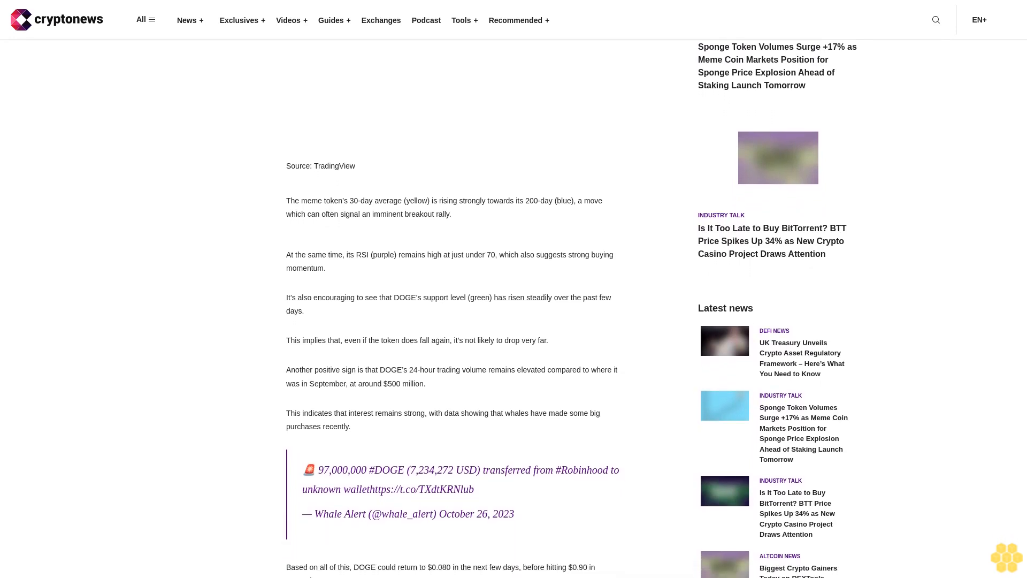
scroll(down, 3)
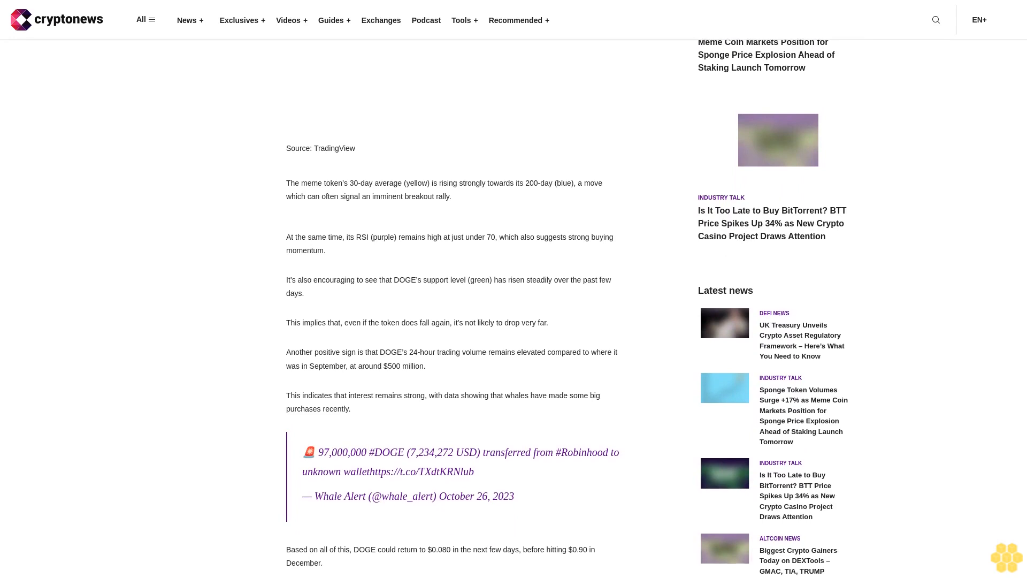
scroll(down, 3)
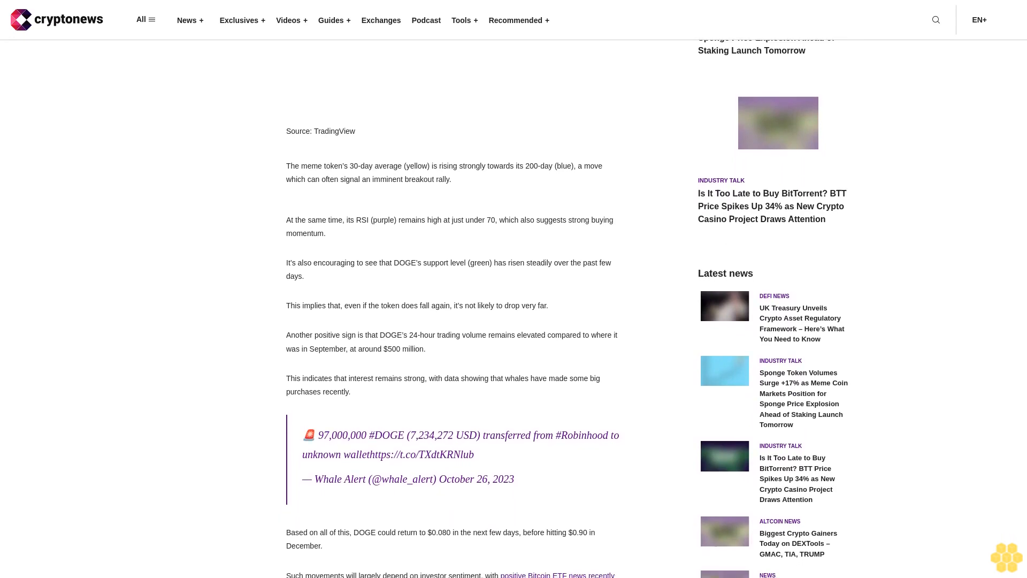
scroll(down, 3)
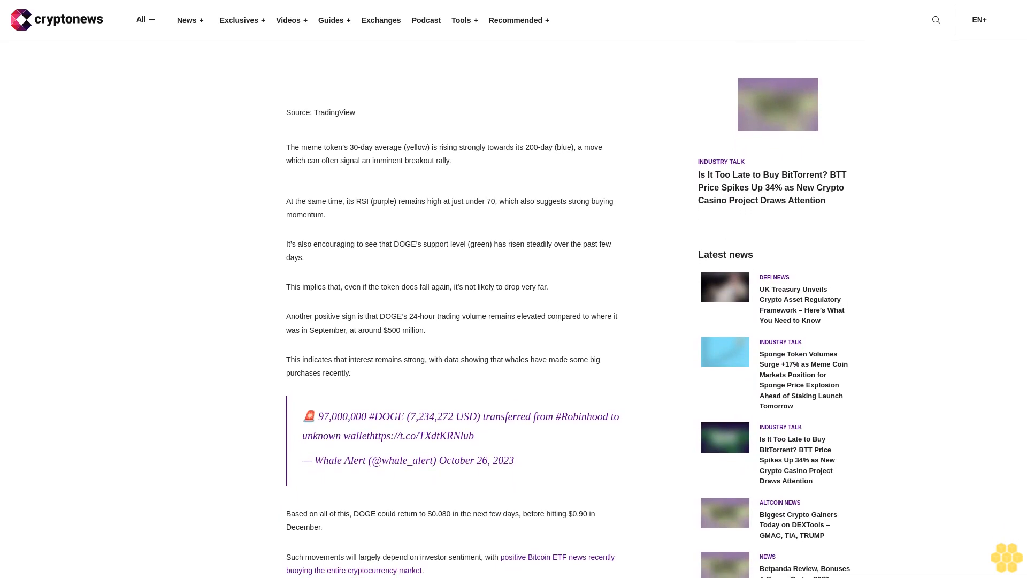
scroll(down, 3)
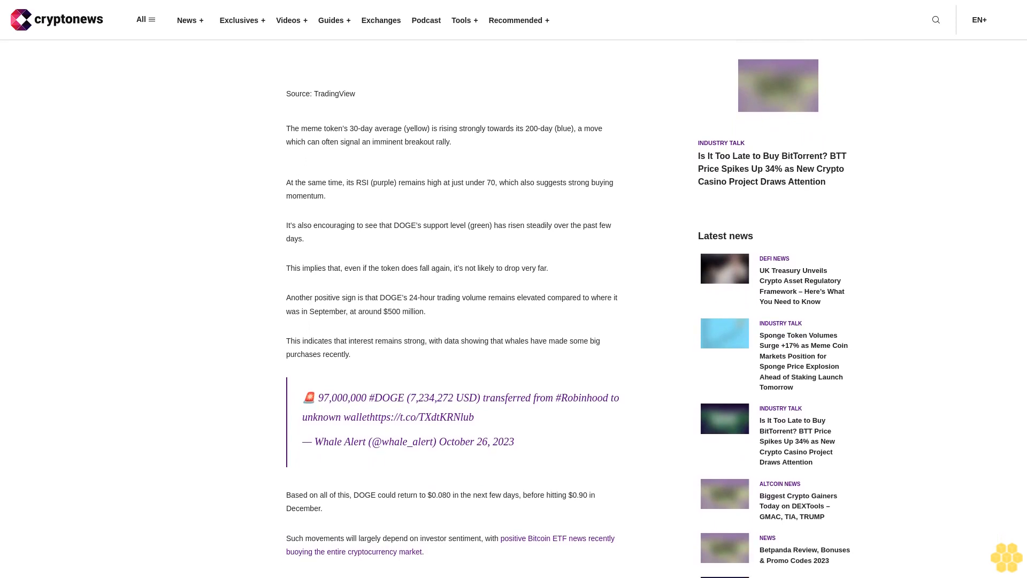
scroll(down, 3)
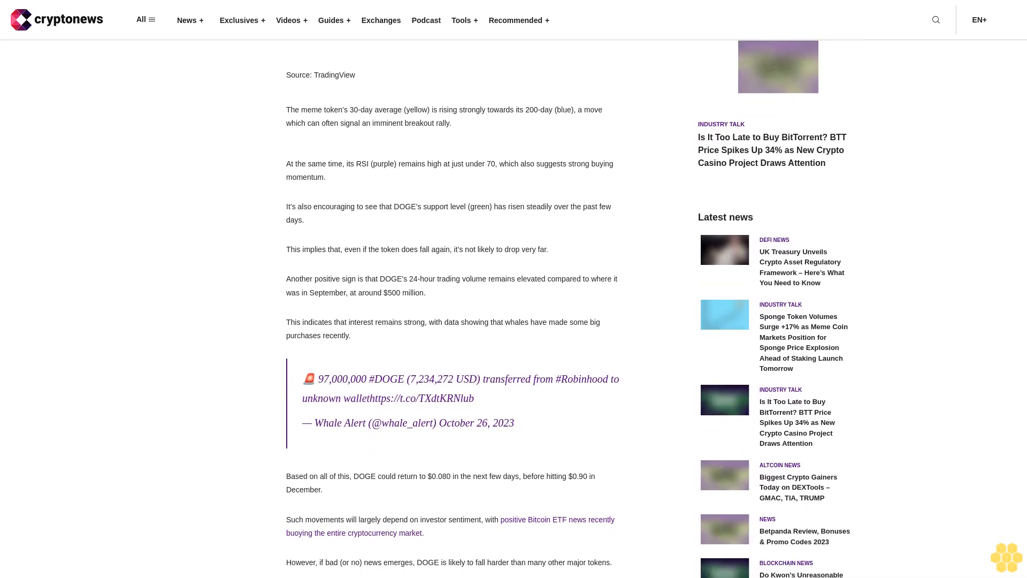
scroll(down, 3)
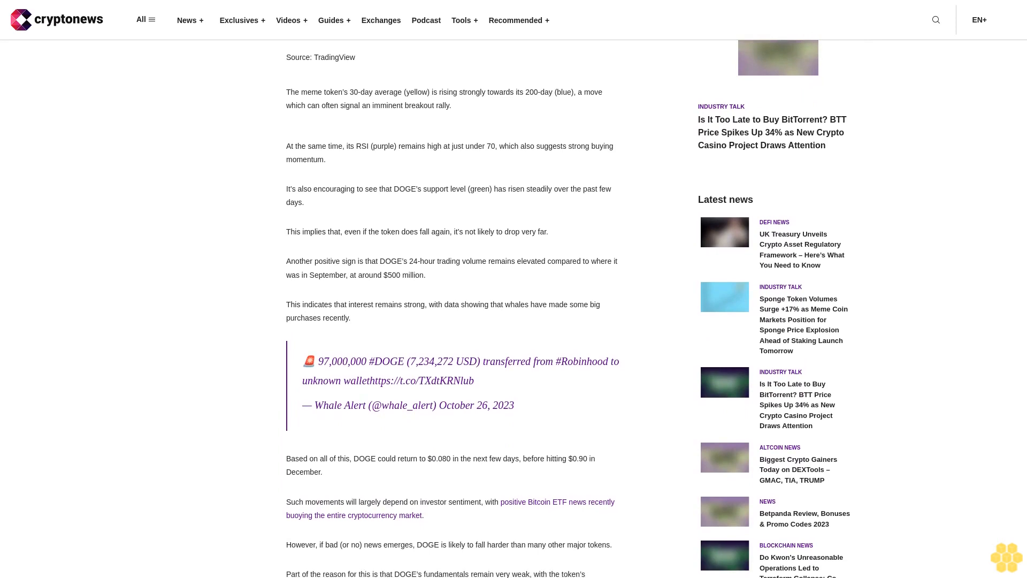
scroll(down, 3)
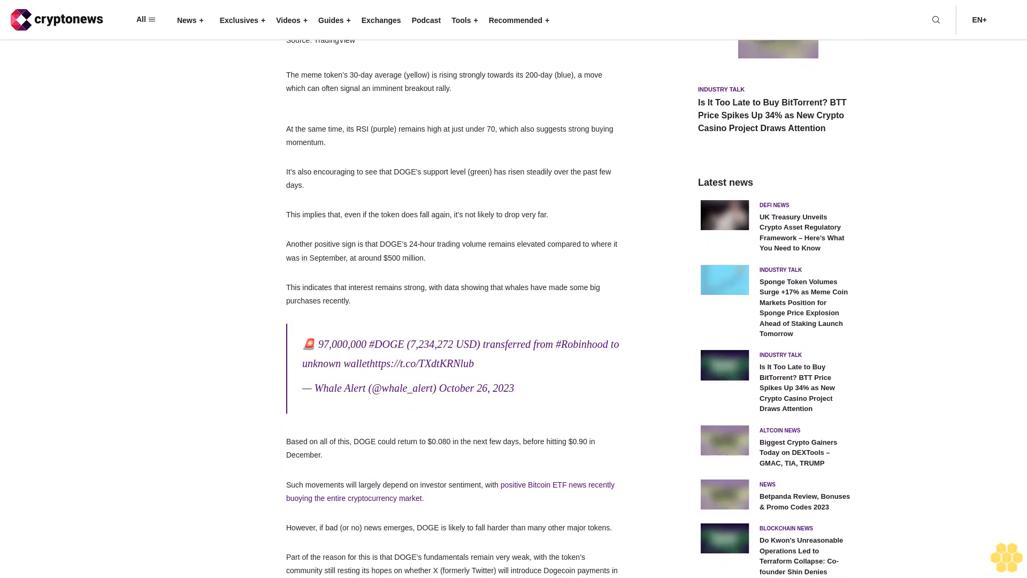
scroll(down, 3)
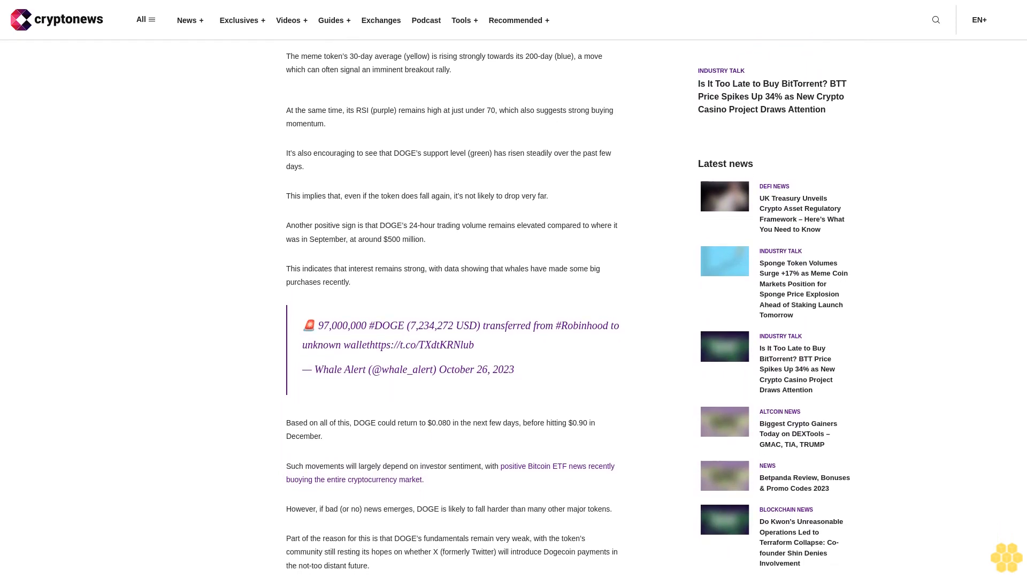
scroll(down, 3)
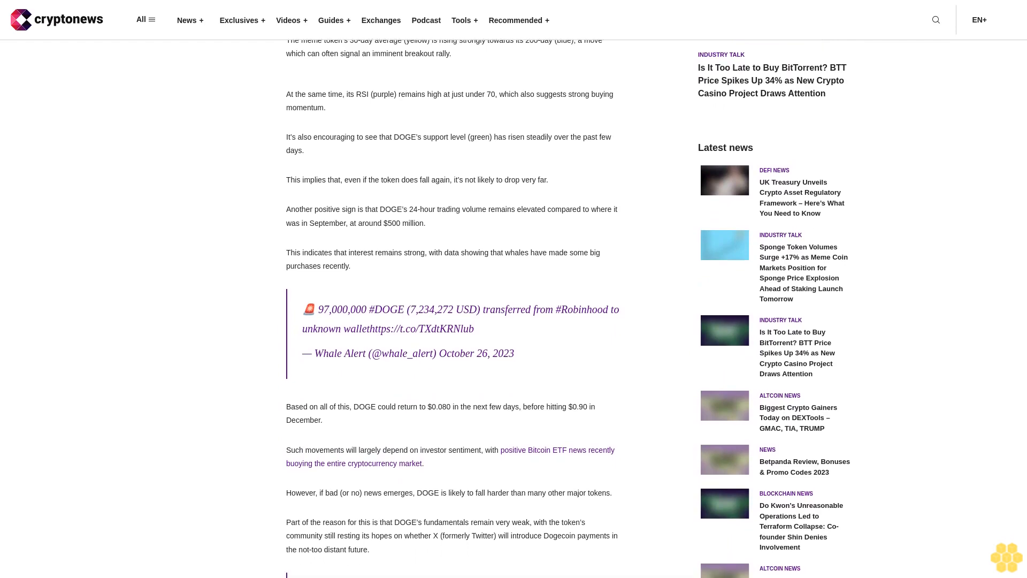
scroll(down, 3)
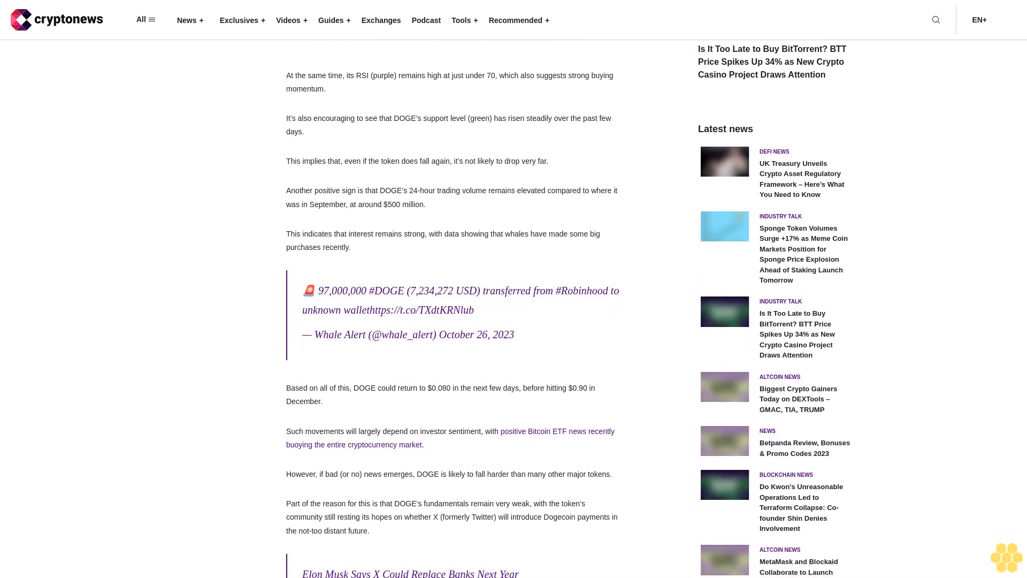
scroll(down, 3)
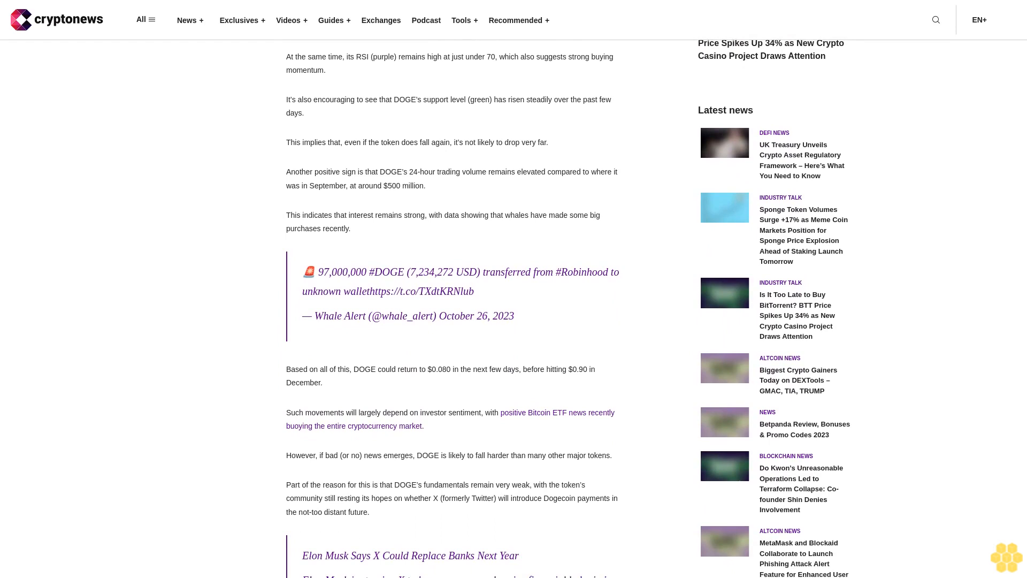
scroll(down, 3)
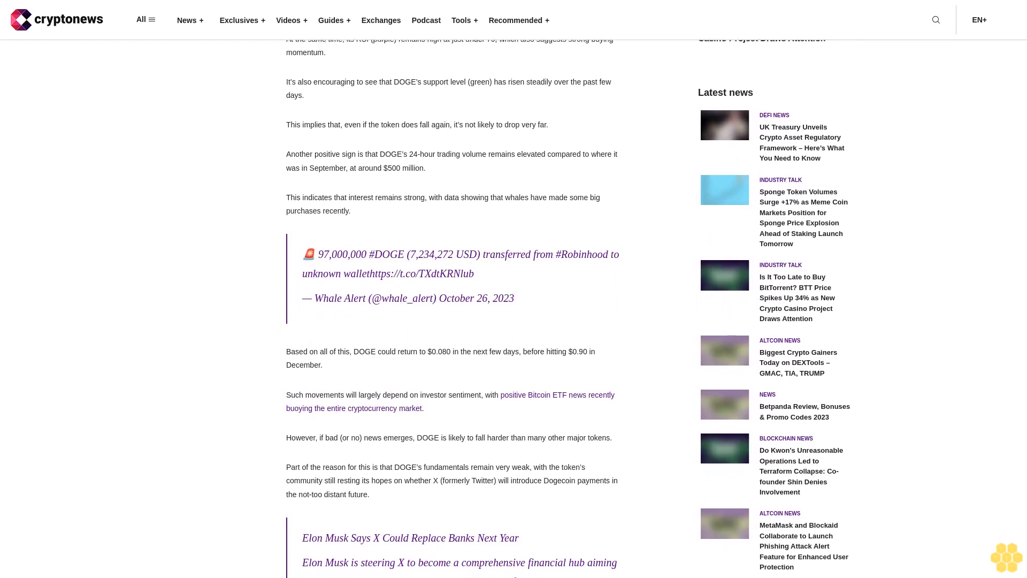
scroll(down, 3)
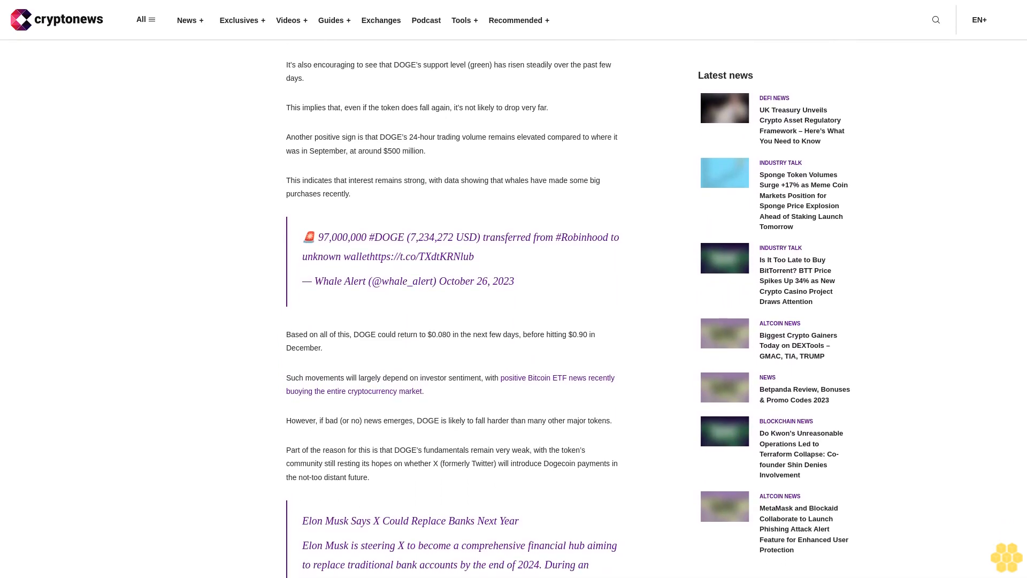
scroll(down, 3)
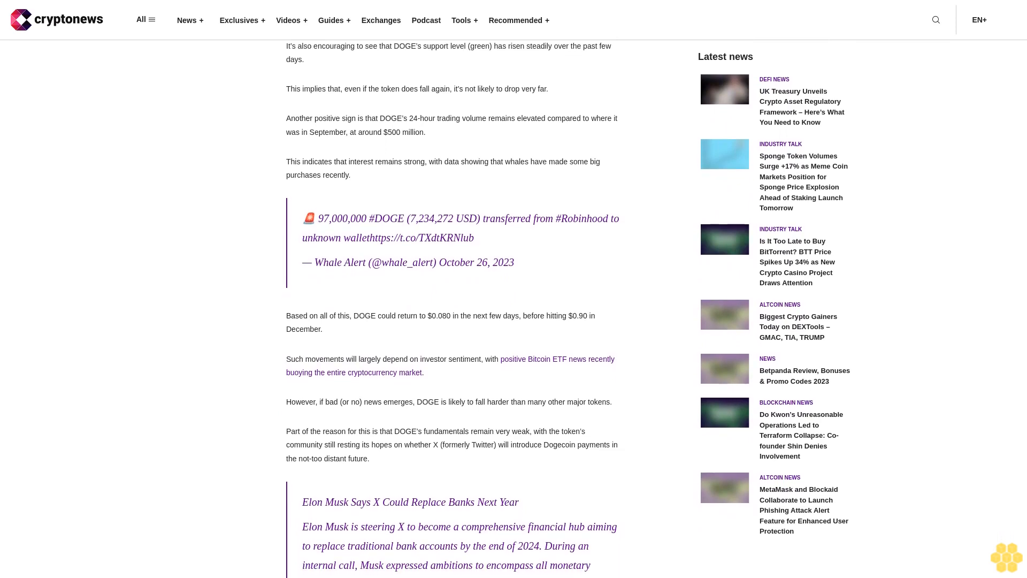
scroll(down, 3)
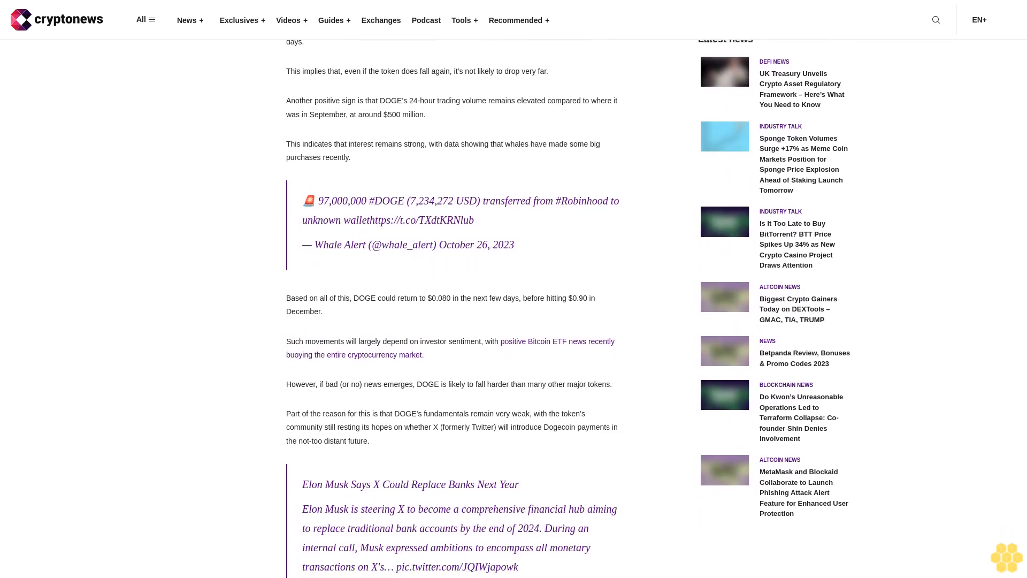
scroll(down, 3)
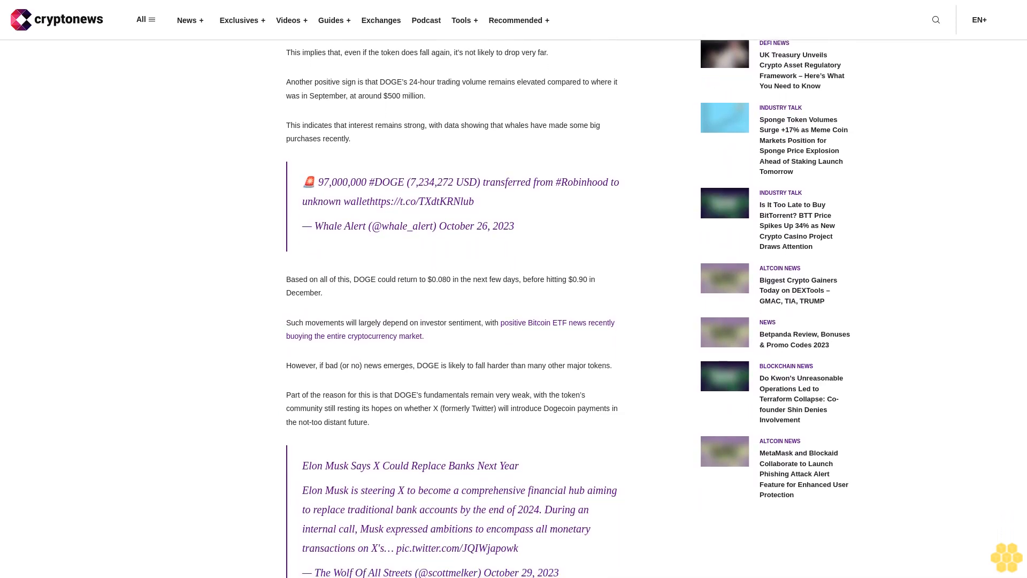
scroll(down, 3)
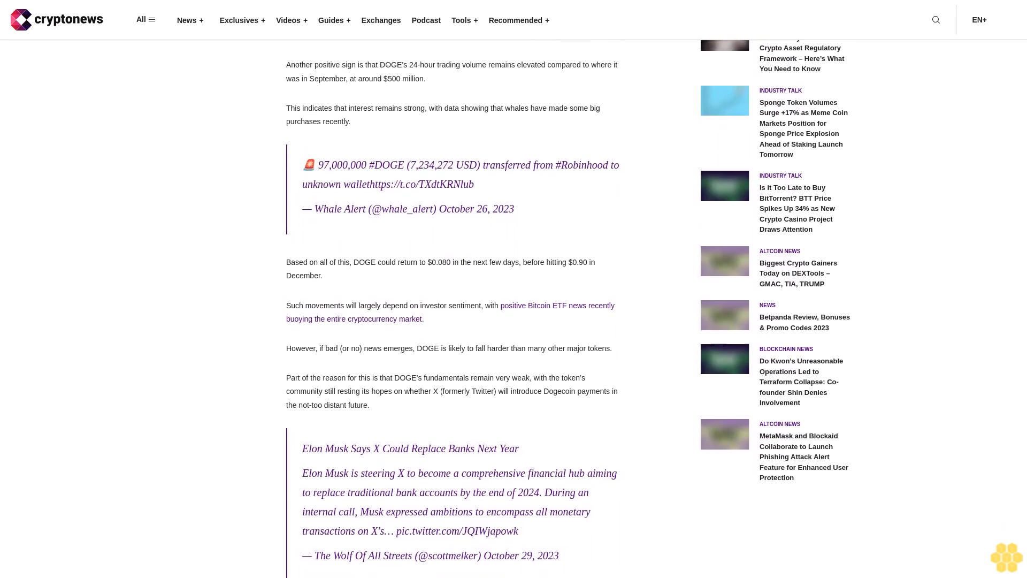
scroll(down, 3)
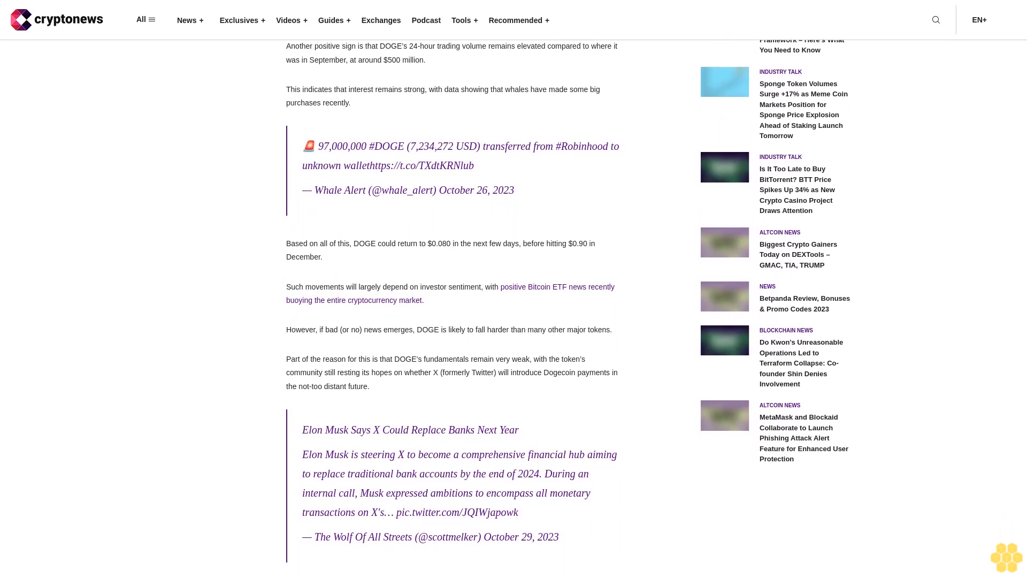
scroll(down, 3)
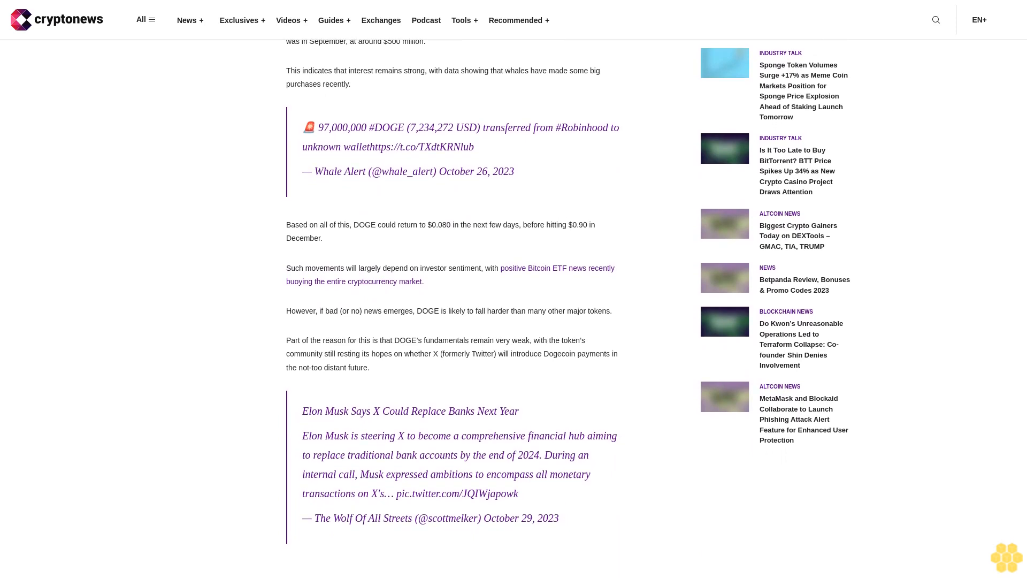
scroll(down, 3)
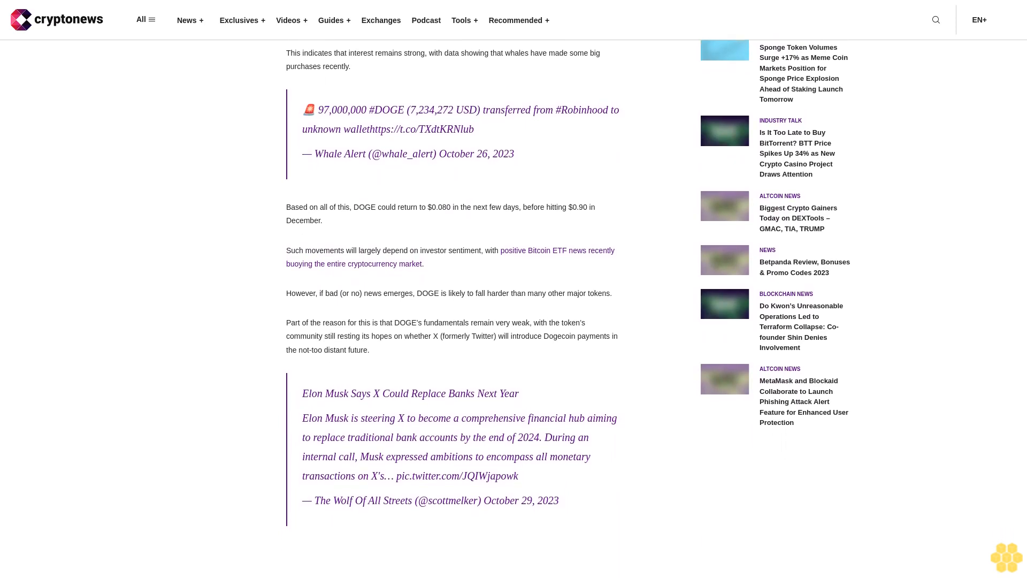
scroll(down, 3)
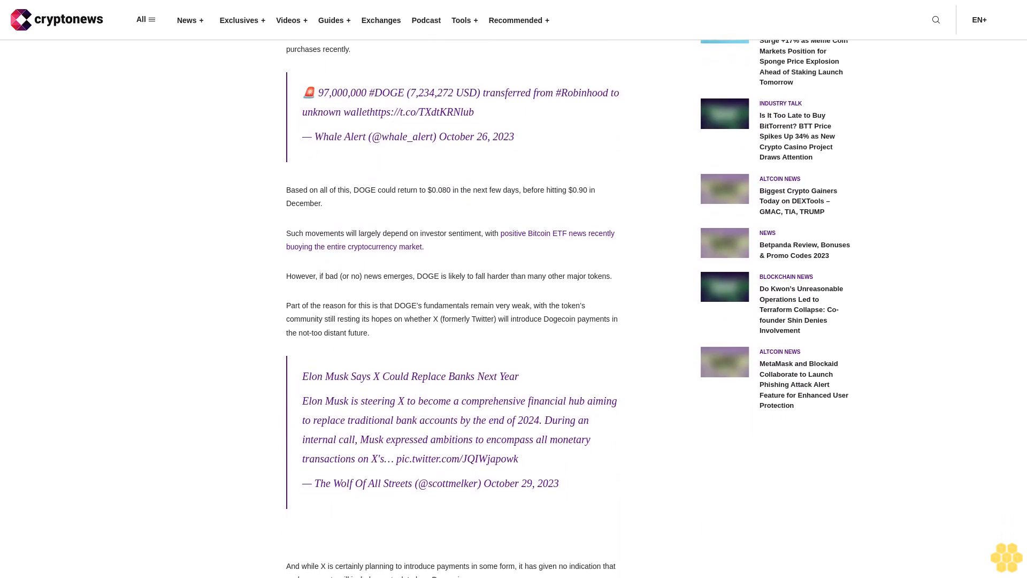
scroll(down, 3)
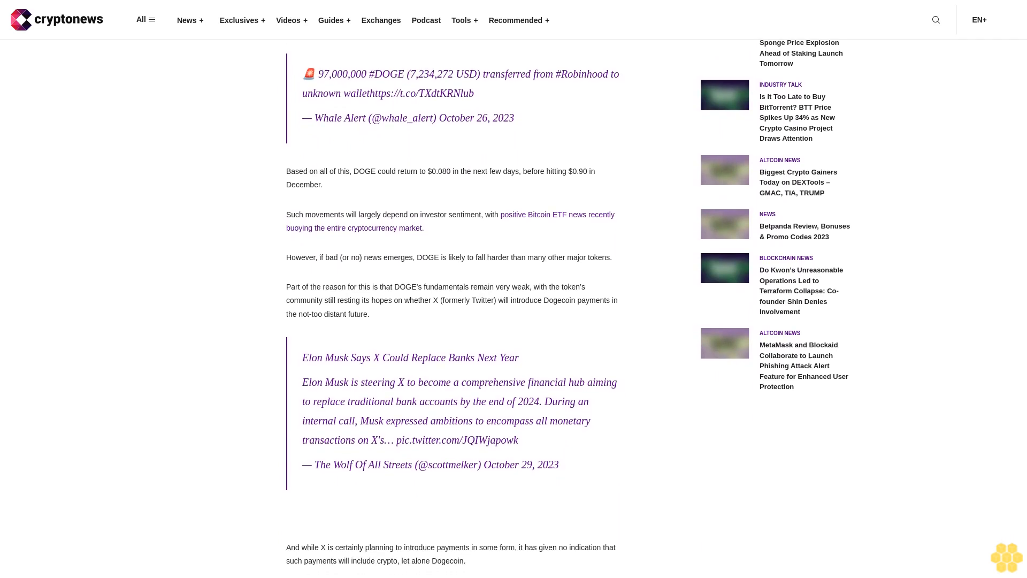
scroll(down, 3)
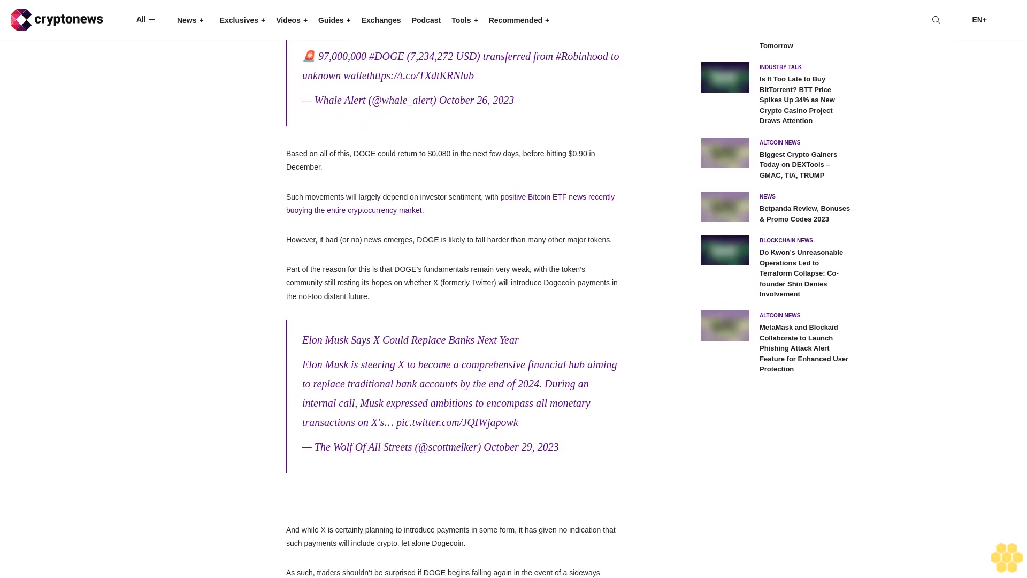
scroll(down, 3)
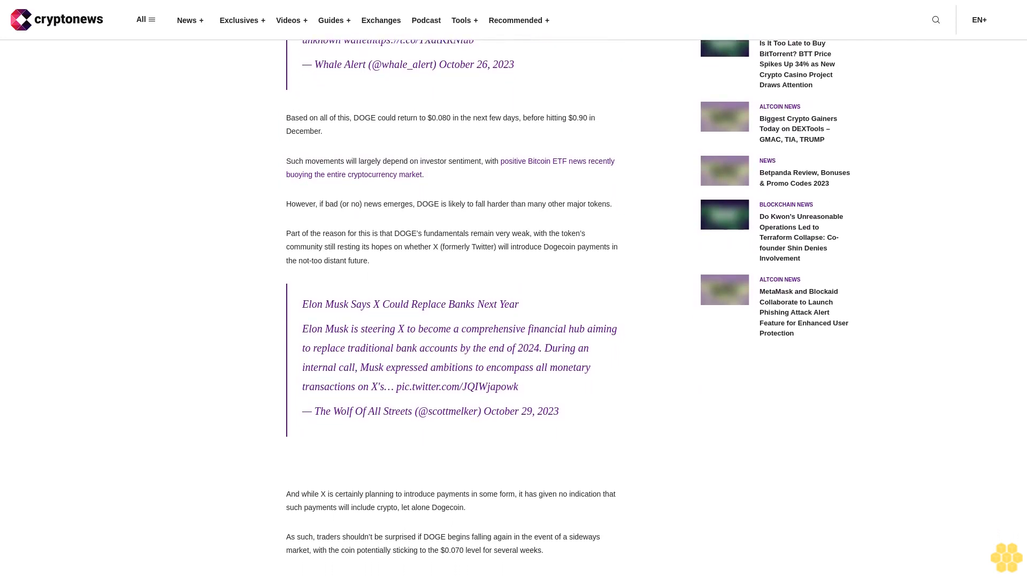
scroll(down, 3)
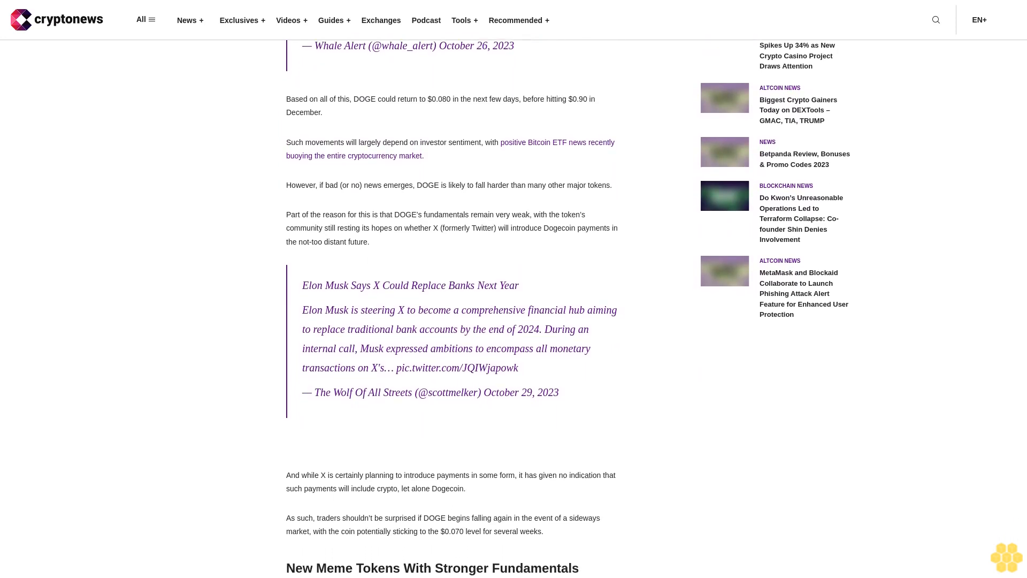
scroll(down, 3)
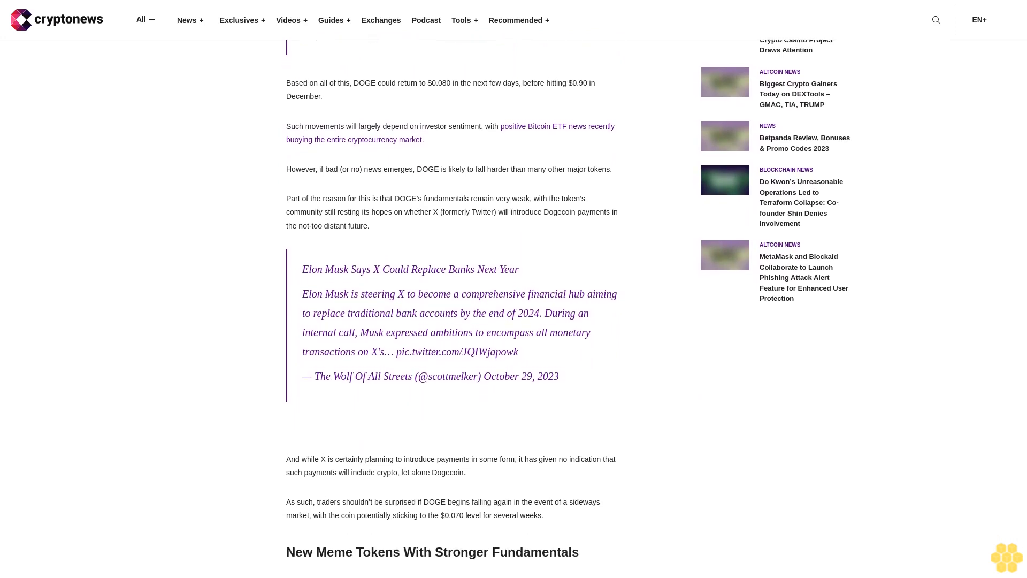
scroll(down, 3)
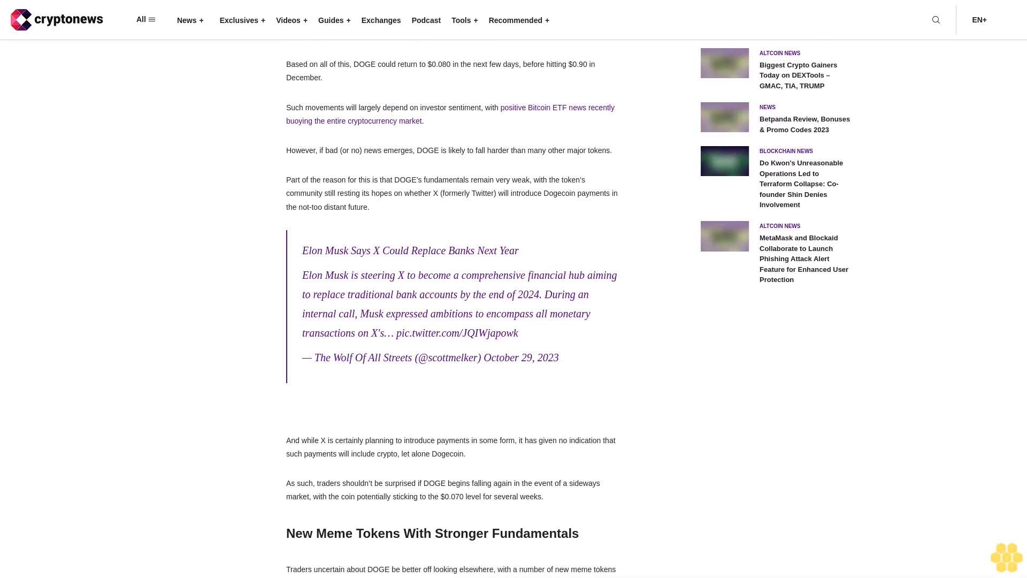
scroll(down, 3)
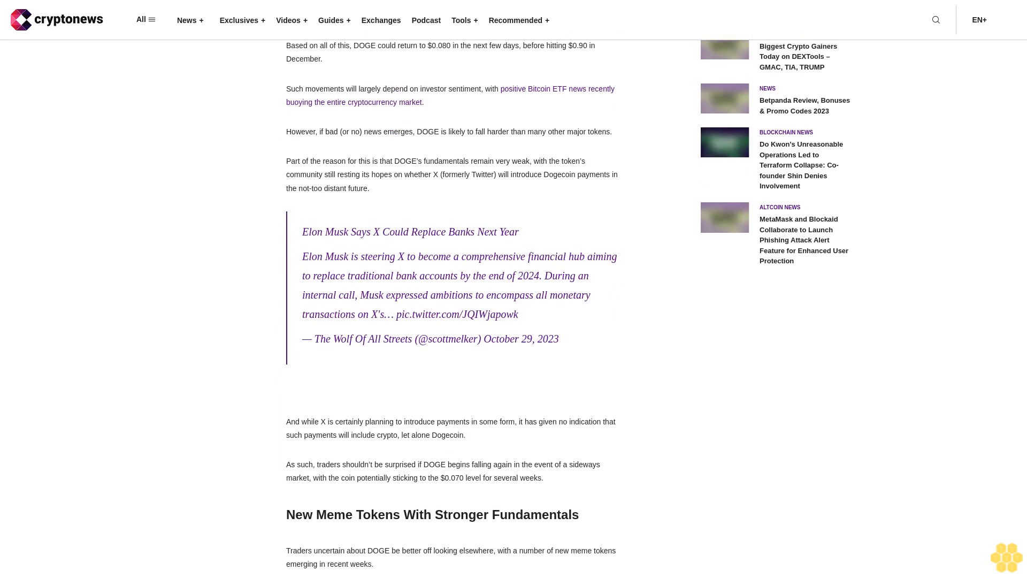
scroll(down, 3)
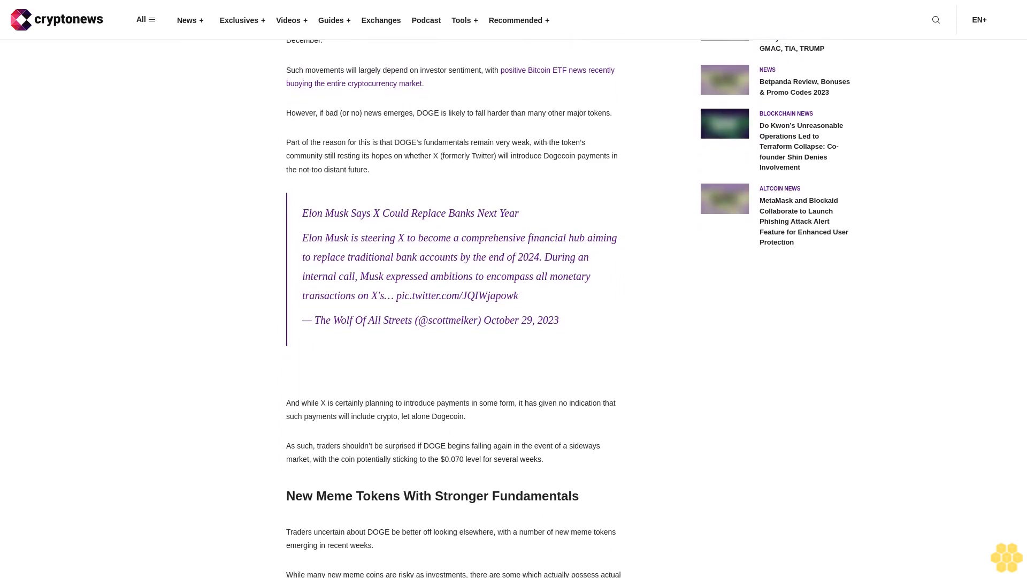
scroll(down, 3)
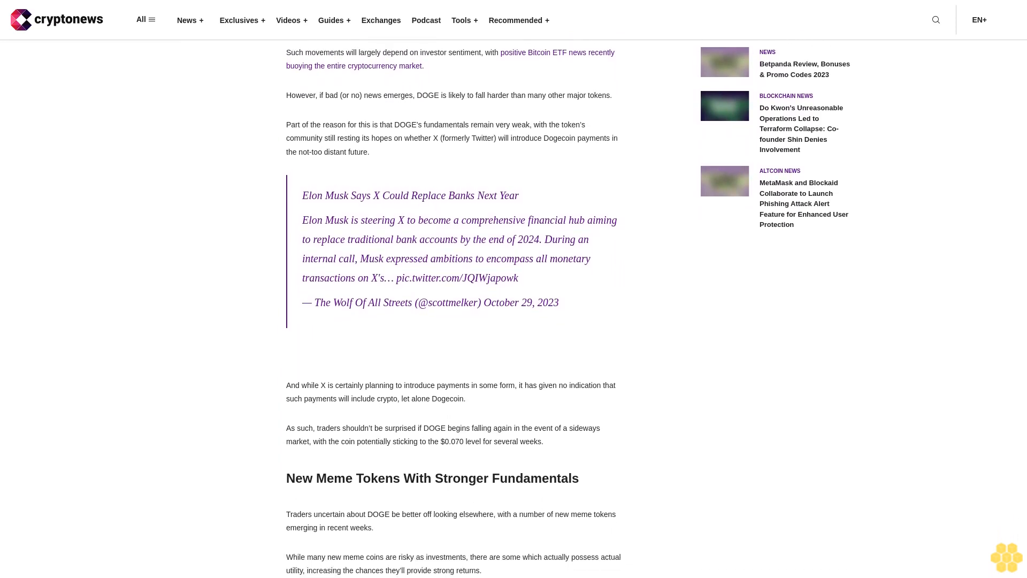
scroll(down, 3)
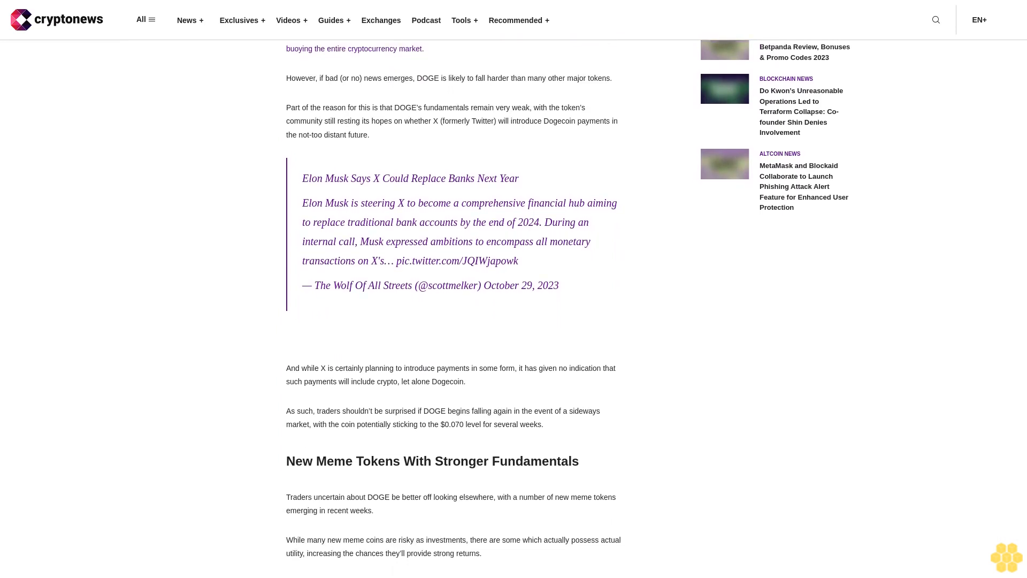
scroll(down, 3)
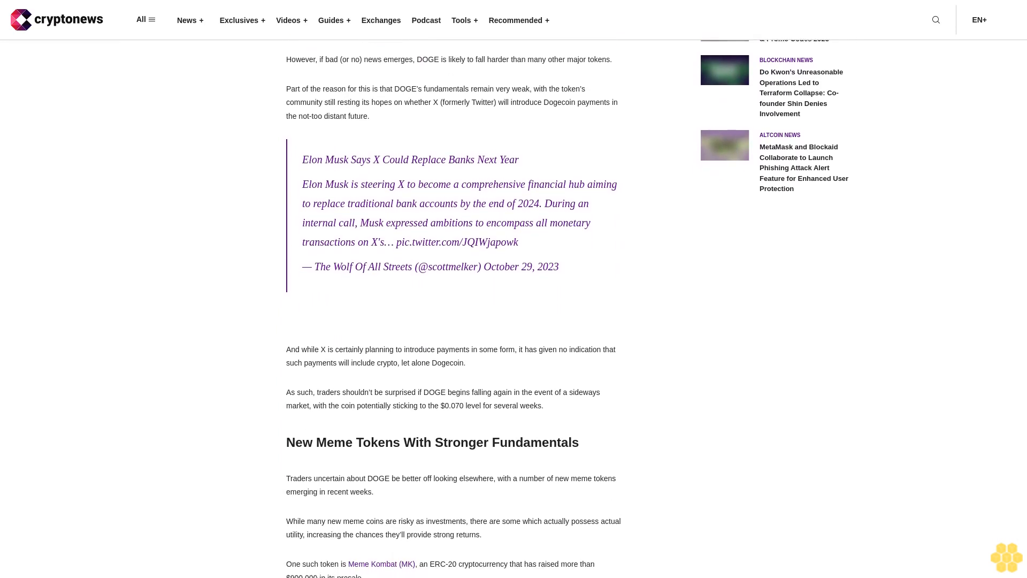
scroll(down, 3)
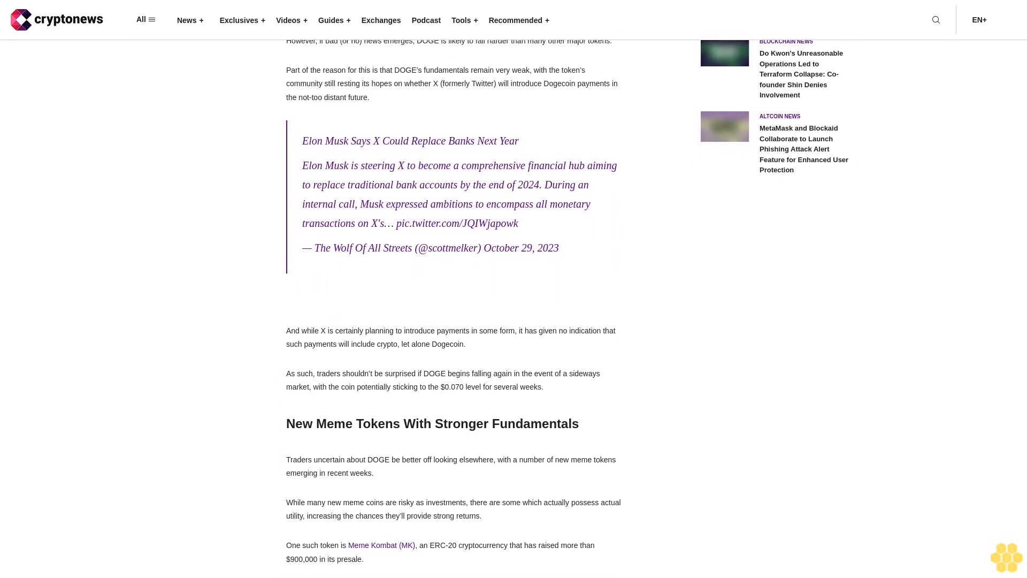
scroll(down, 3)
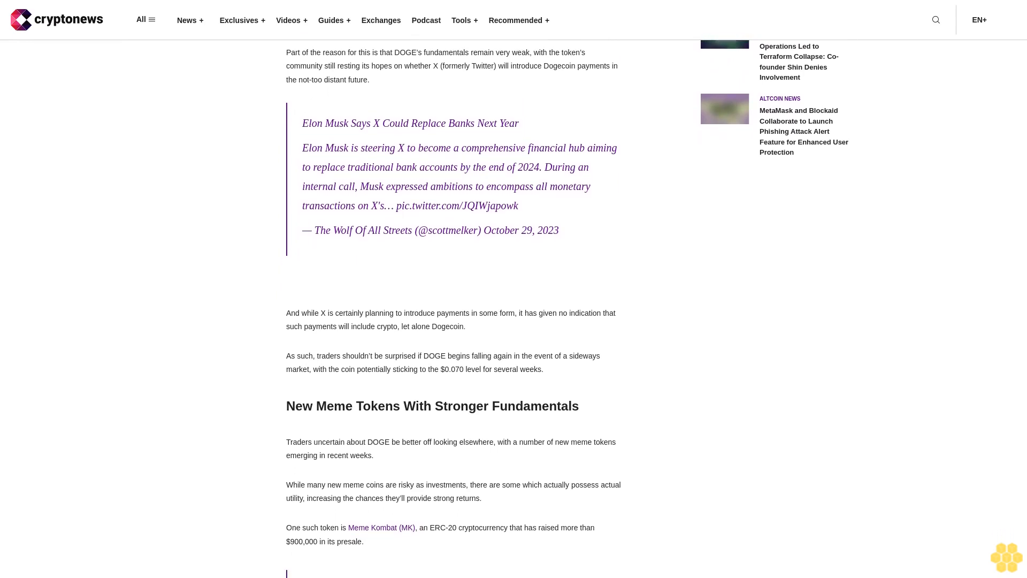
scroll(down, 3)
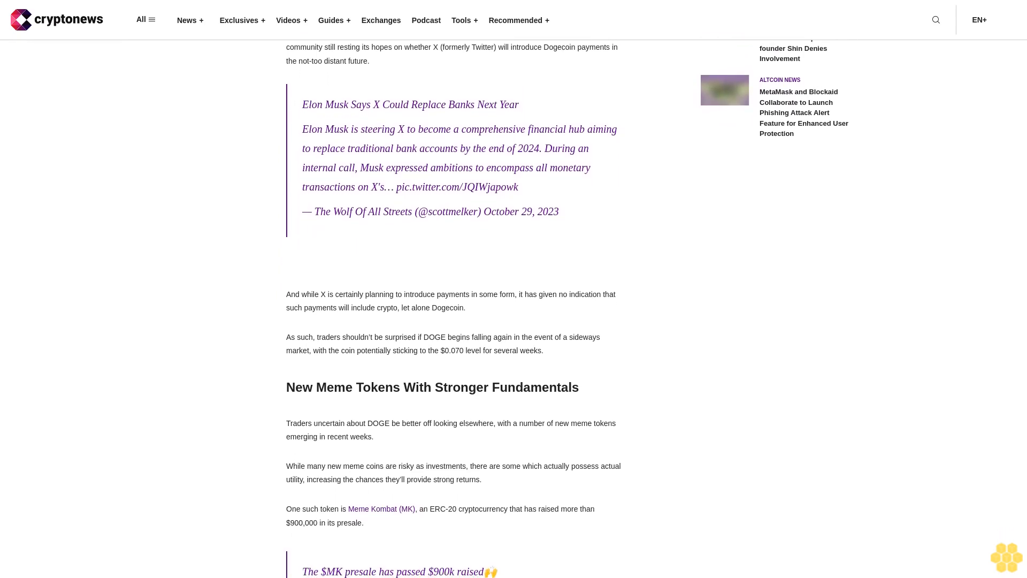
scroll(down, 3)
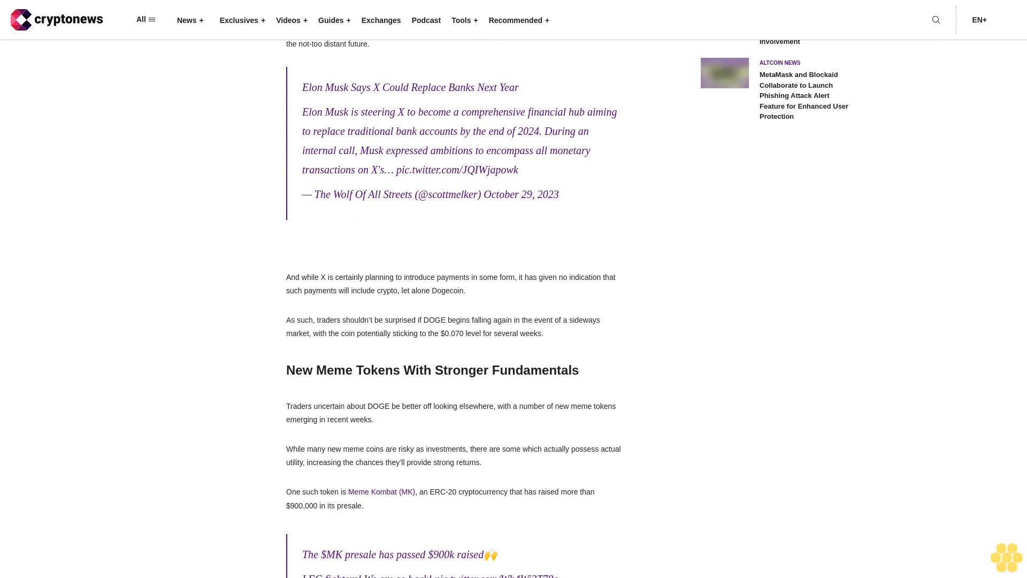
scroll(down, 3)
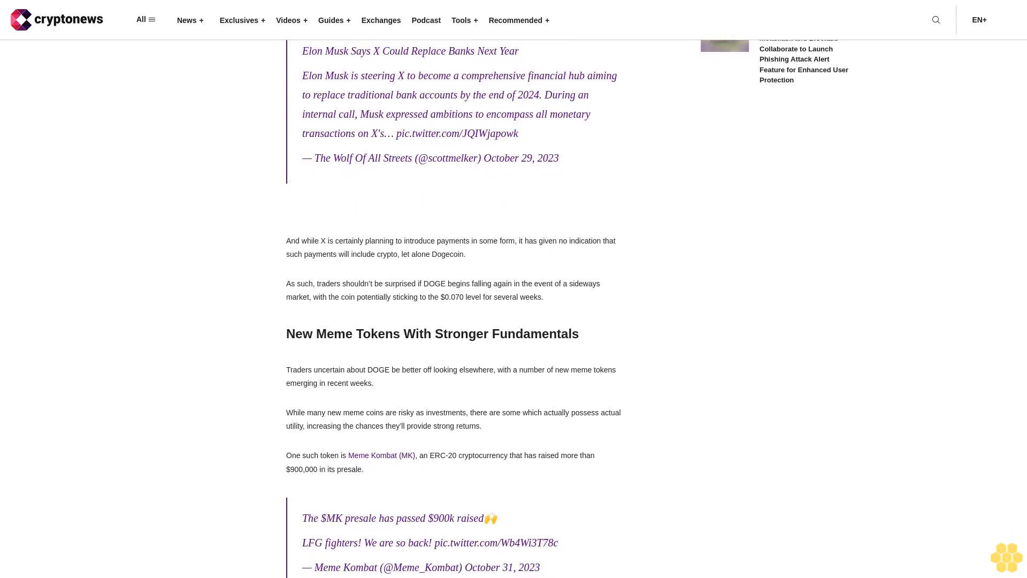
scroll(down, 3)
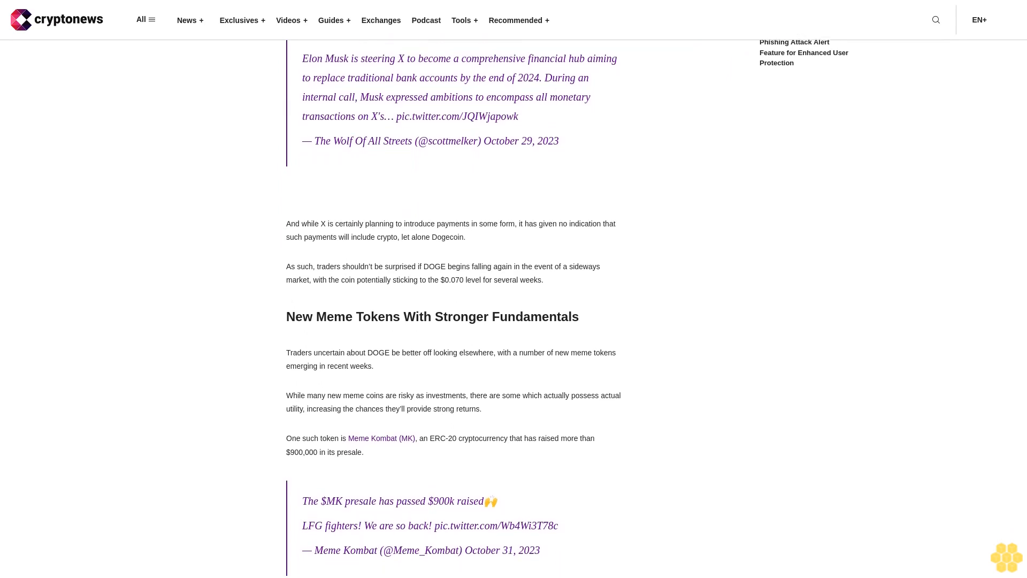
scroll(down, 3)
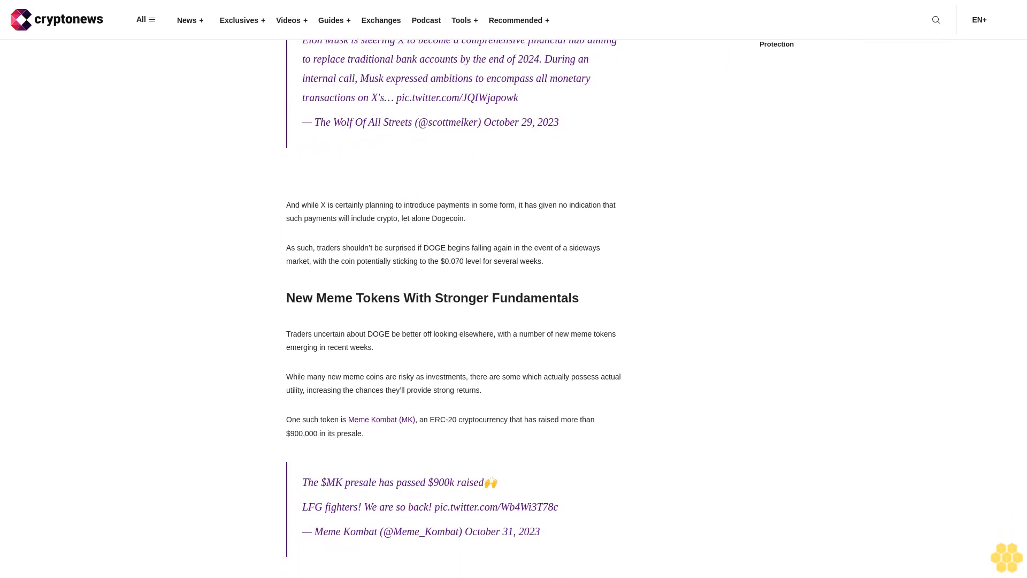
scroll(down, 3)
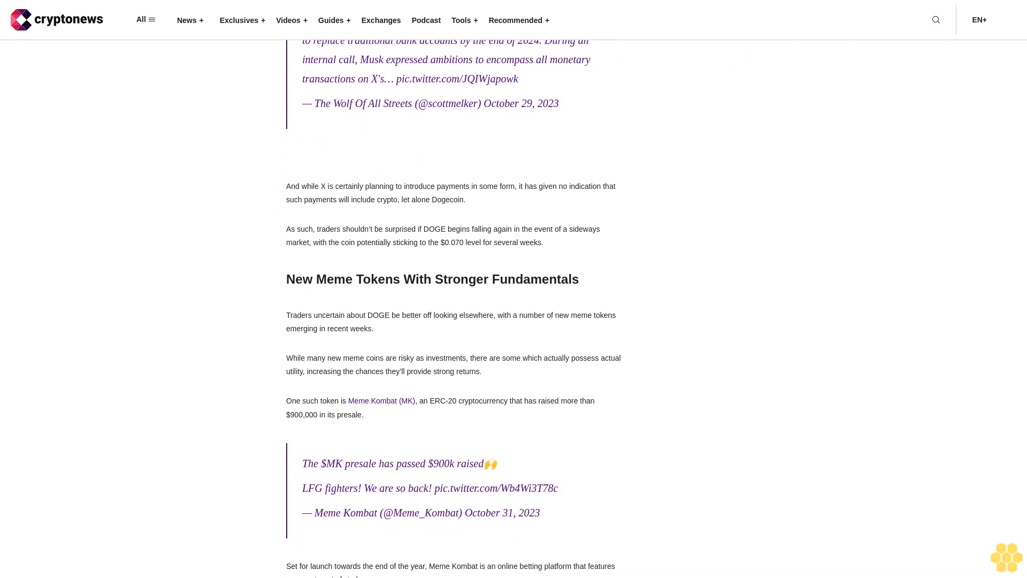
scroll(down, 3)
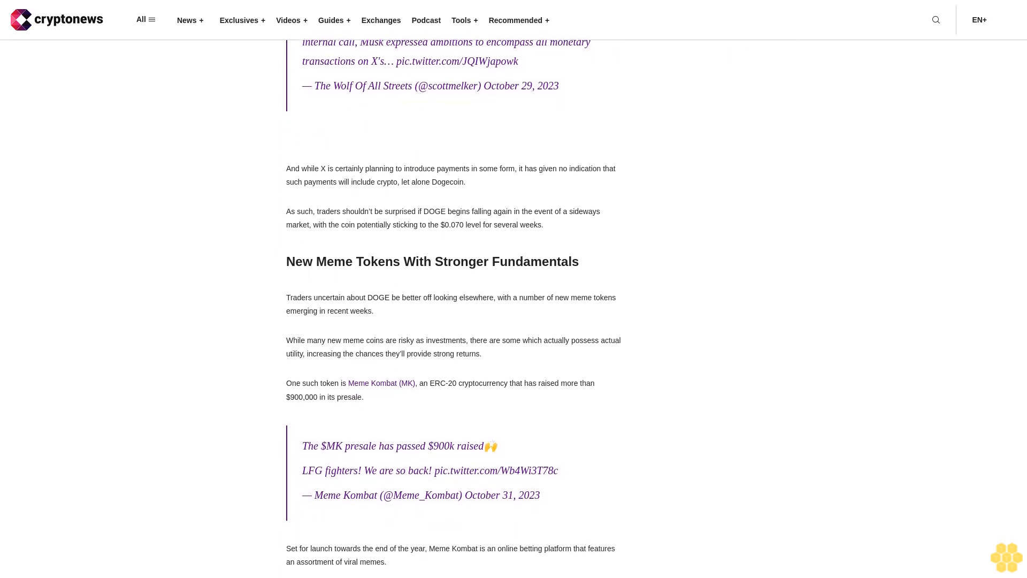
scroll(down, 3)
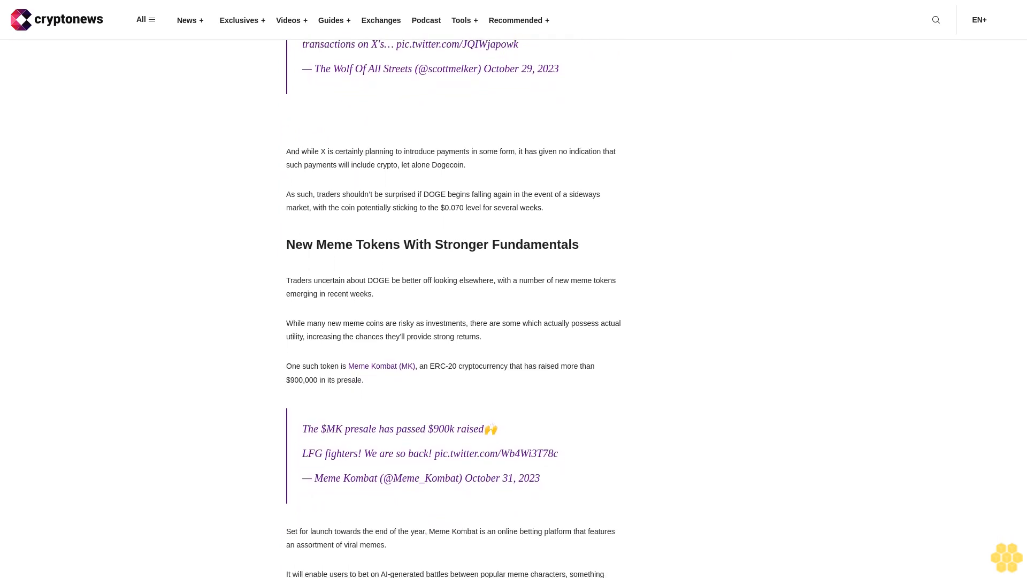
scroll(down, 3)
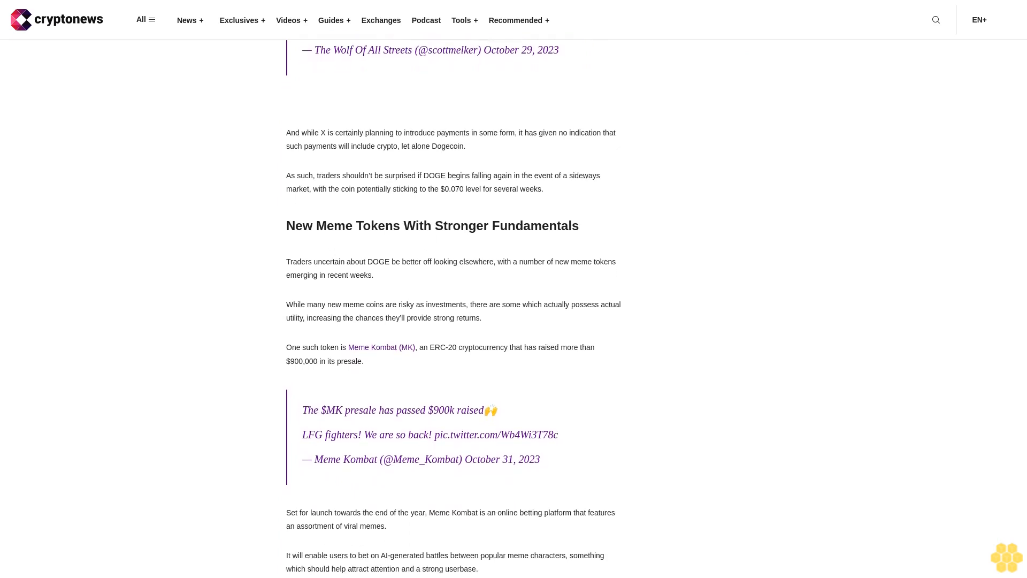
scroll(down, 3)
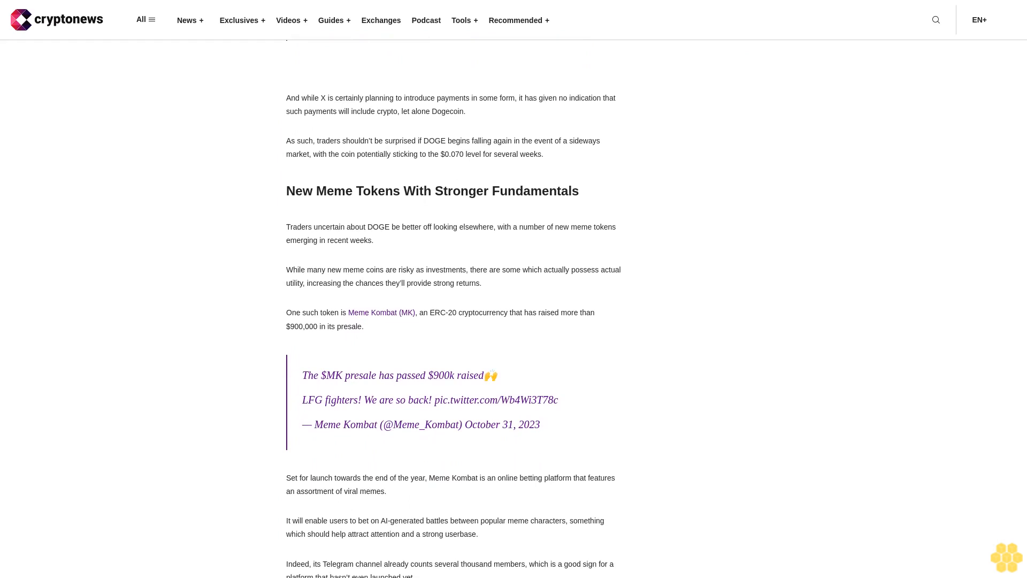
scroll(down, 3)
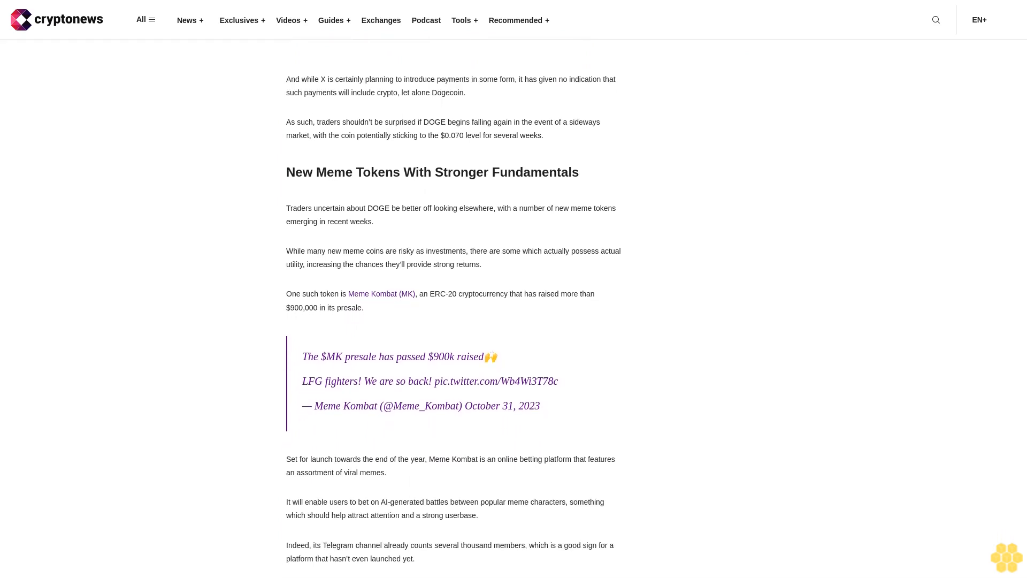
scroll(down, 3)
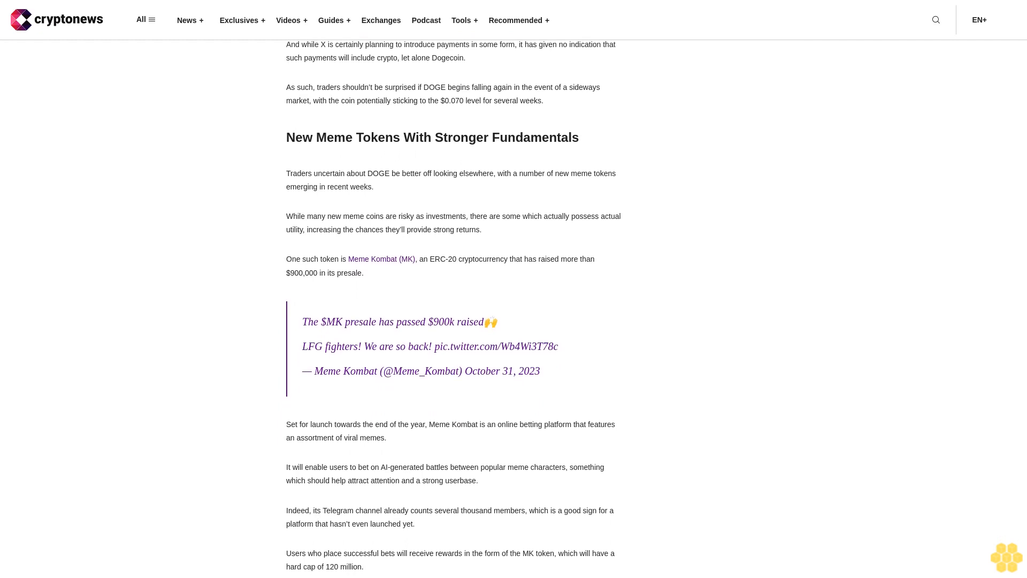
scroll(down, 3)
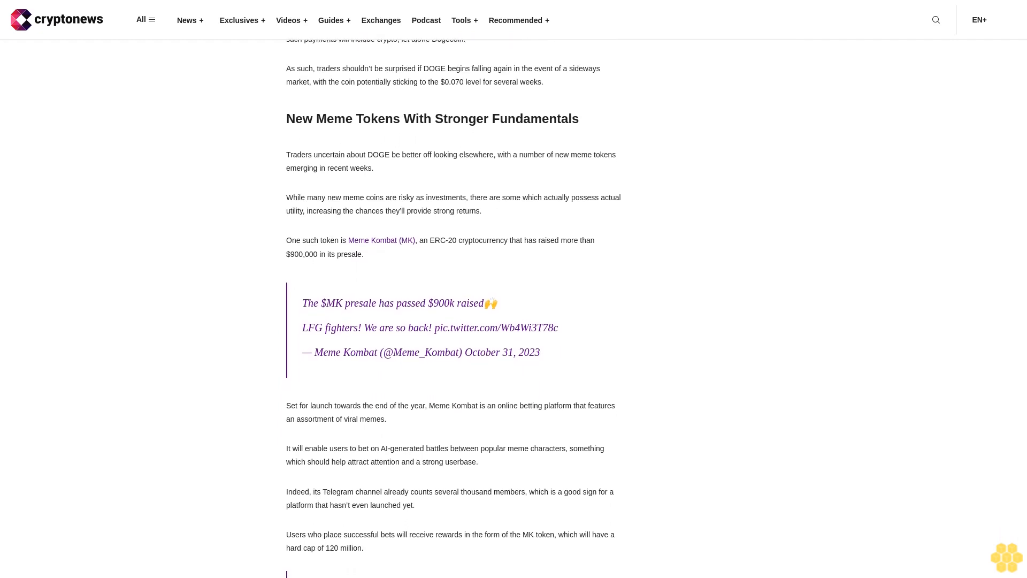
scroll(down, 3)
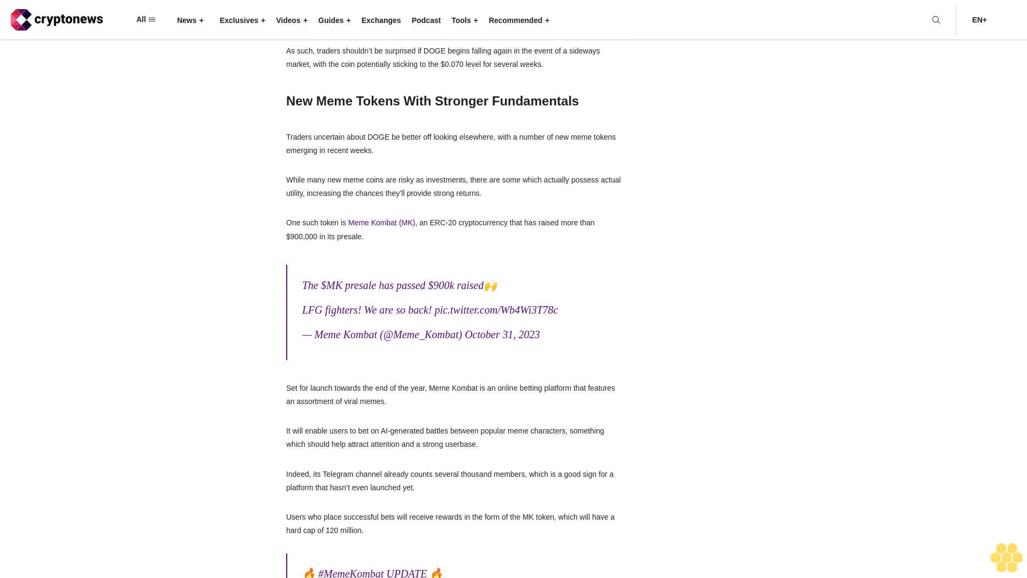
scroll(down, 3)
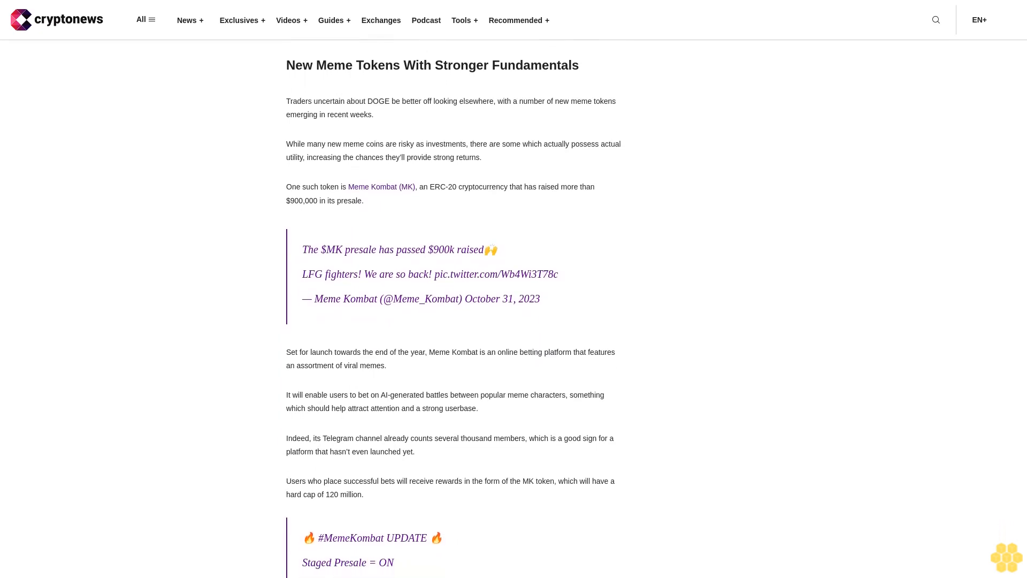
scroll(down, 3)
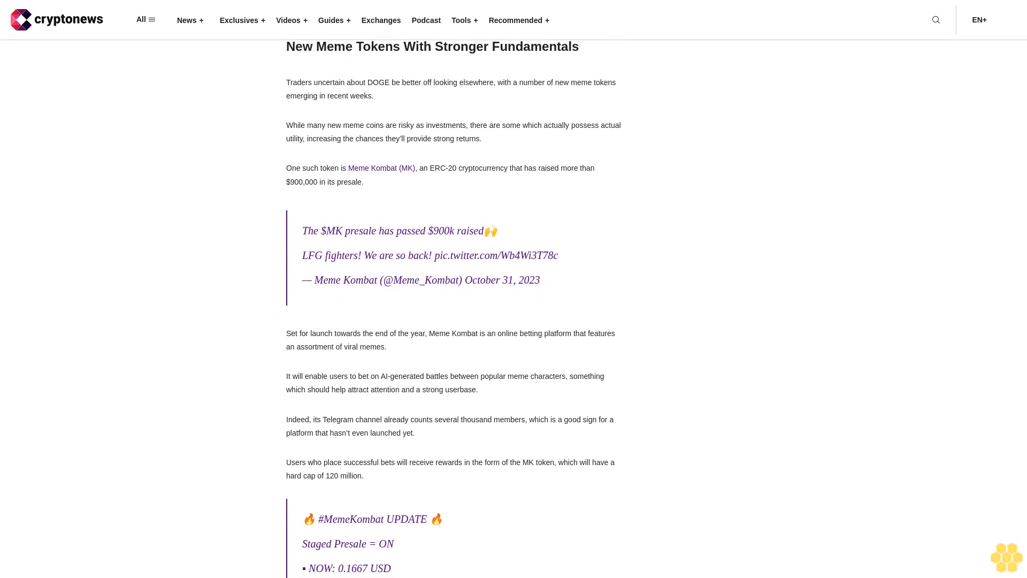
scroll(down, 3)
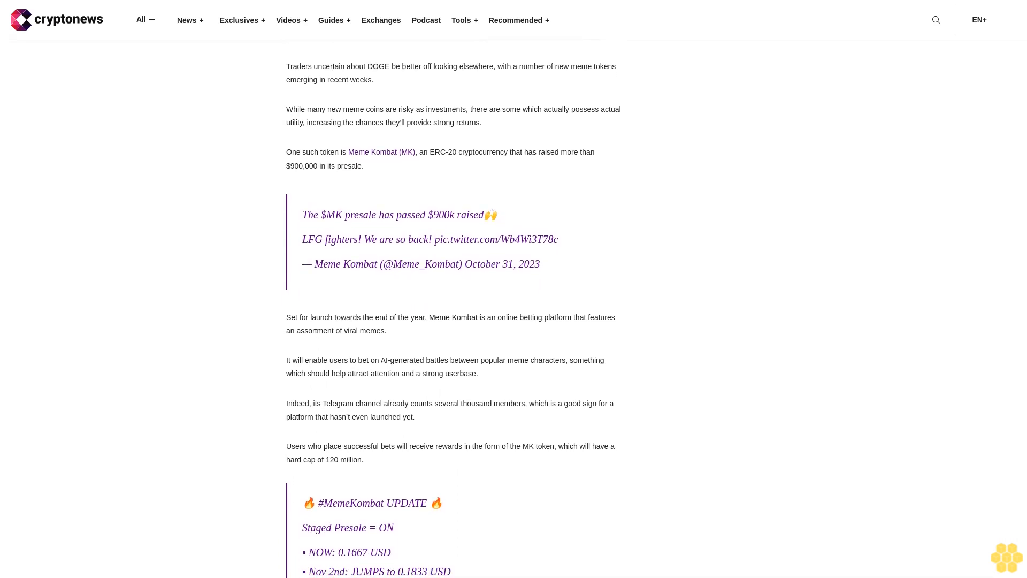
scroll(down, 3)
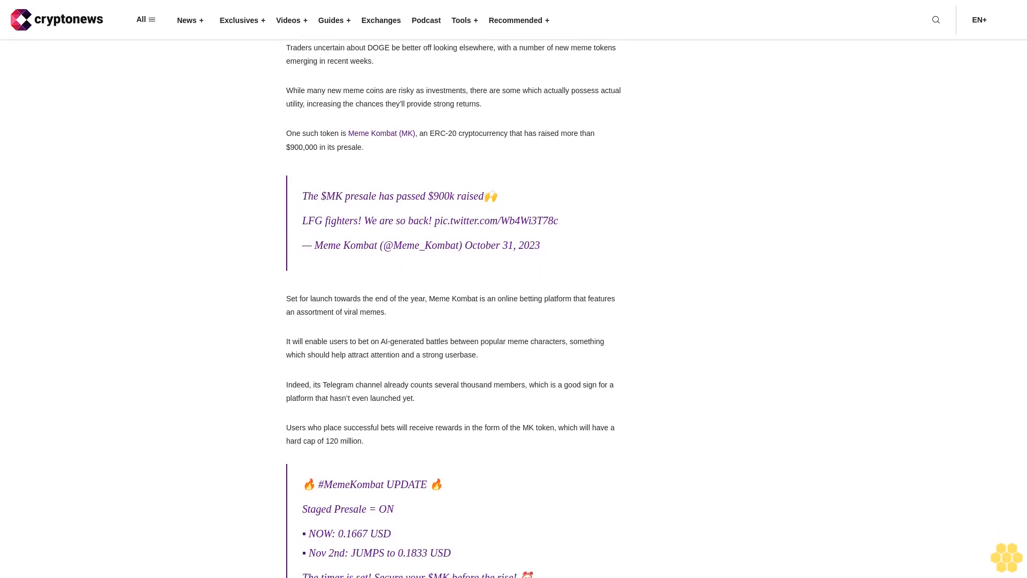
scroll(down, 3)
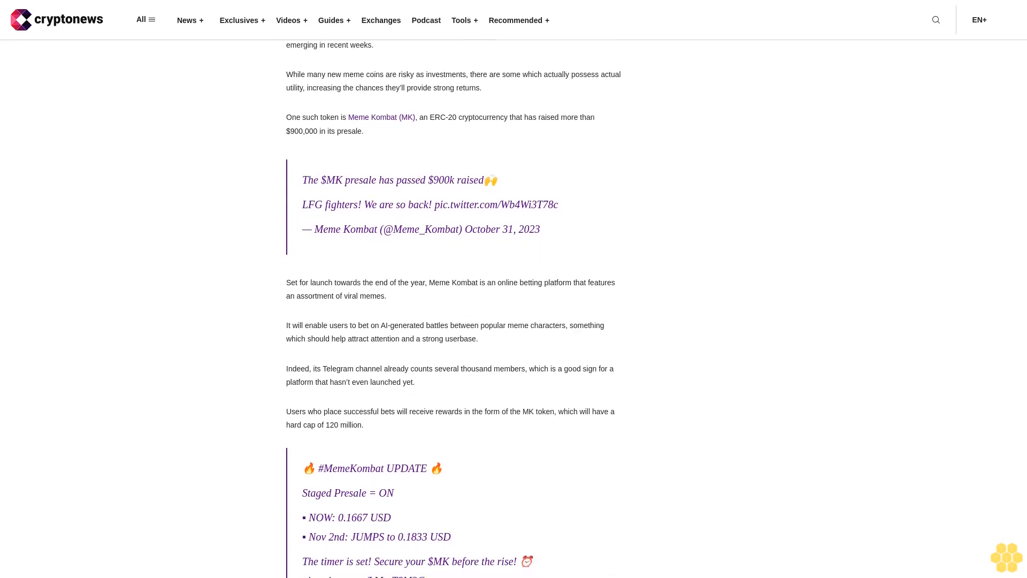
scroll(down, 3)
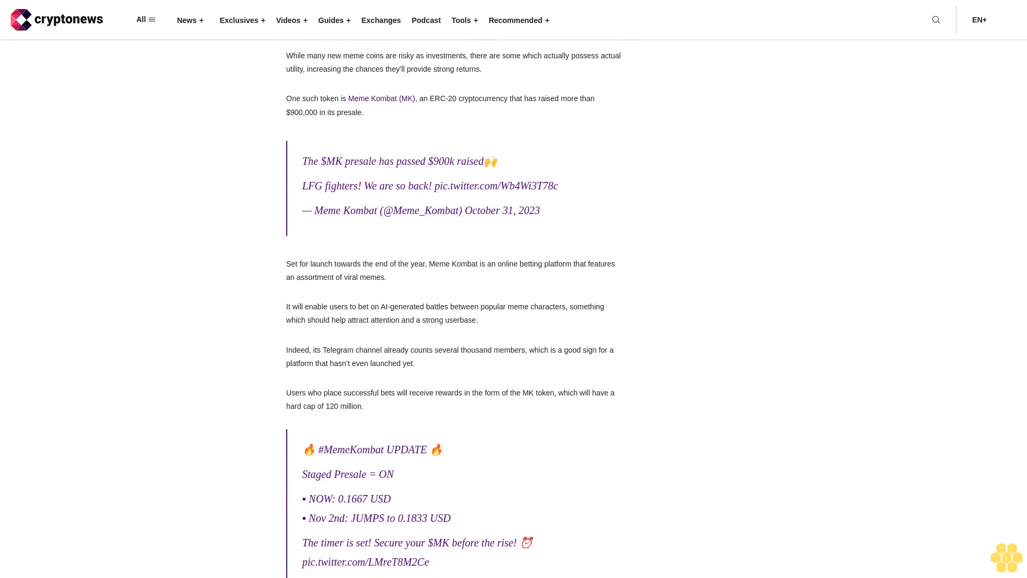
scroll(down, 3)
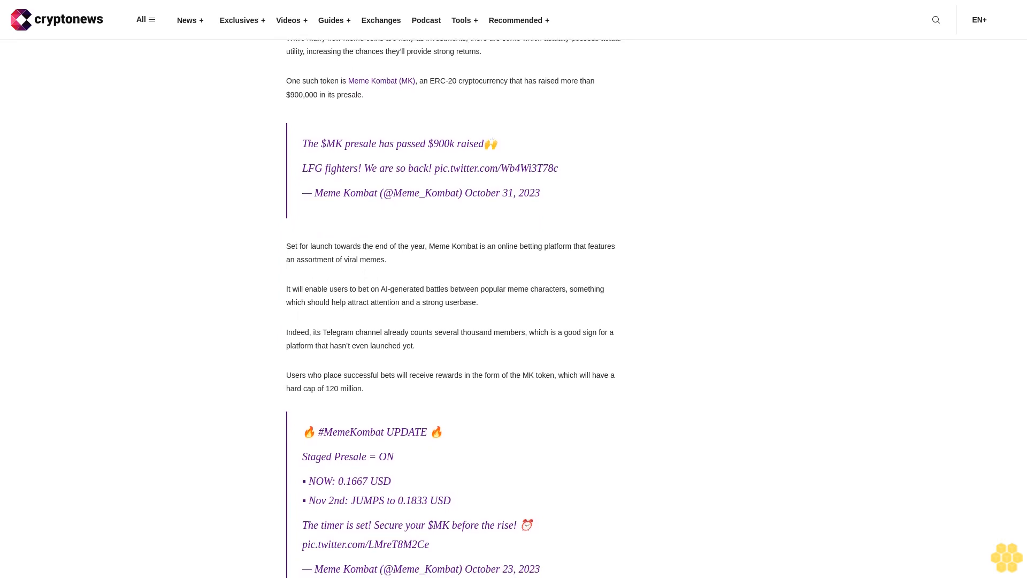
scroll(down, 3)
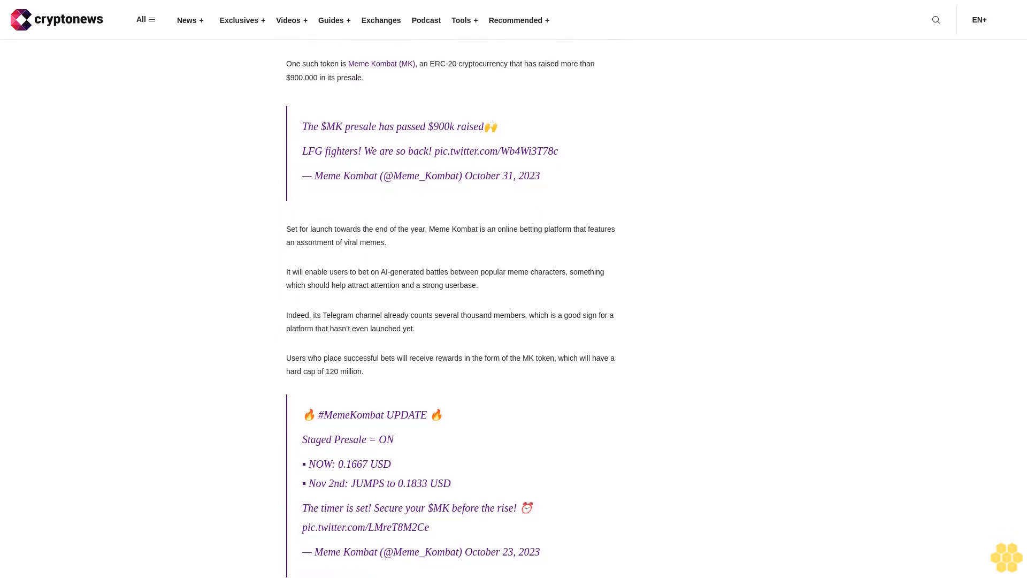
scroll(down, 3)
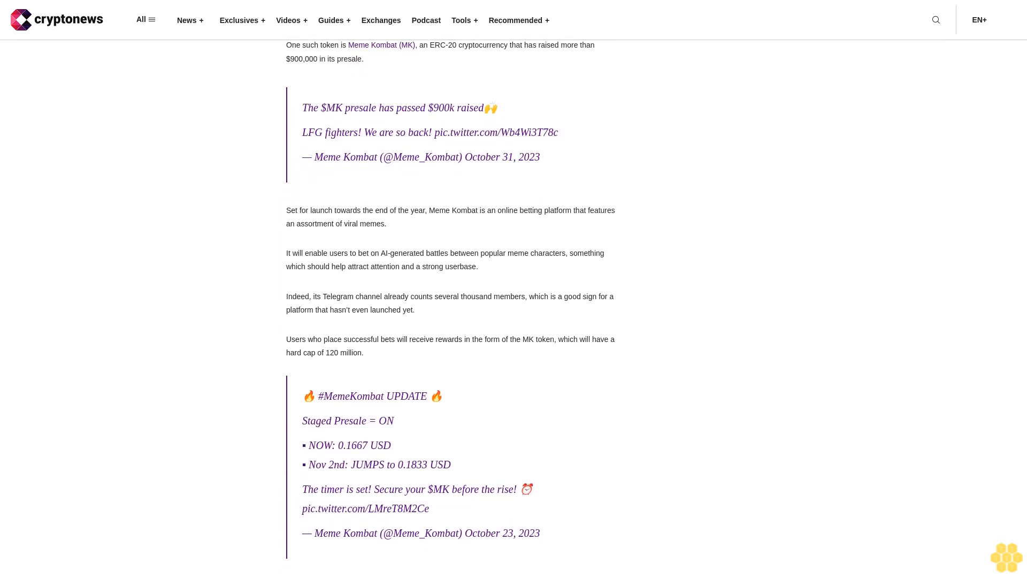
scroll(down, 3)
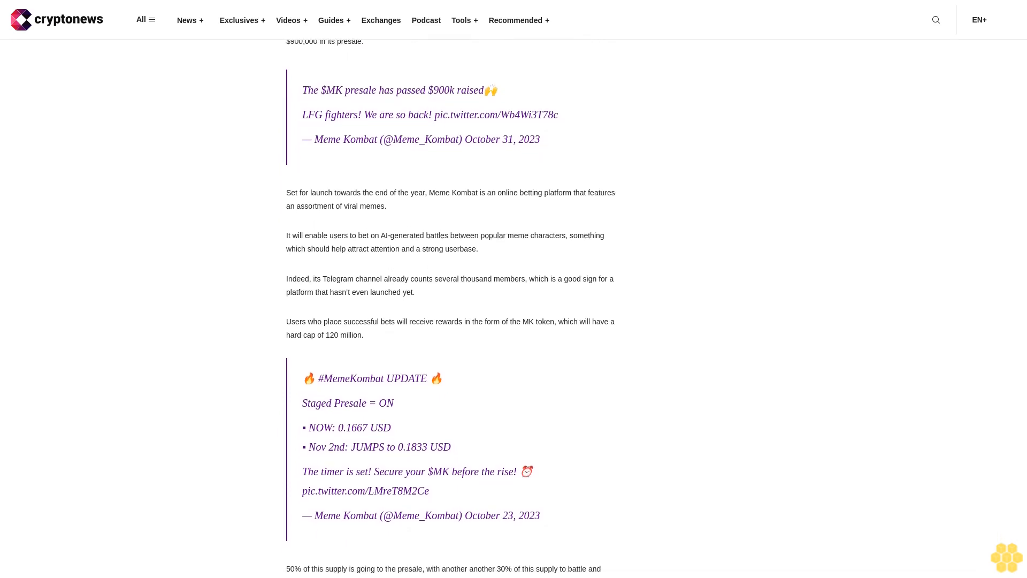
scroll(down, 3)
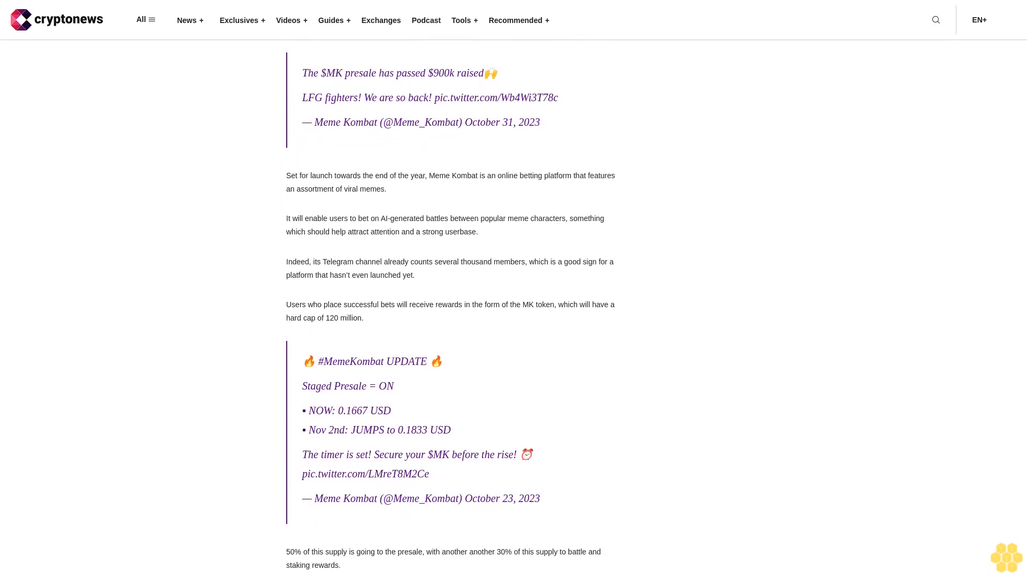
scroll(down, 3)
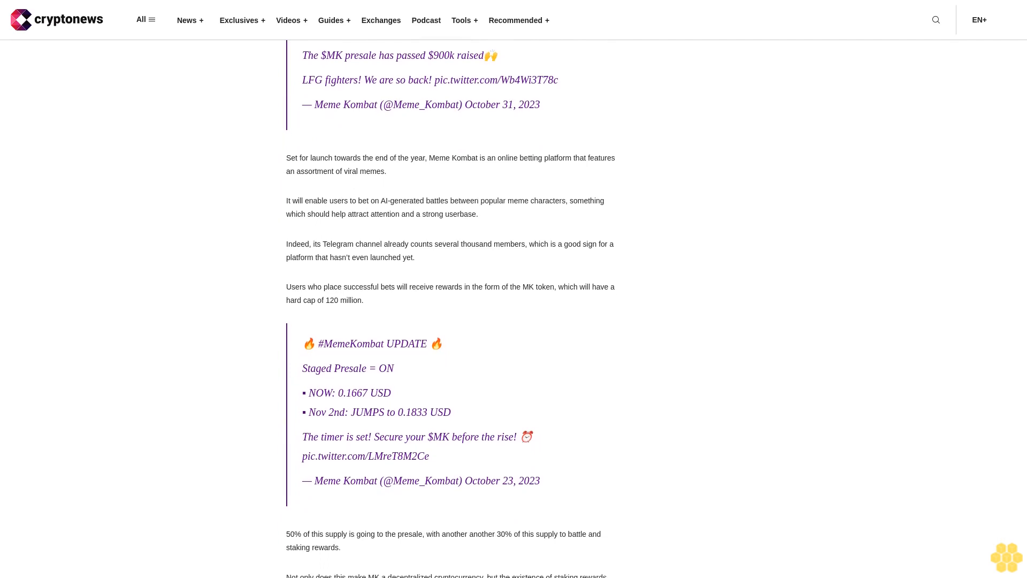
scroll(down, 3)
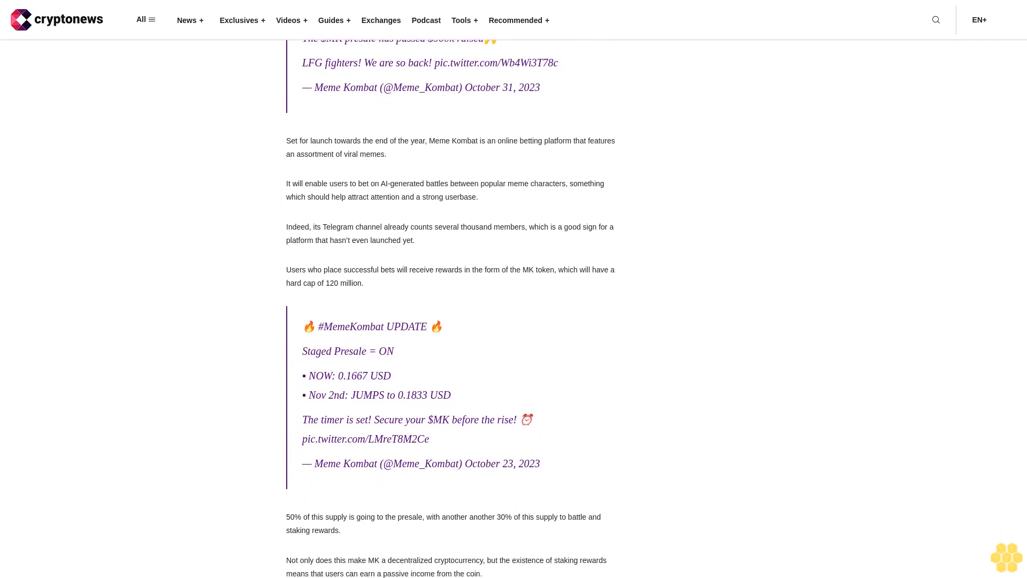
scroll(down, 3)
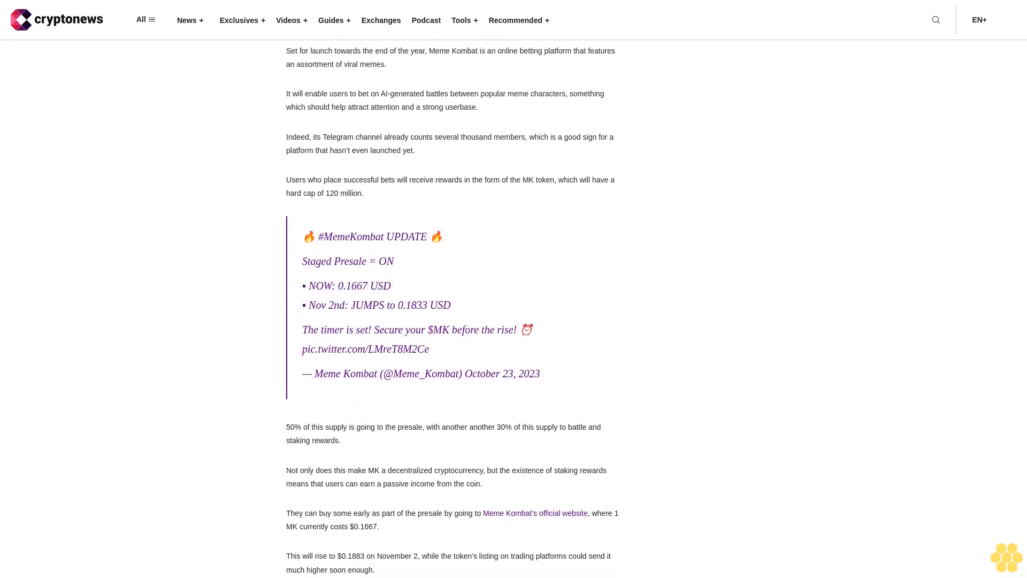
scroll(down, 3)
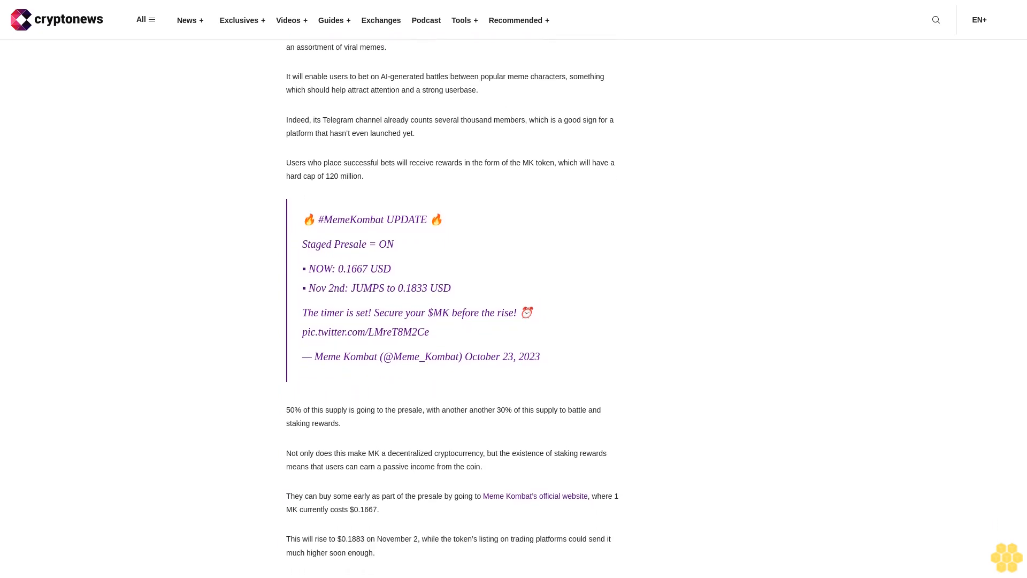
scroll(down, 3)
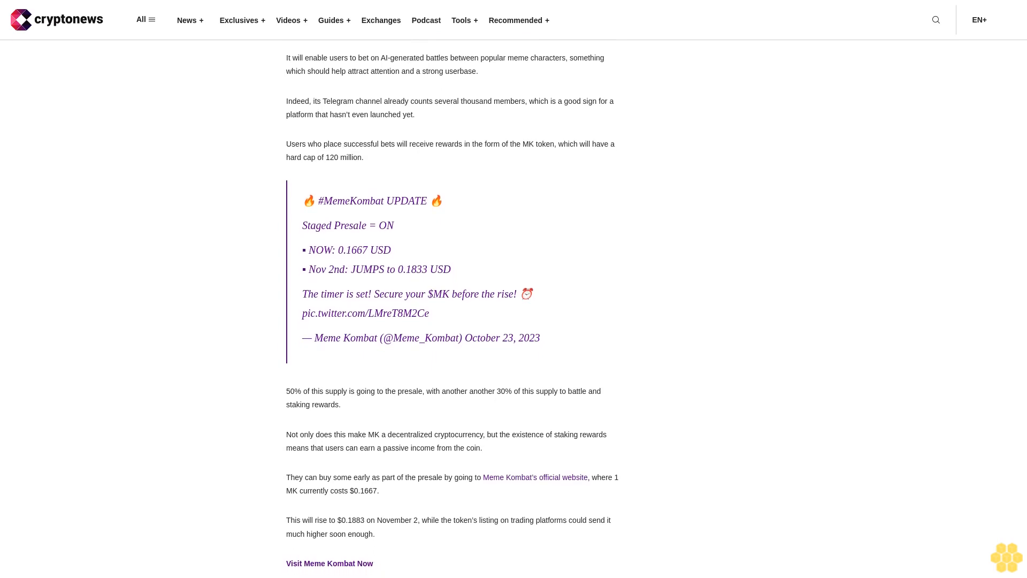
scroll(down, 3)
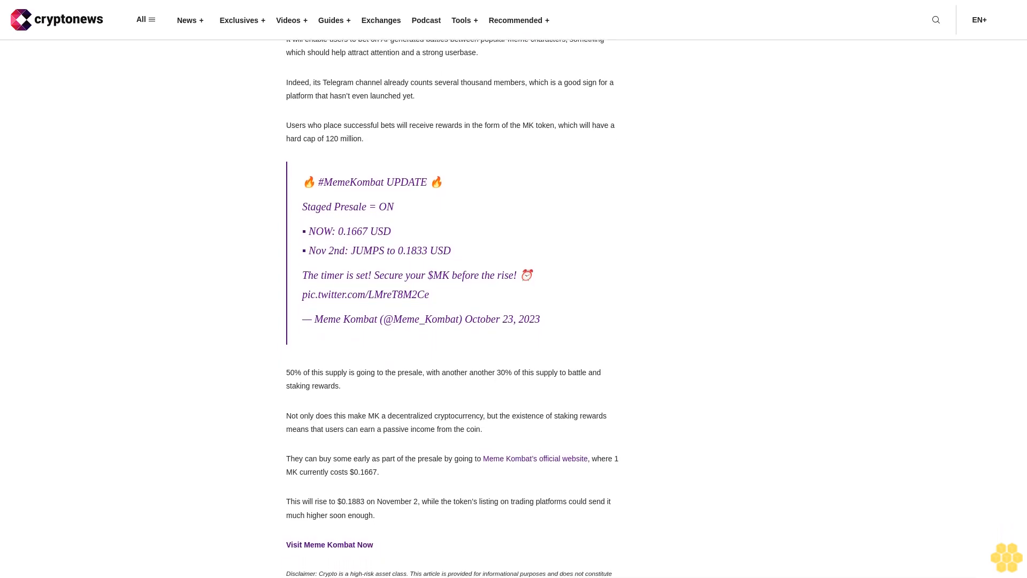
scroll(down, 3)
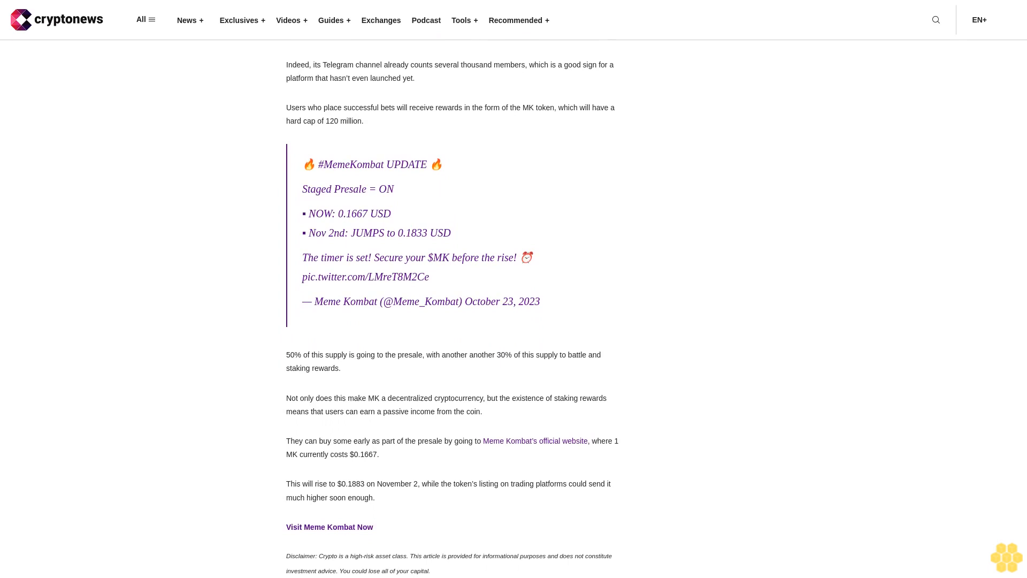
scroll(down, 3)
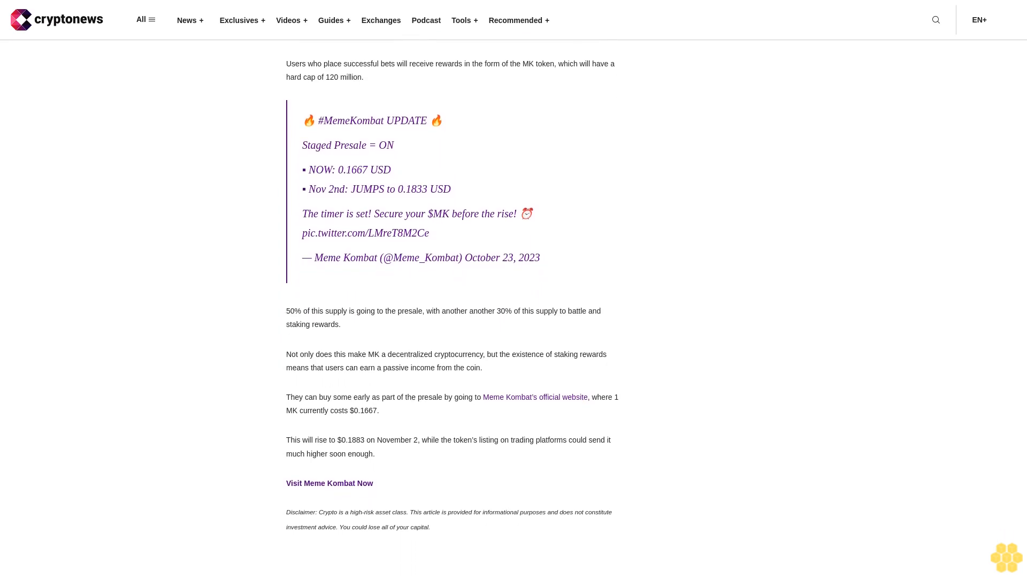
scroll(down, 3)
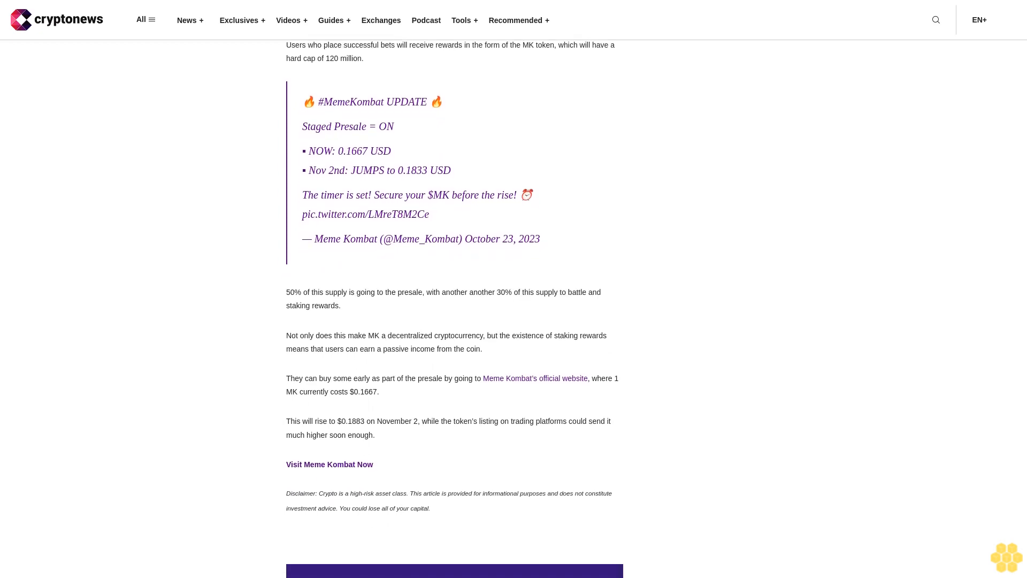
scroll(down, 3)
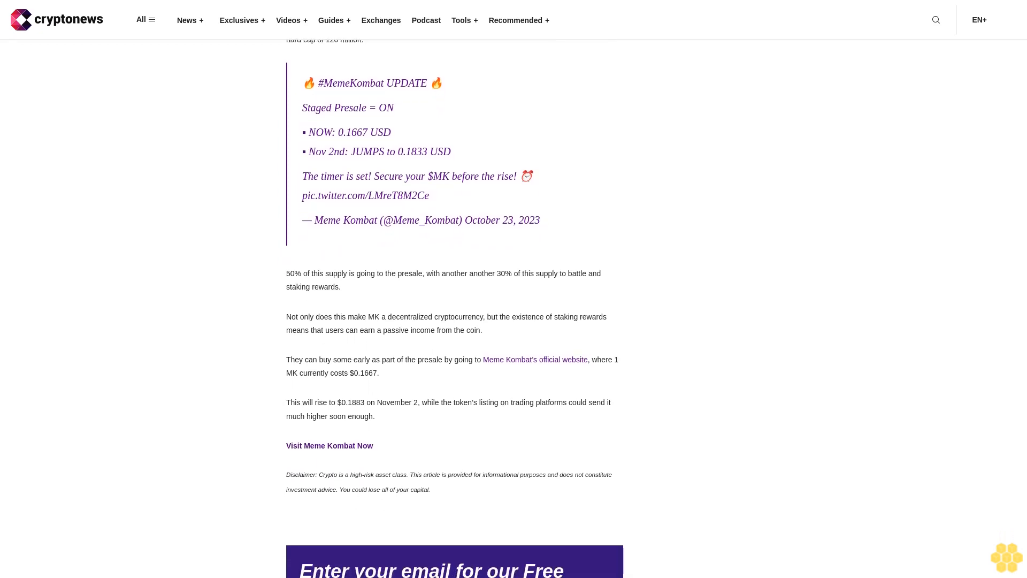
scroll(down, 3)
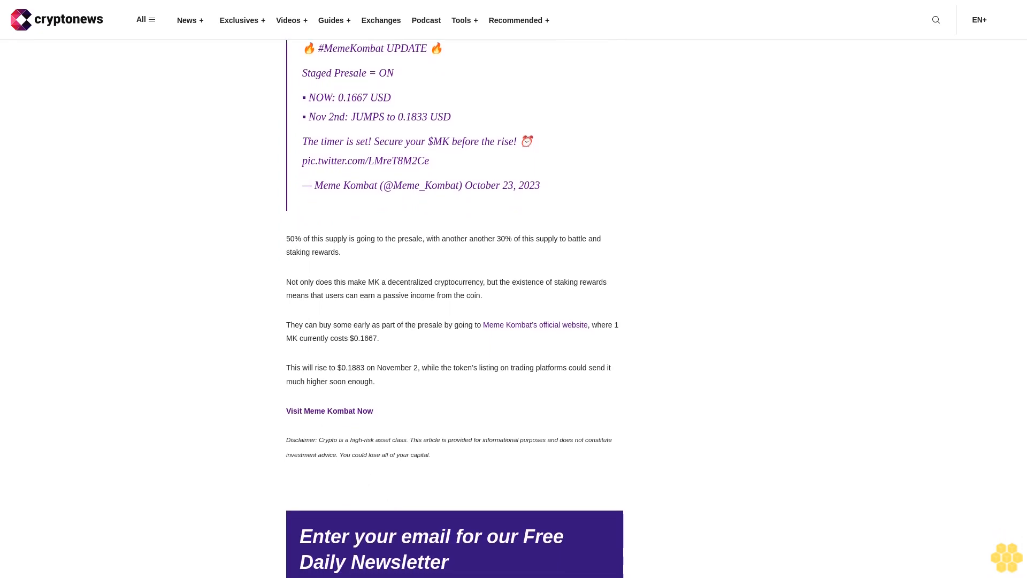
scroll(down, 3)
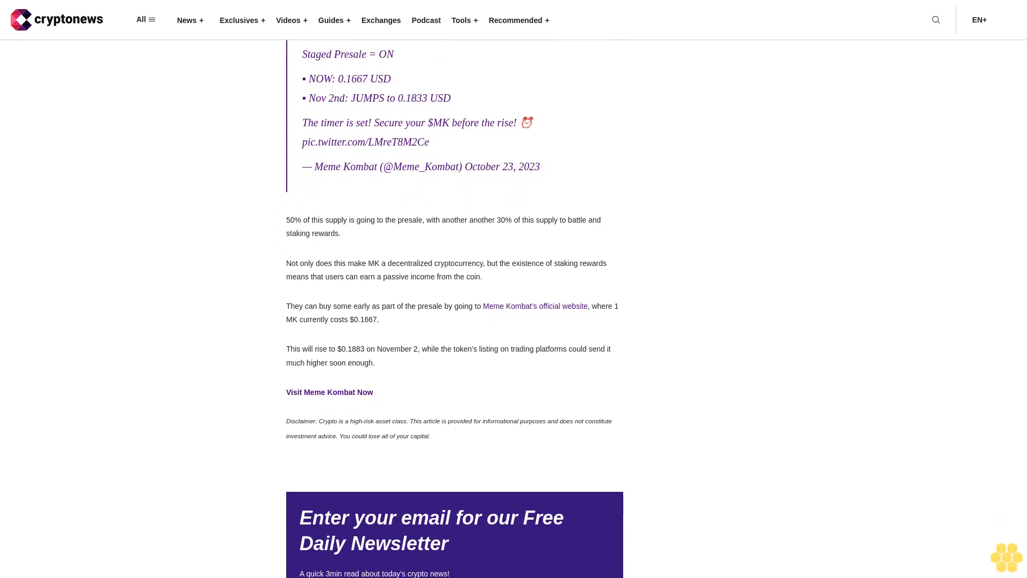
scroll(down, 3)
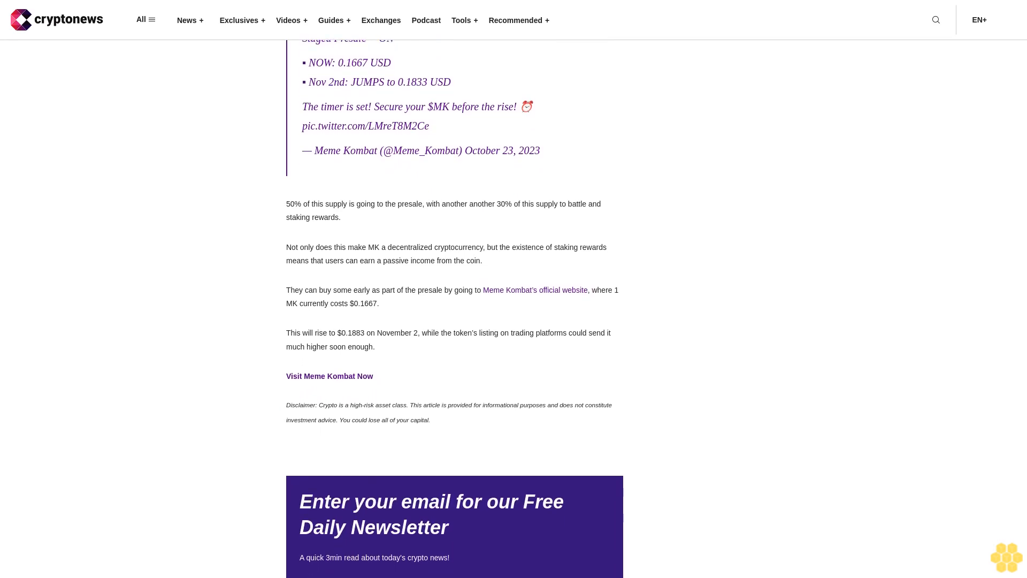
scroll(down, 3)
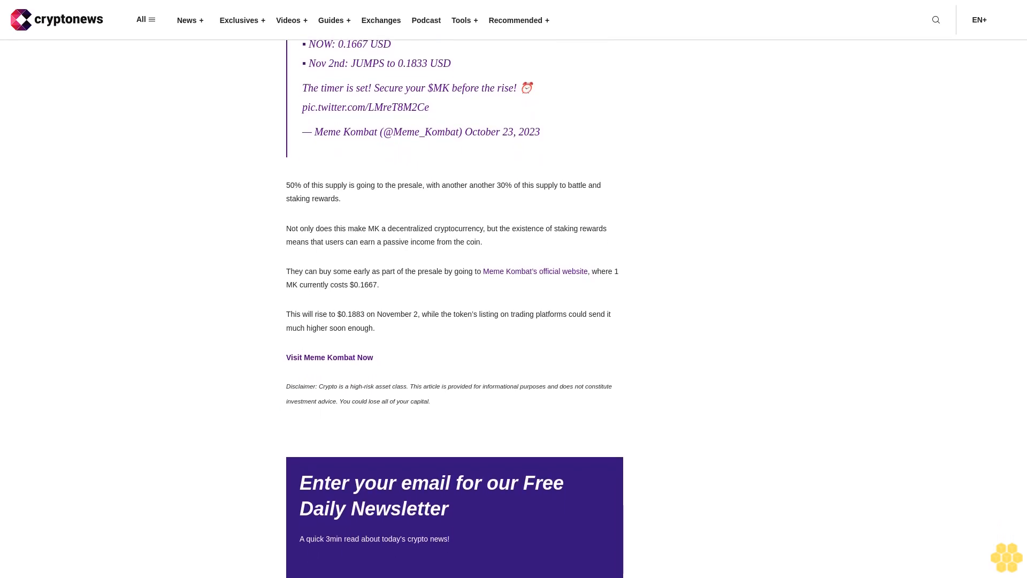
scroll(down, 3)
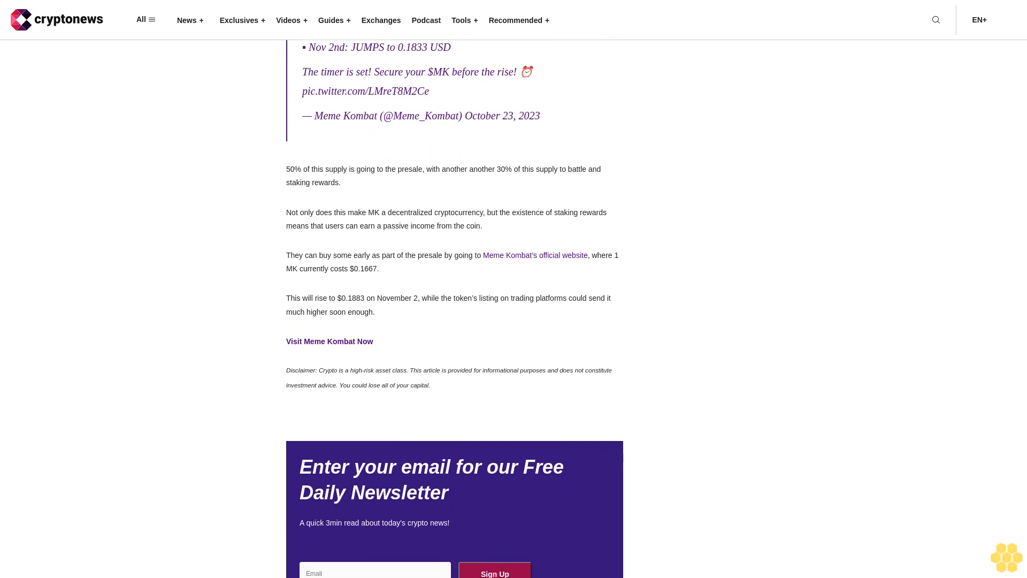
scroll(down, 3)
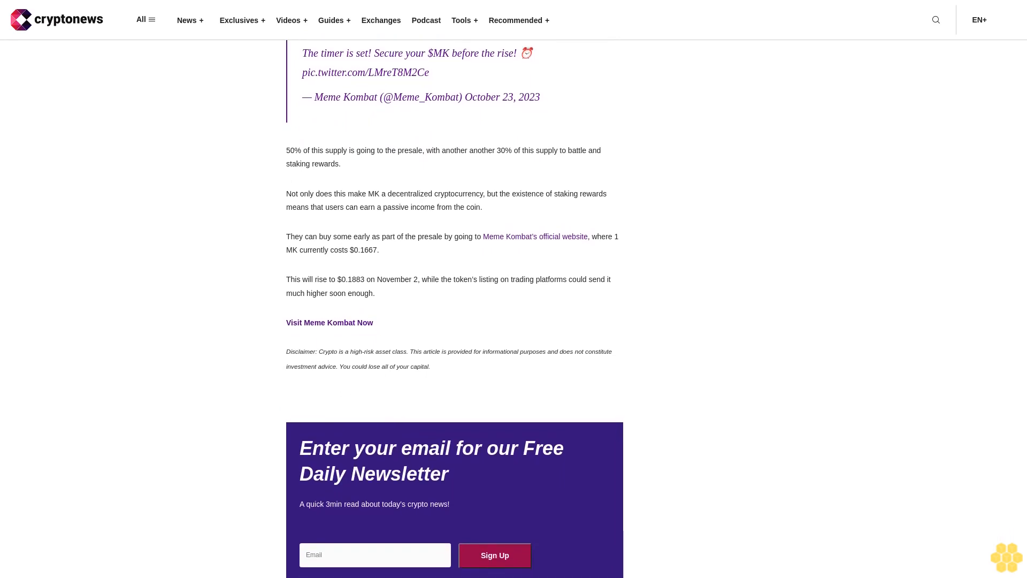
scroll(down, 3)
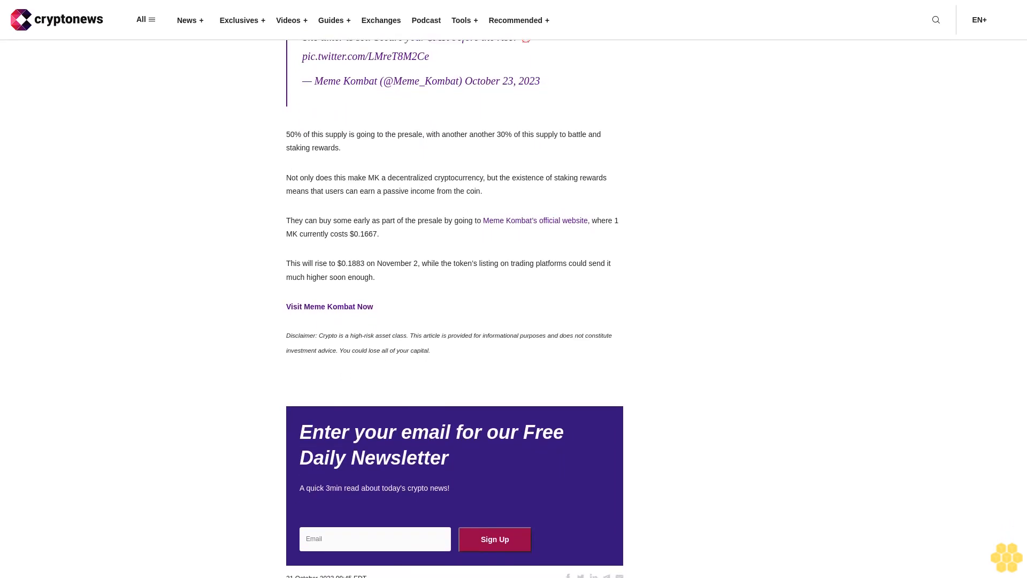
scroll(down, 3)
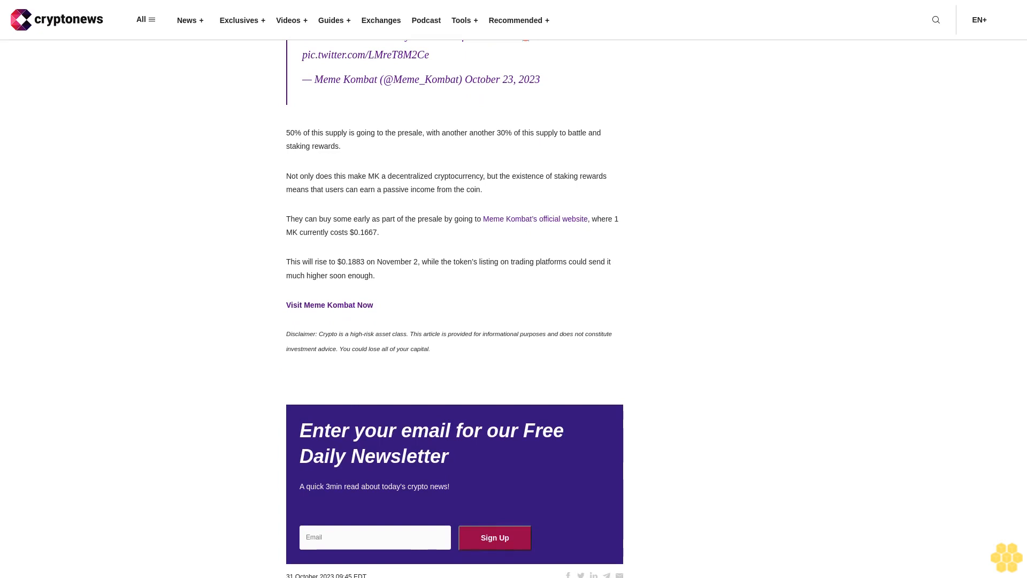